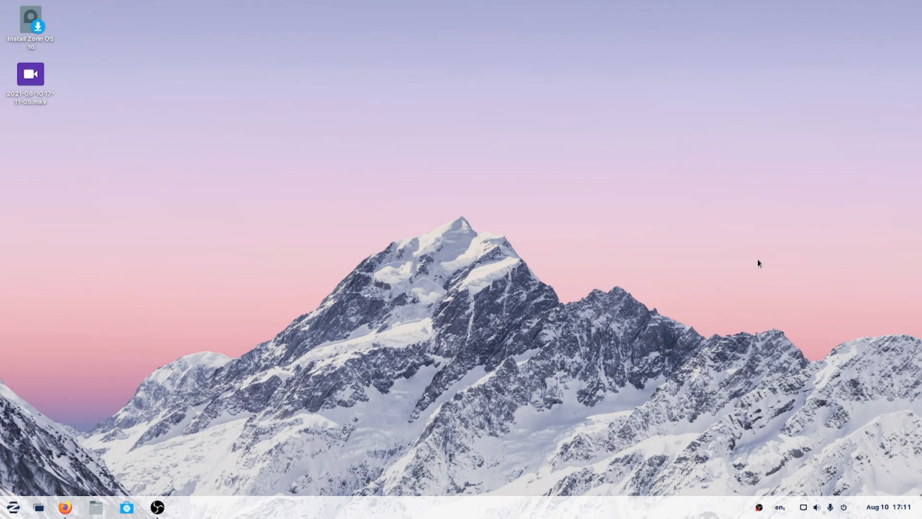
# Step: Bring up the desktop's right-click menu with New Document, New Folder and Change Background options
pyautogui.click(159, 508)
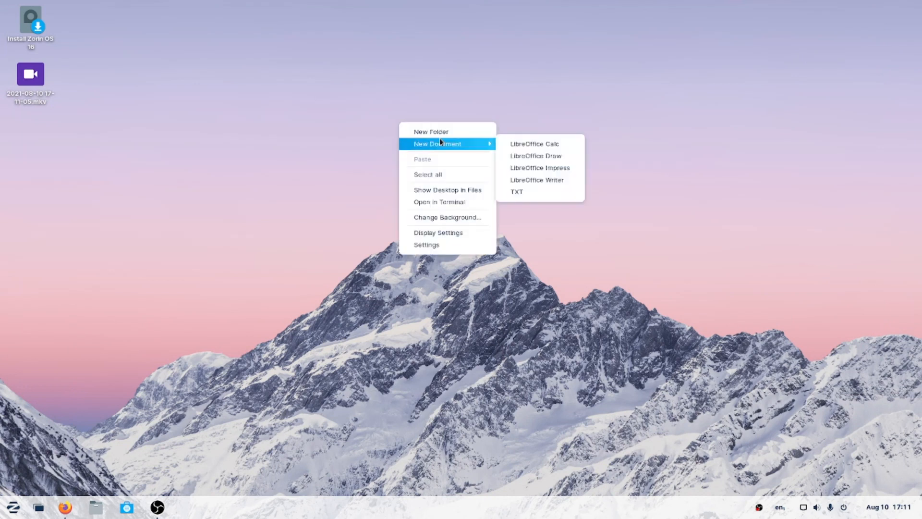
pyautogui.moveTo(447, 124)
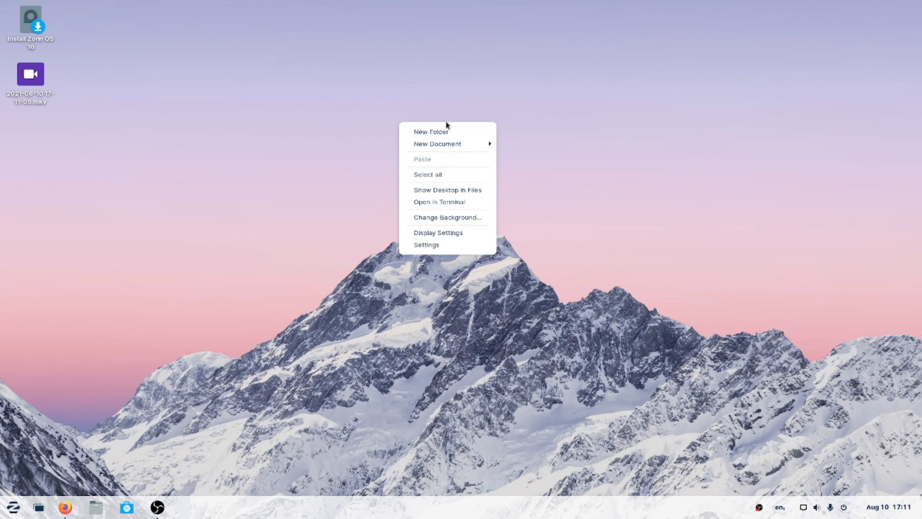
pyautogui.moveTo(469, 217)
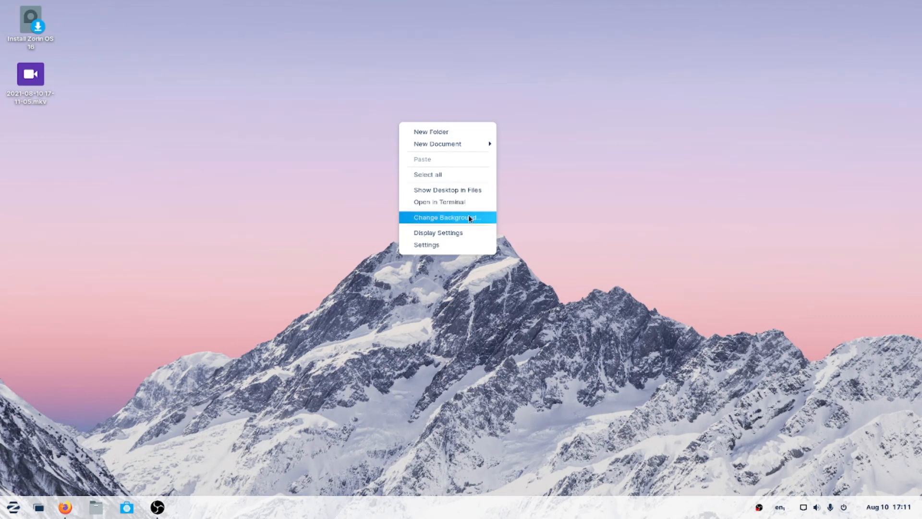
pyautogui.click(453, 217)
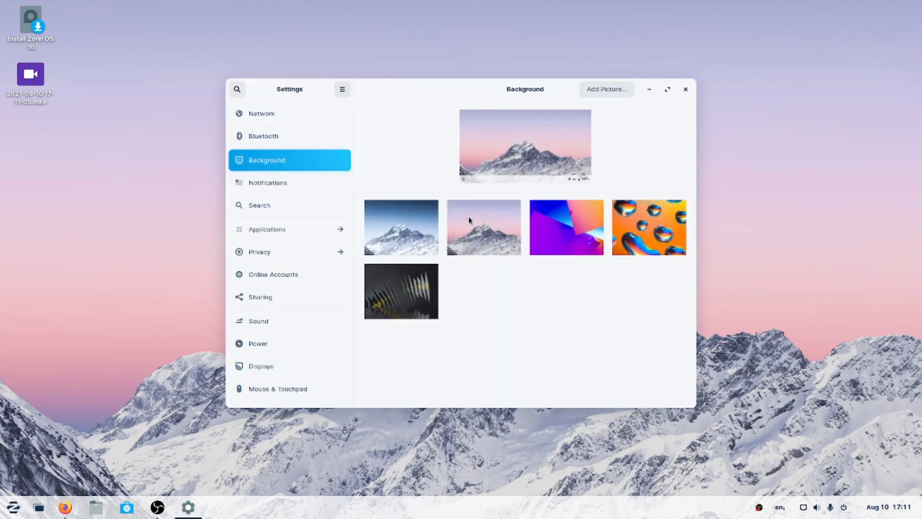
pyautogui.scroll(-3)
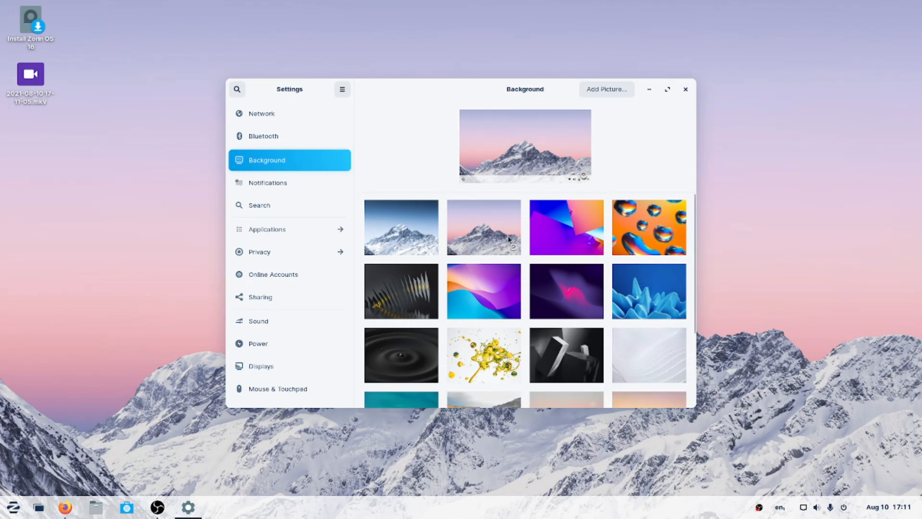
pyautogui.scroll(-3)
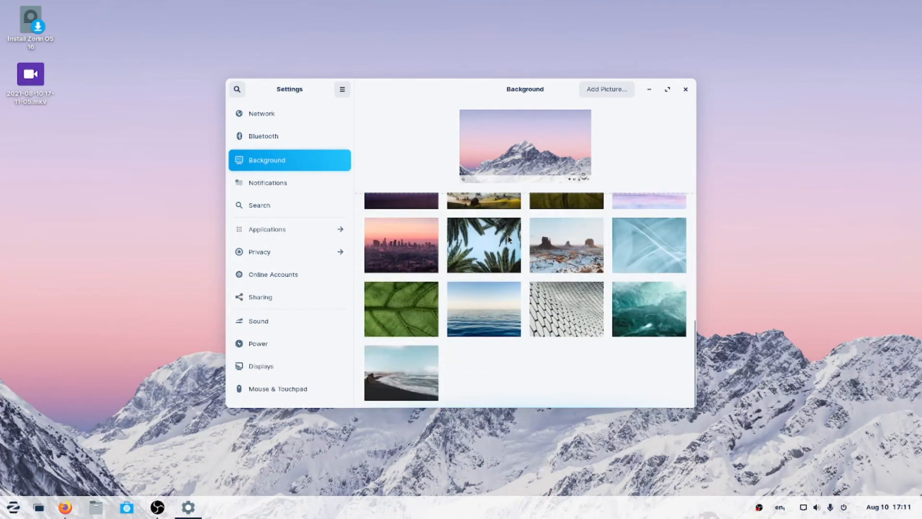
pyautogui.moveTo(645, 280)
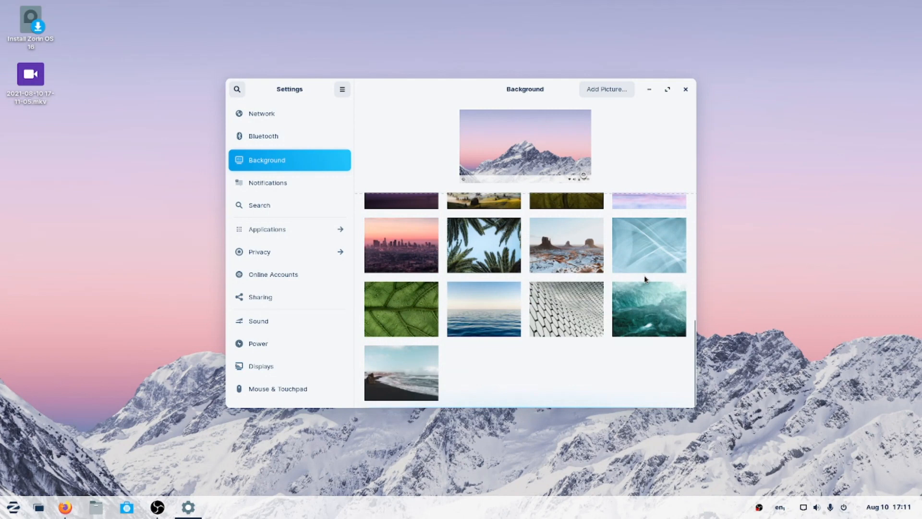
pyautogui.scroll(-3)
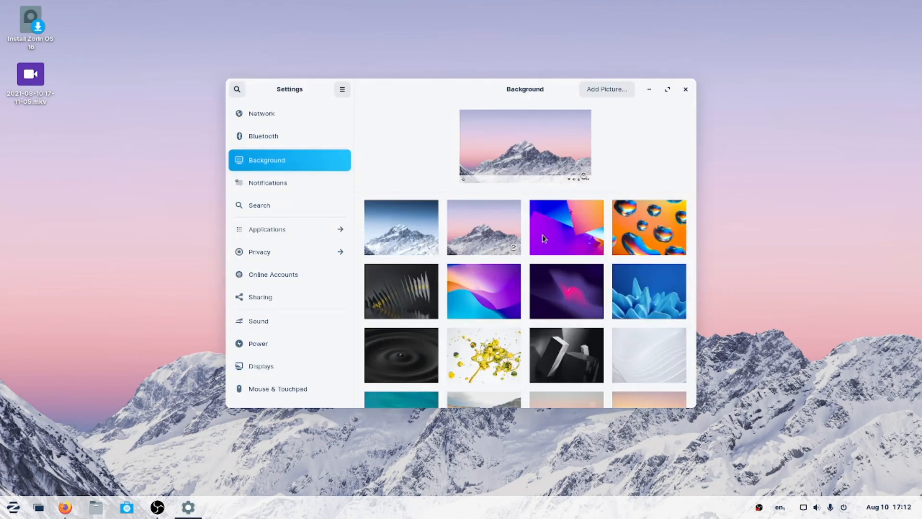
pyautogui.scroll(-3)
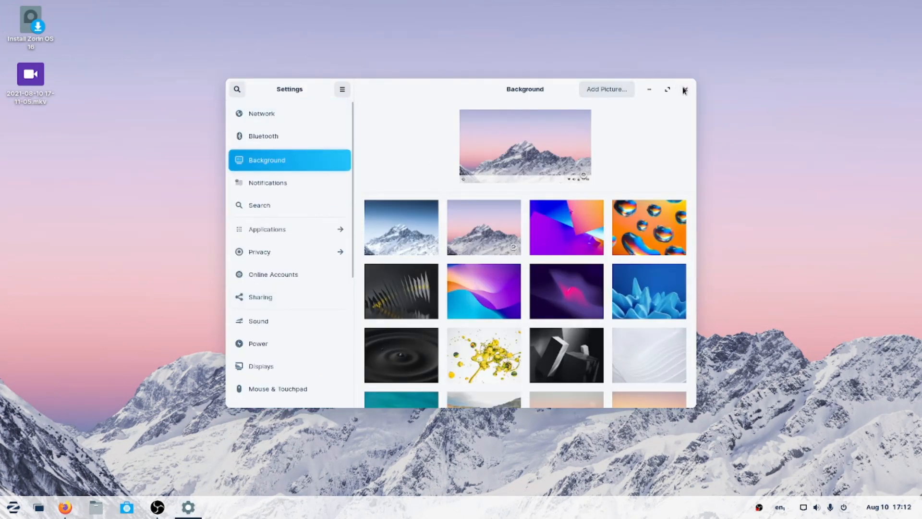
pyautogui.click(684, 90)
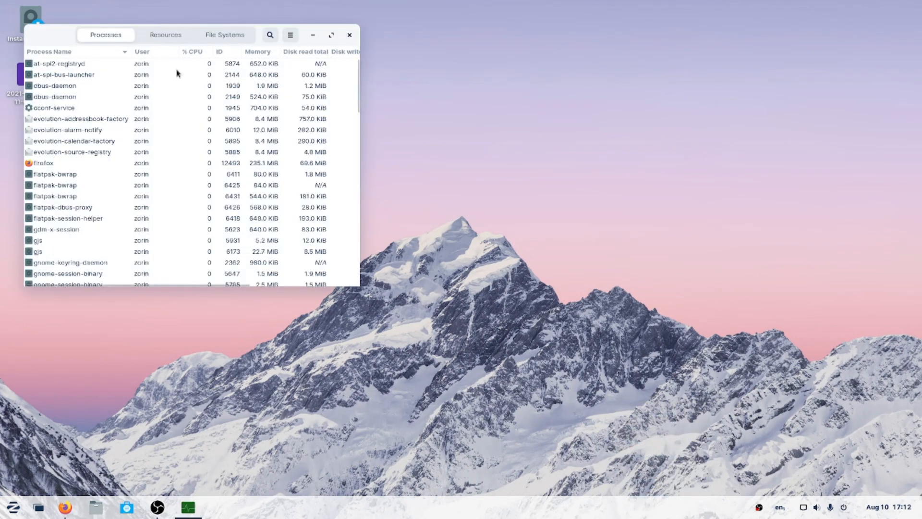
pyautogui.click(165, 35)
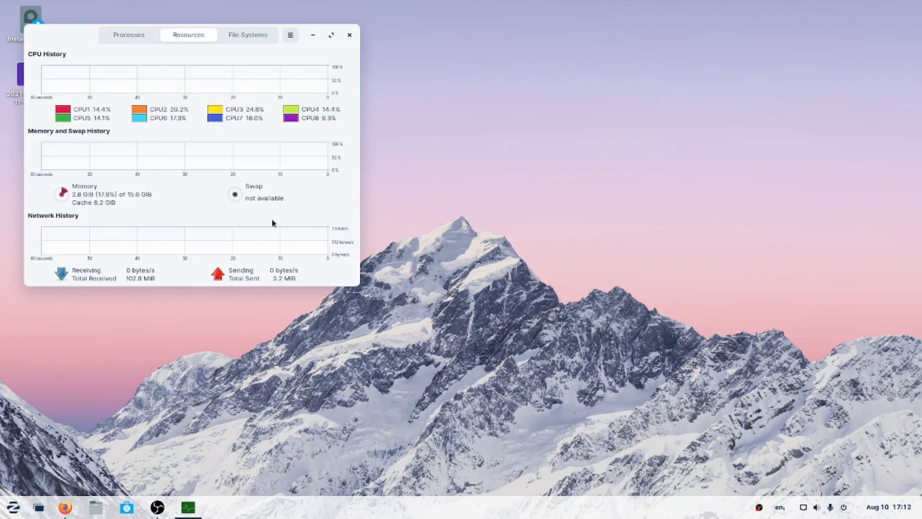
pyautogui.moveTo(529, 381)
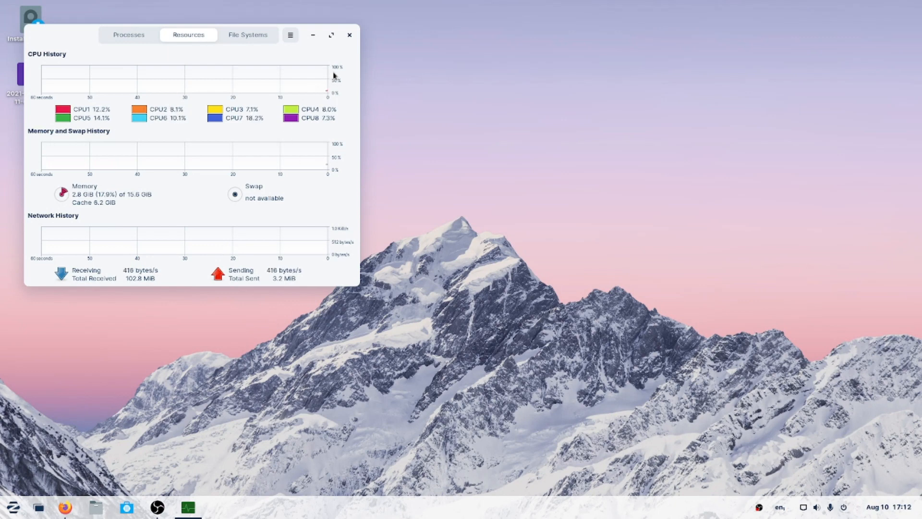
pyautogui.click(350, 34)
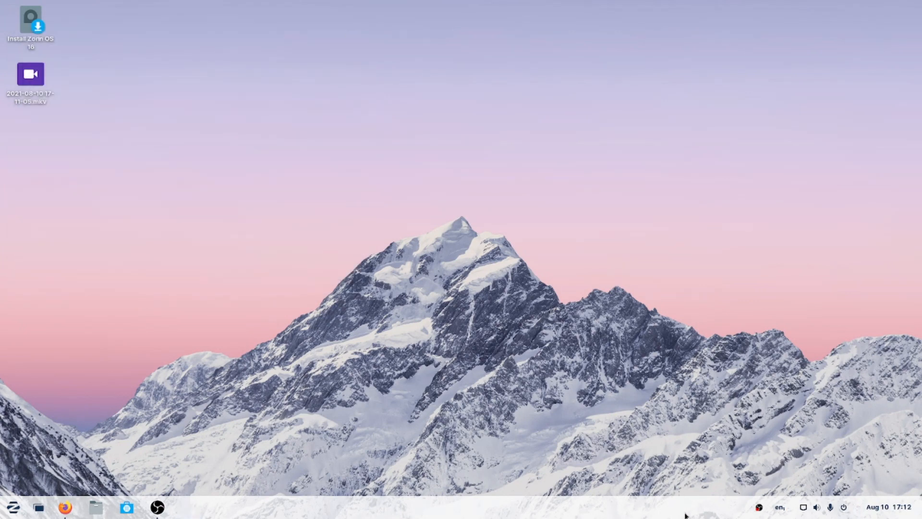
pyautogui.rightClick(685, 515)
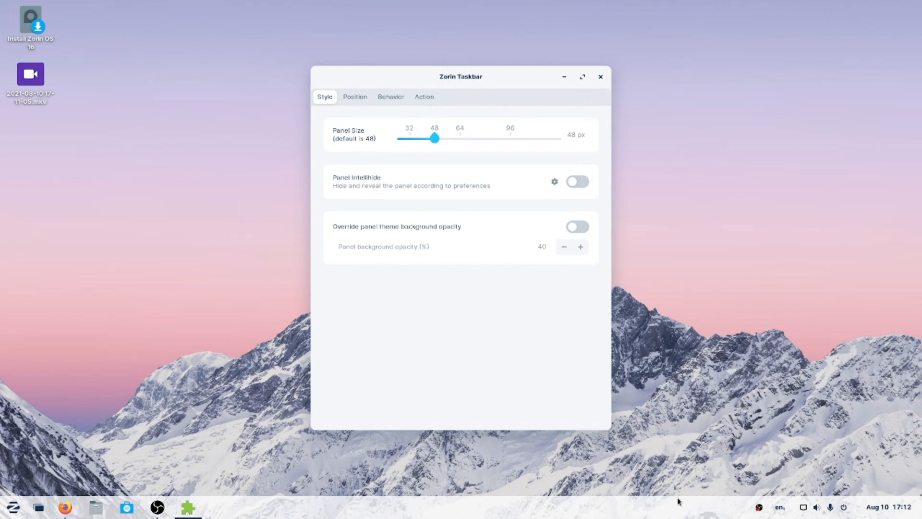
pyautogui.click(356, 96)
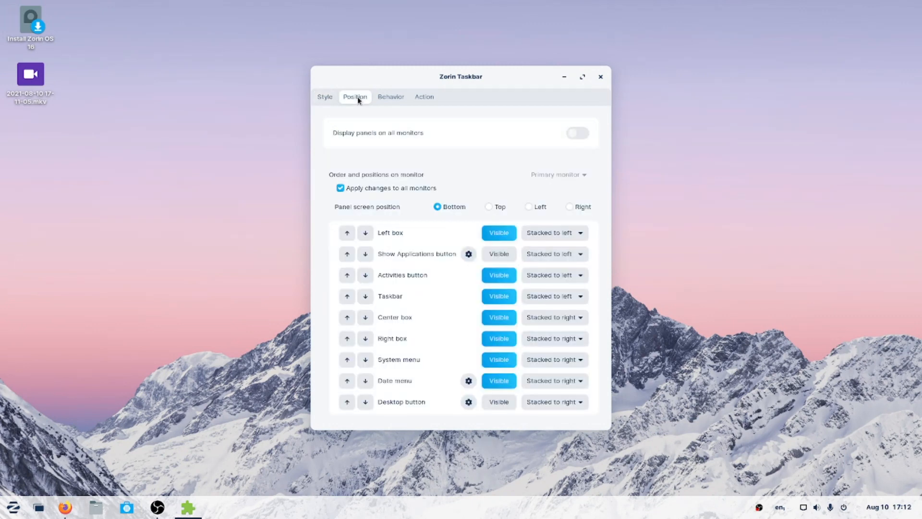
pyautogui.click(425, 96)
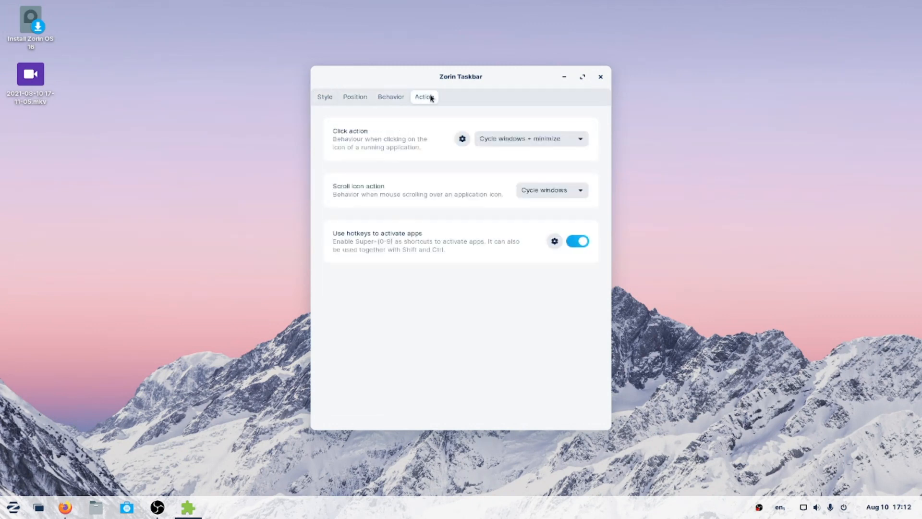
pyautogui.click(600, 77)
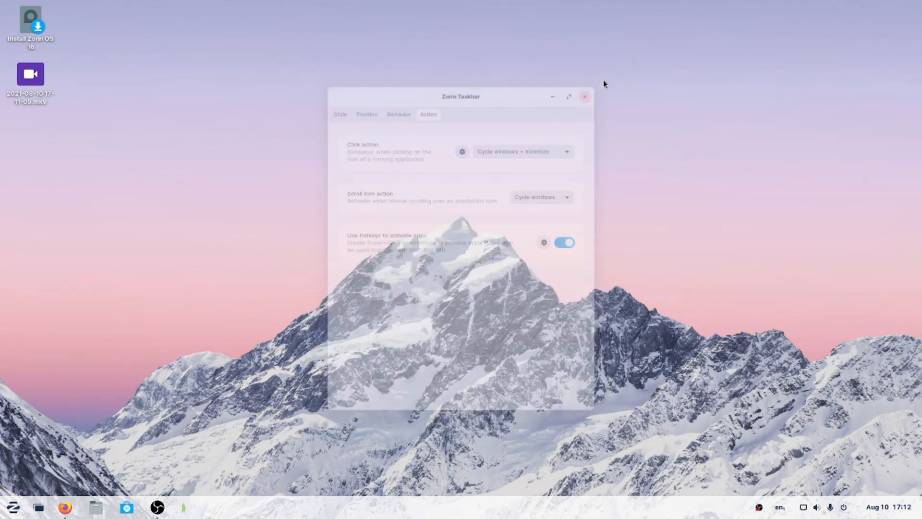
pyautogui.click(584, 96)
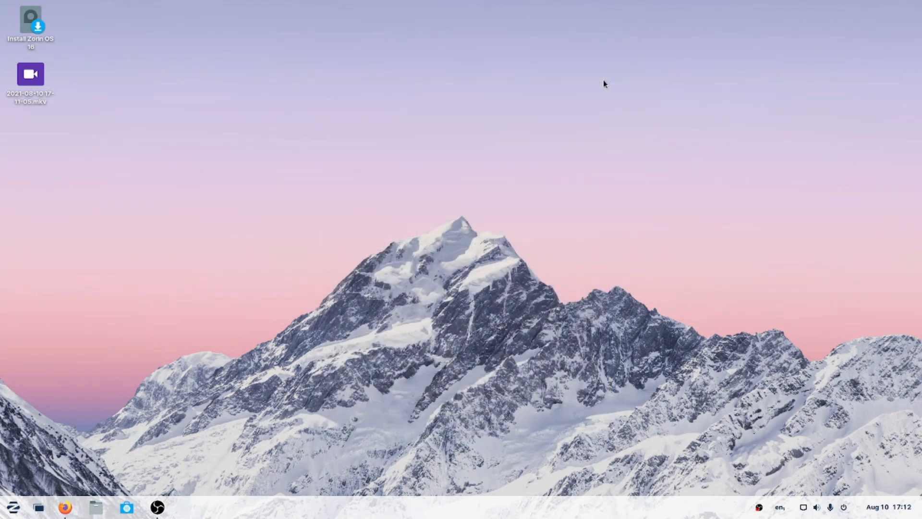
pyautogui.moveTo(683, 517)
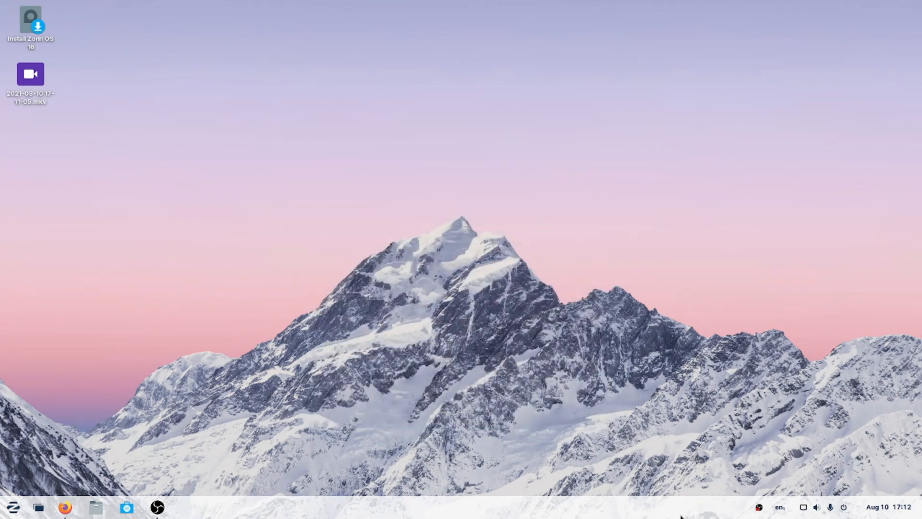
pyautogui.rightClick(690, 518)
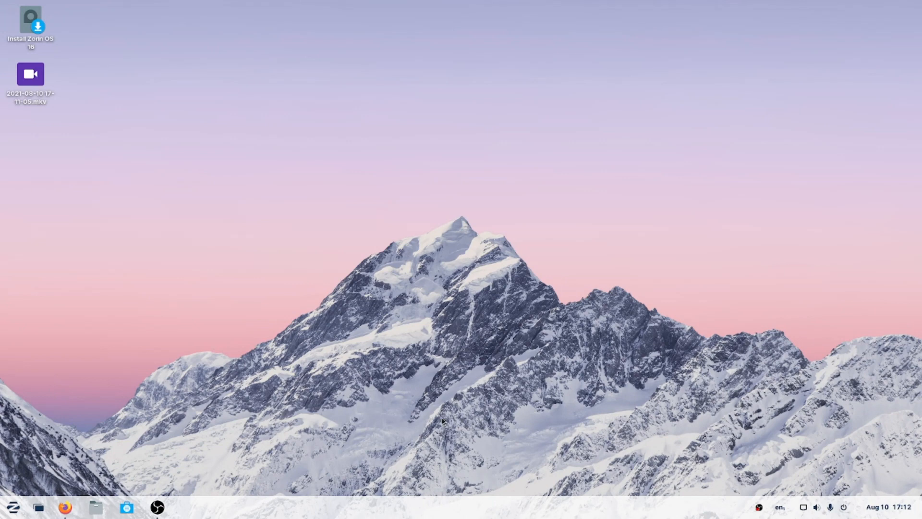
pyautogui.click(158, 506)
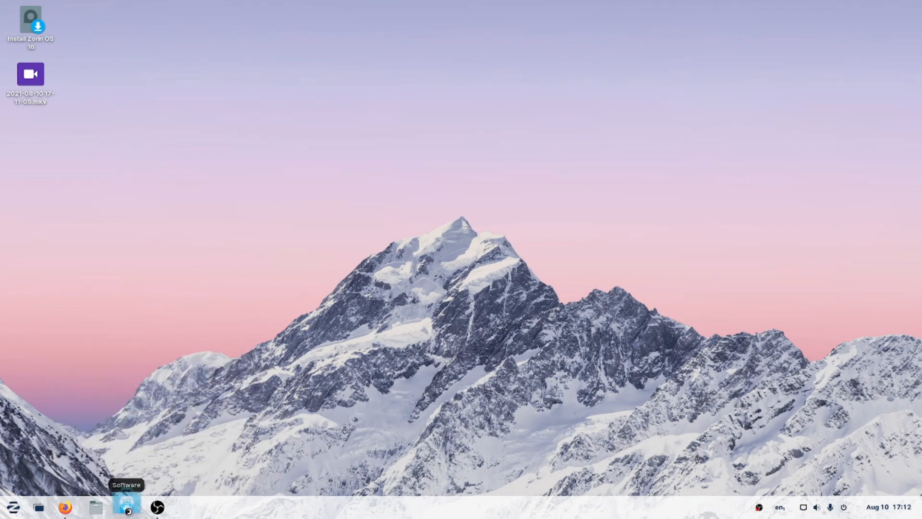
pyautogui.click(124, 507)
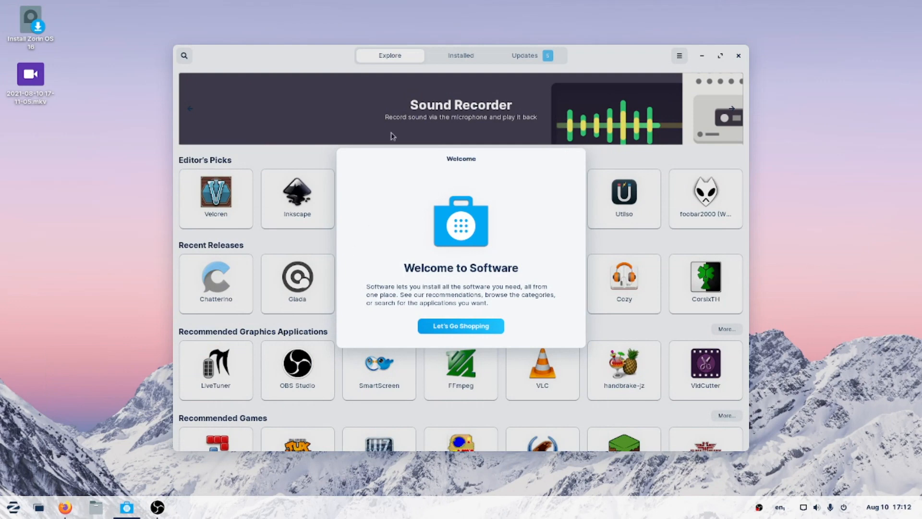
pyautogui.moveTo(485, 330)
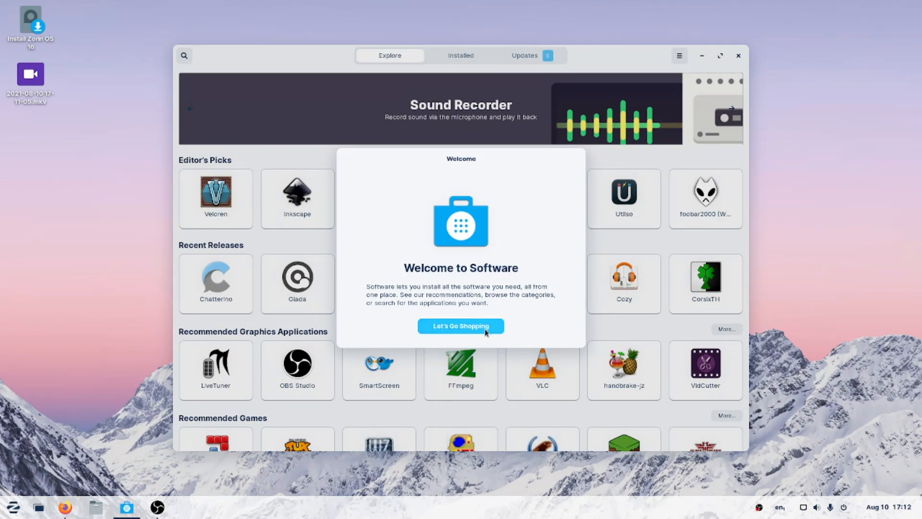
pyautogui.click(460, 325)
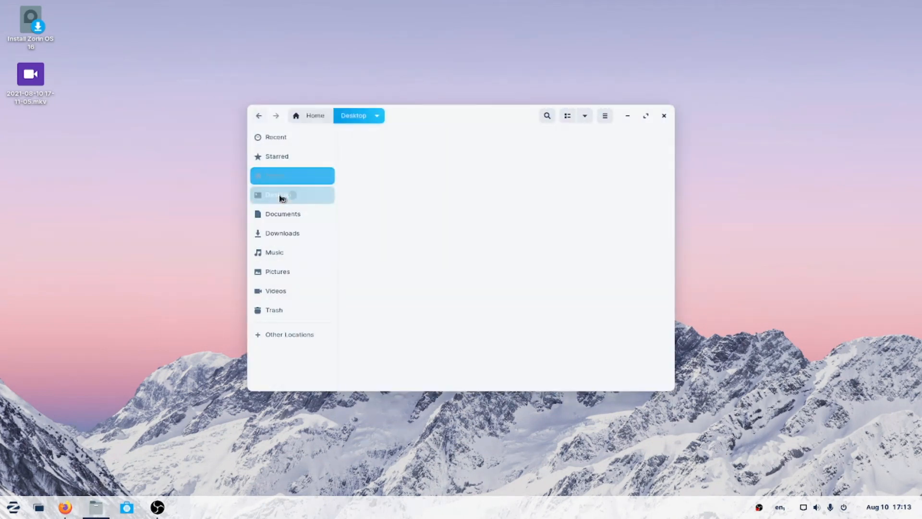
pyautogui.click(282, 233)
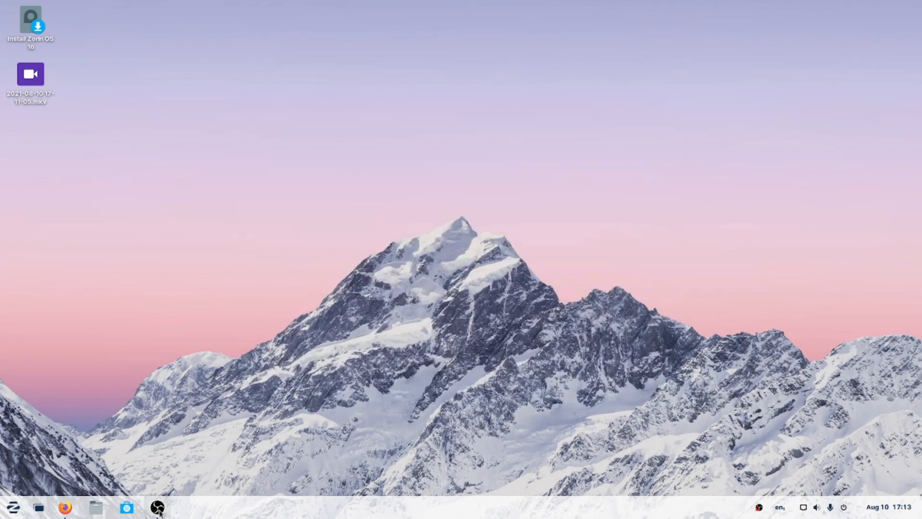
# Step: Launch Firefox to the Zorin OS Pro post and accept the secure DNS lookups notice
pyautogui.click(63, 507)
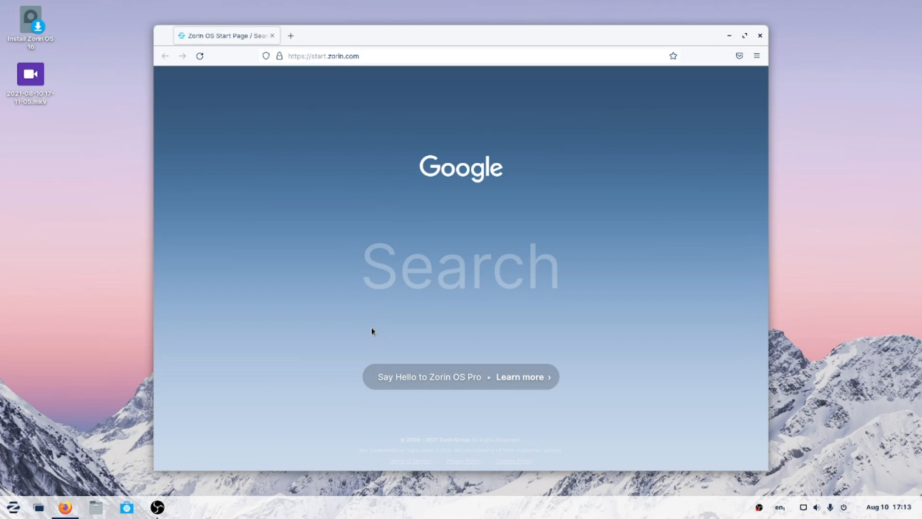
pyautogui.moveTo(494, 322)
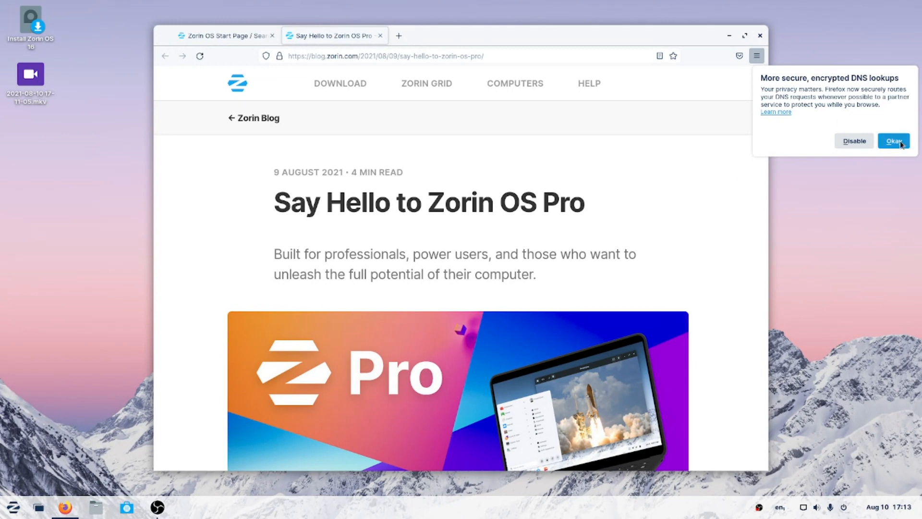
pyautogui.click(895, 140)
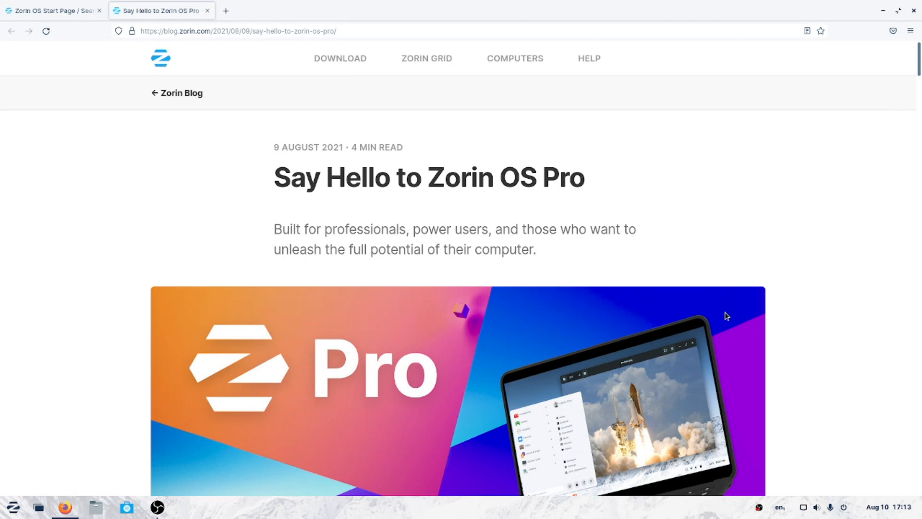
pyautogui.moveTo(672, 275)
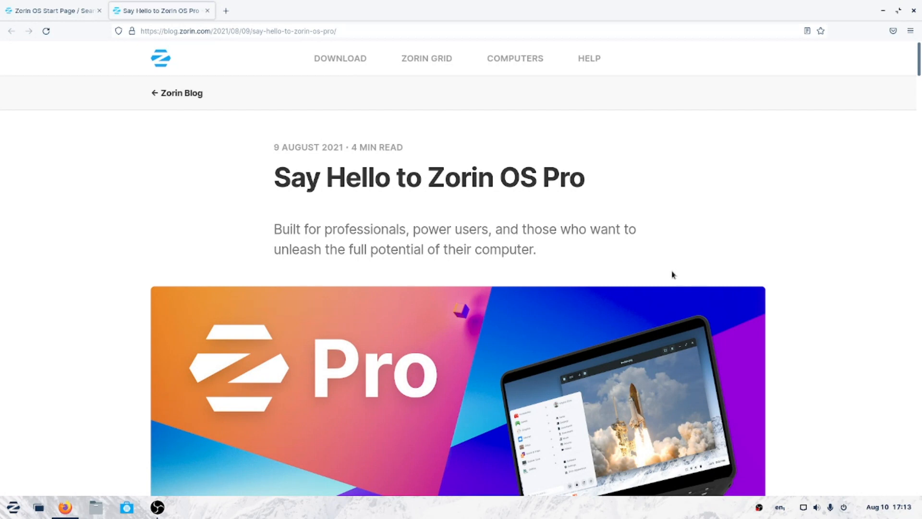
# Step: Scroll down through the rest of the 'Say Hello to Zorin OS Pro' announcement
pyautogui.scroll(-3)
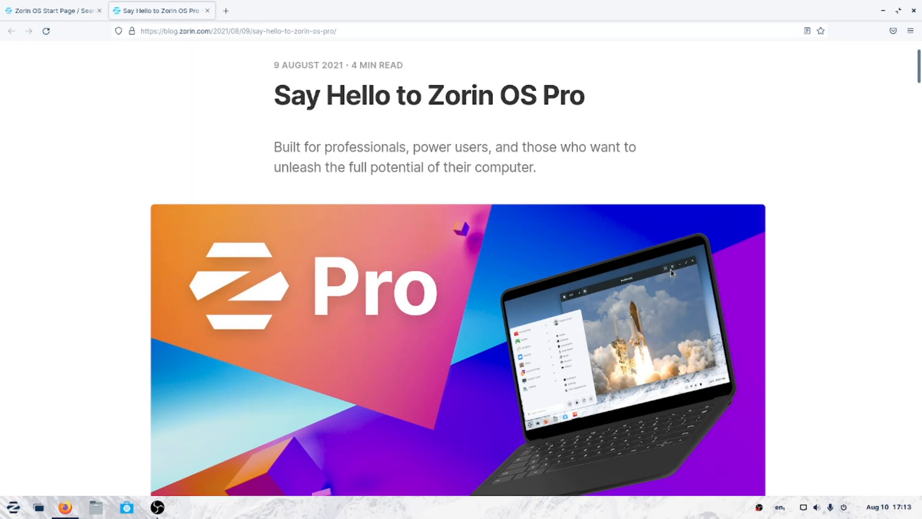
pyautogui.scroll(-3)
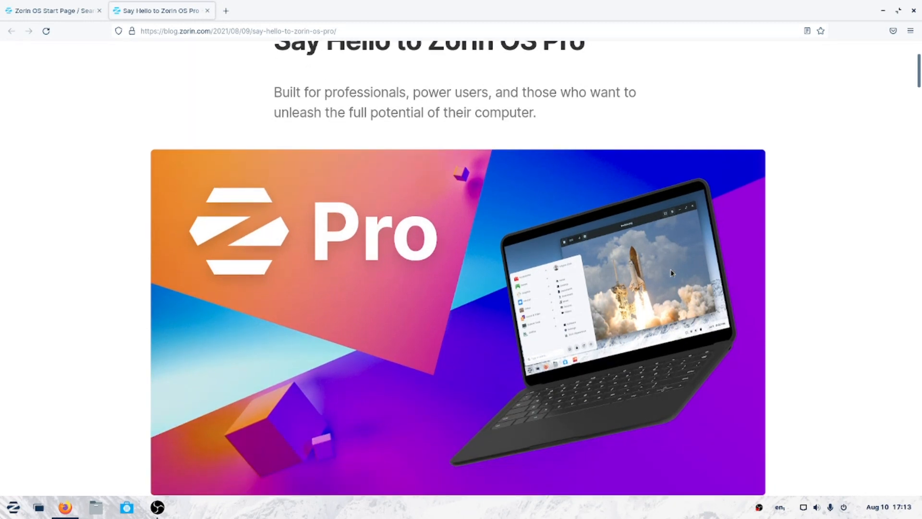
pyautogui.scroll(-3)
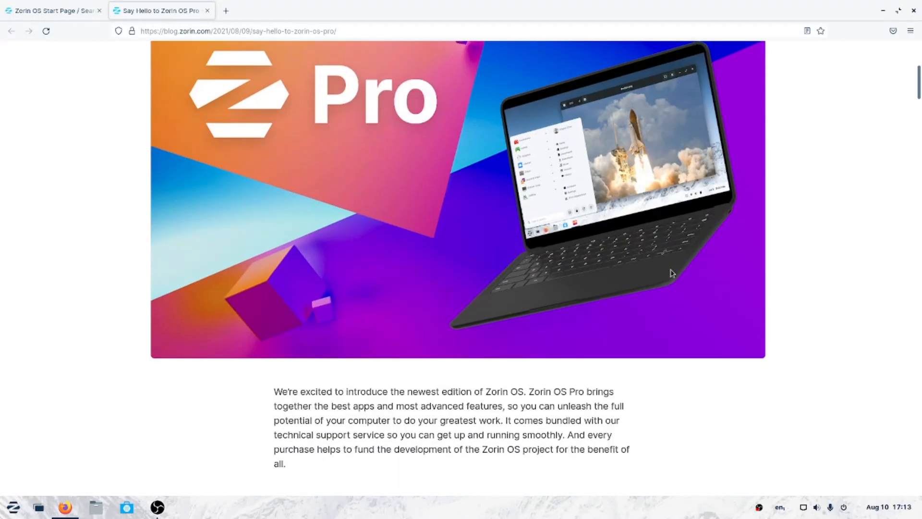
pyautogui.scroll(-3)
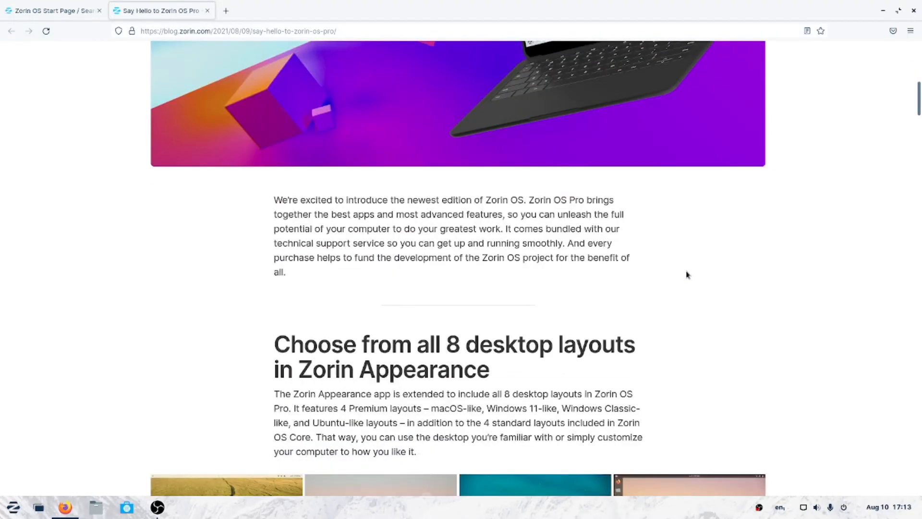
pyautogui.scroll(-3)
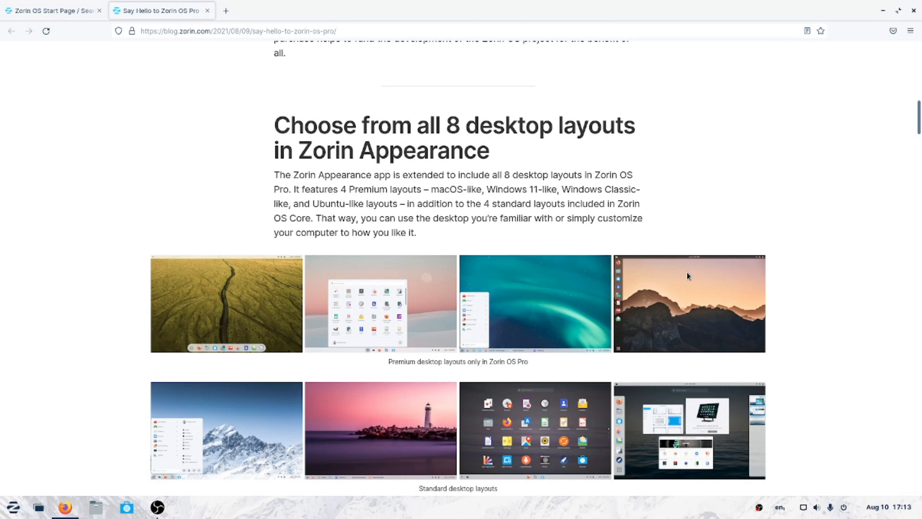
pyautogui.scroll(-3)
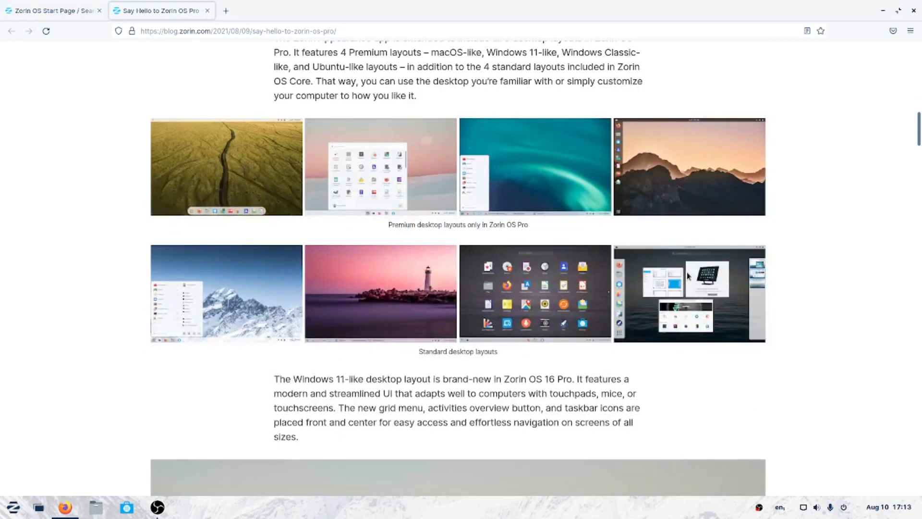
pyautogui.scroll(-3)
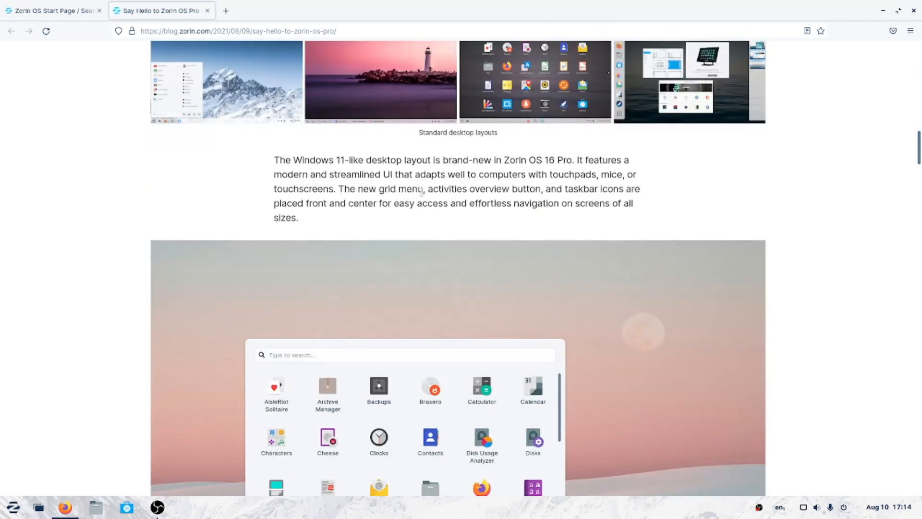
pyautogui.moveTo(569, 196)
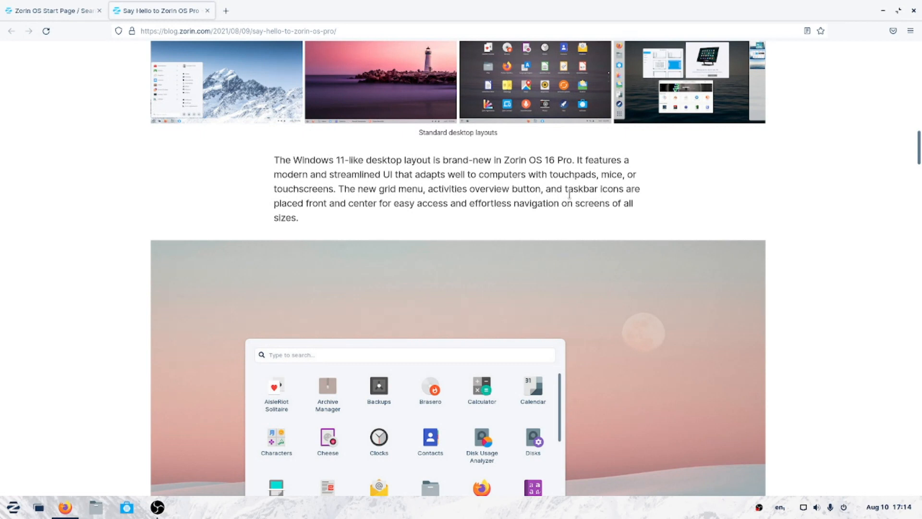
pyautogui.scroll(-3)
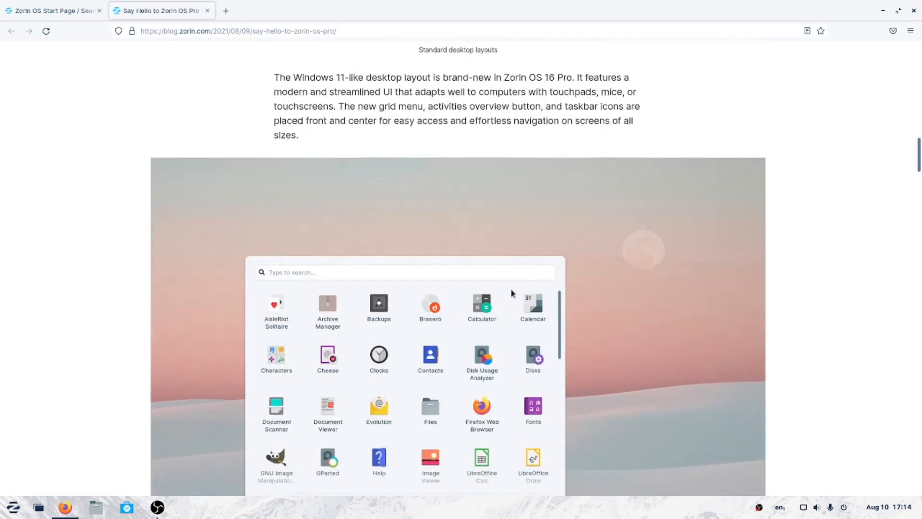
pyautogui.scroll(-3)
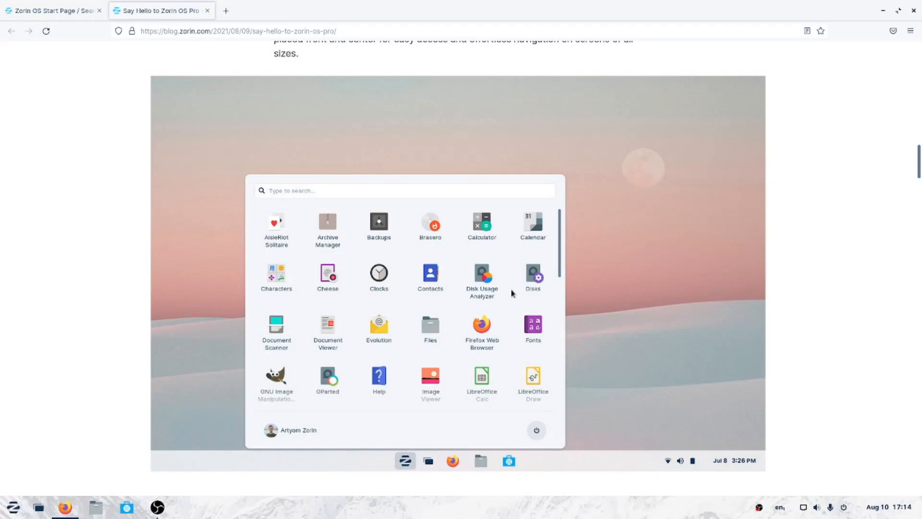
pyautogui.scroll(-3)
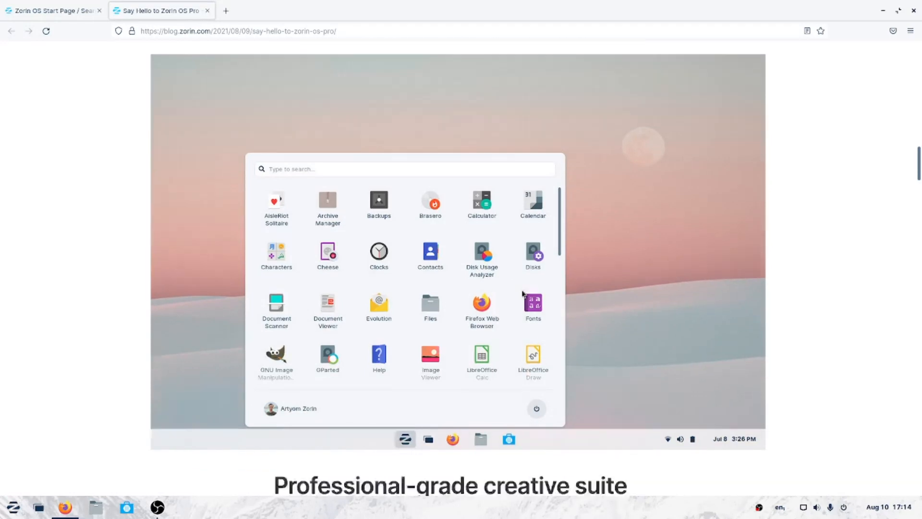
pyautogui.scroll(-3)
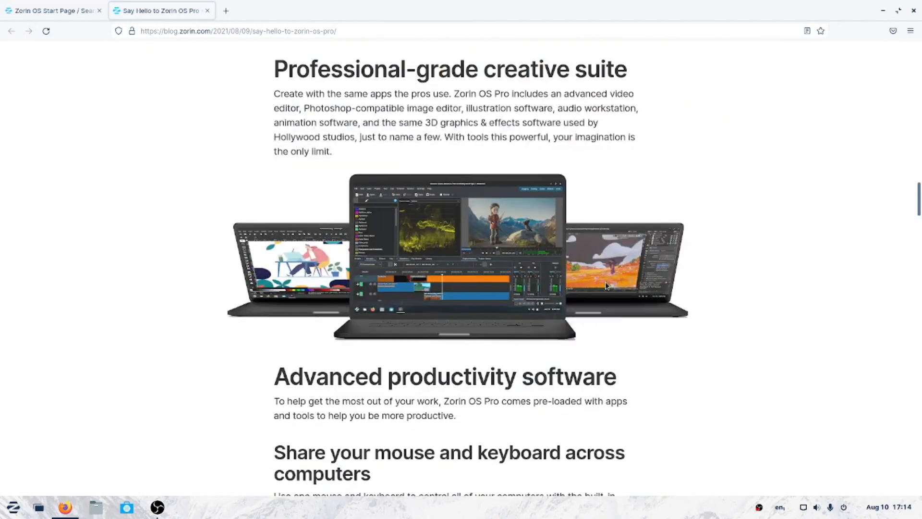
pyautogui.scroll(-3)
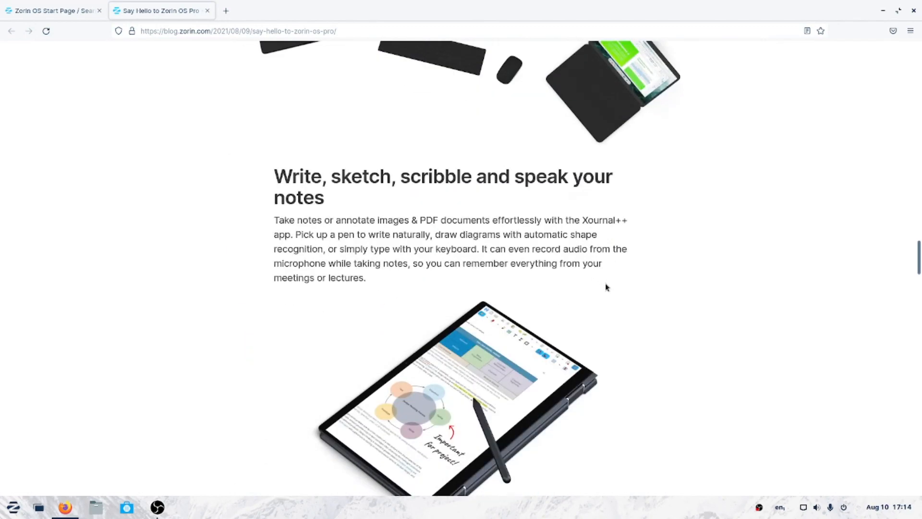
pyautogui.scroll(-3)
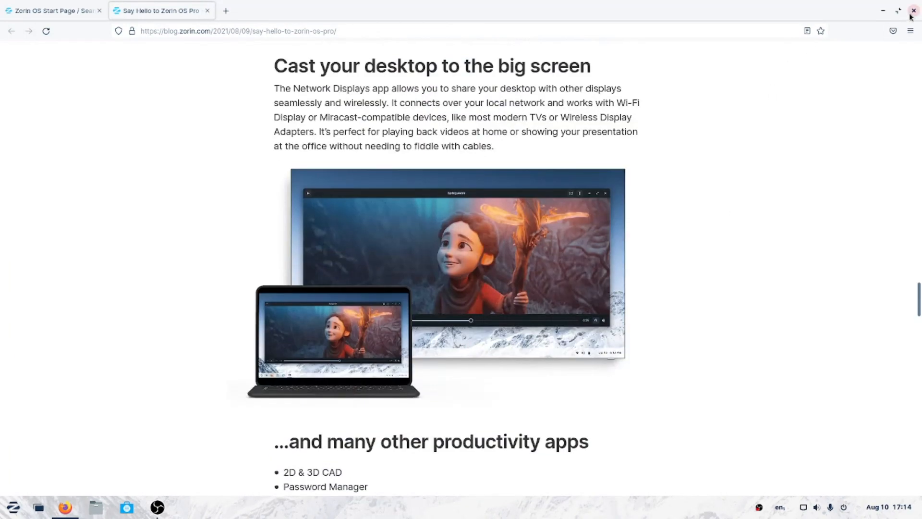
# Step: Quit Firefox closing both tabs, then bring up the Z menu on the desktop
pyautogui.click(912, 10)
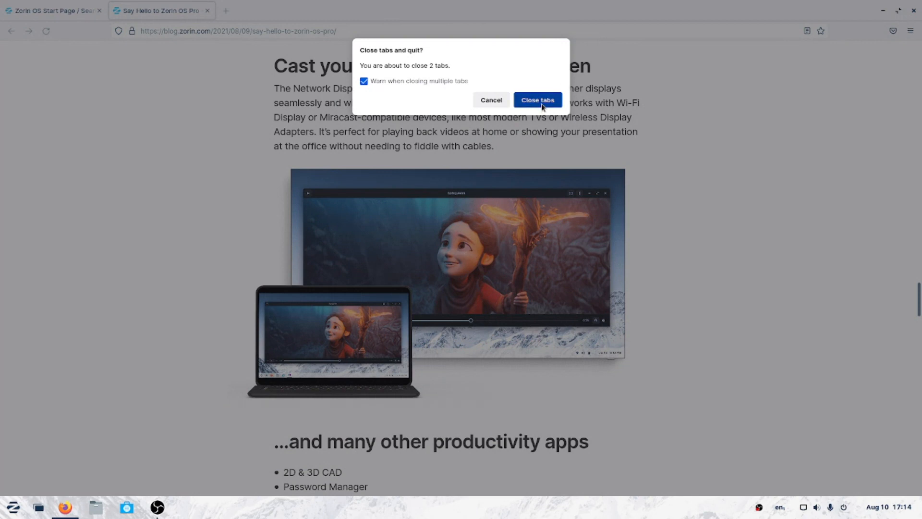
pyautogui.click(538, 100)
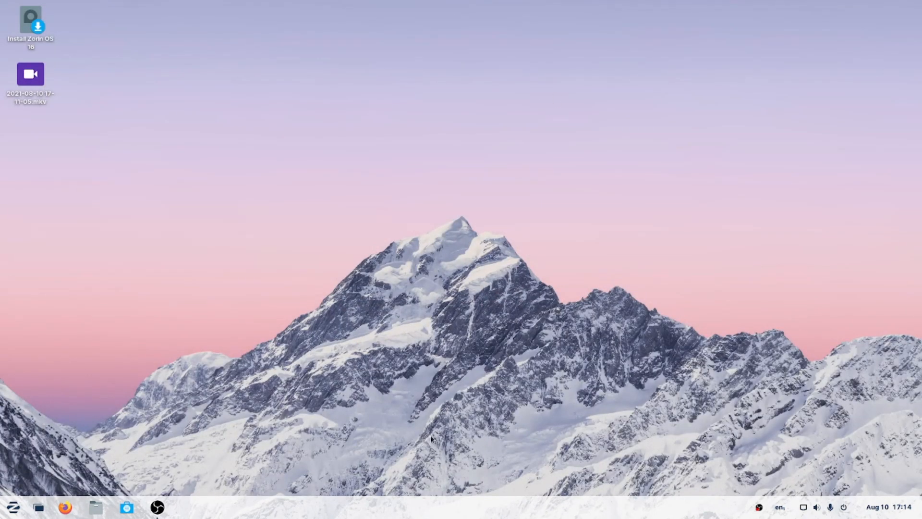
pyautogui.moveTo(14, 507)
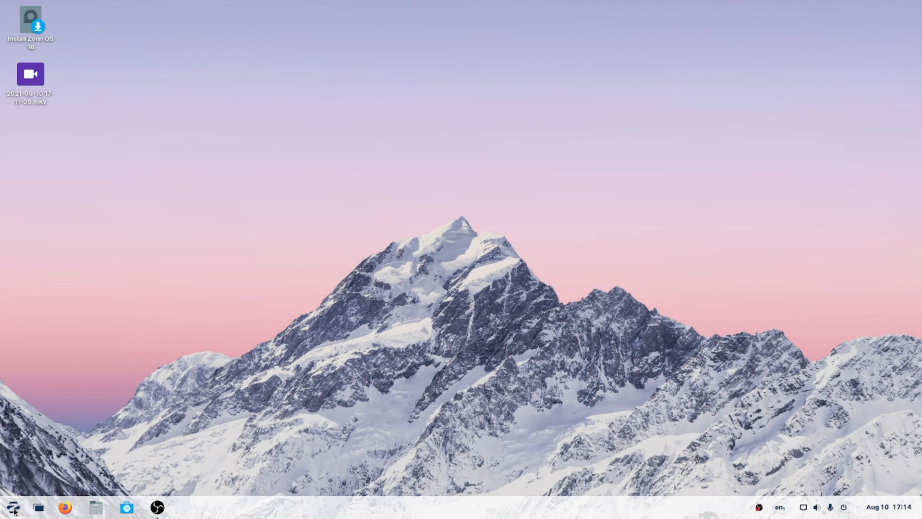
pyautogui.click(15, 506)
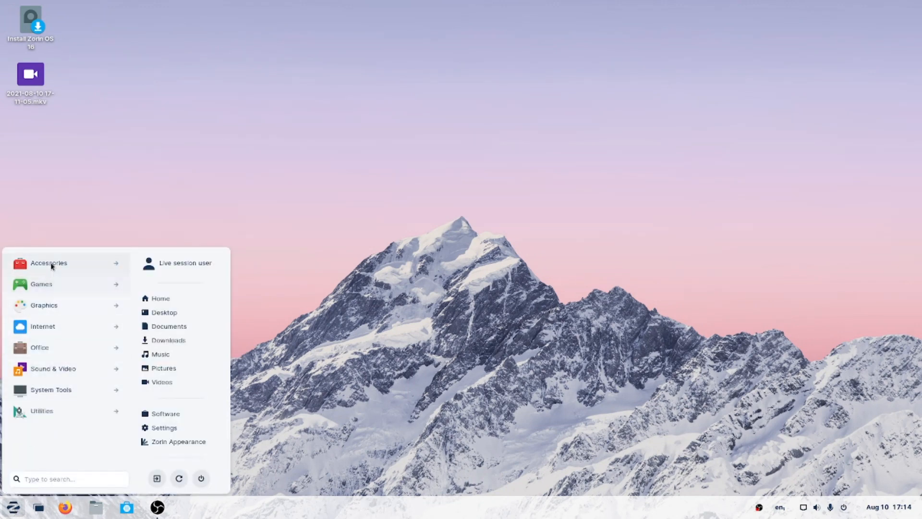
pyautogui.moveTo(52, 334)
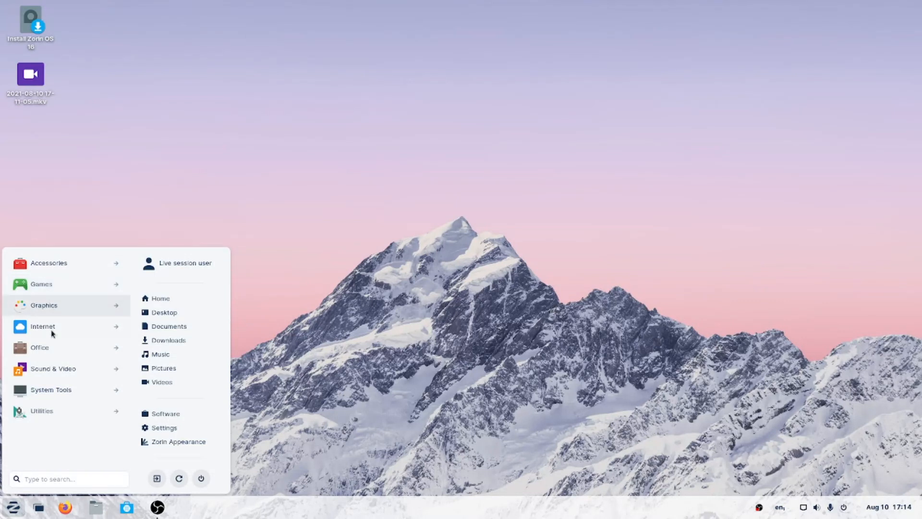
pyautogui.moveTo(161, 457)
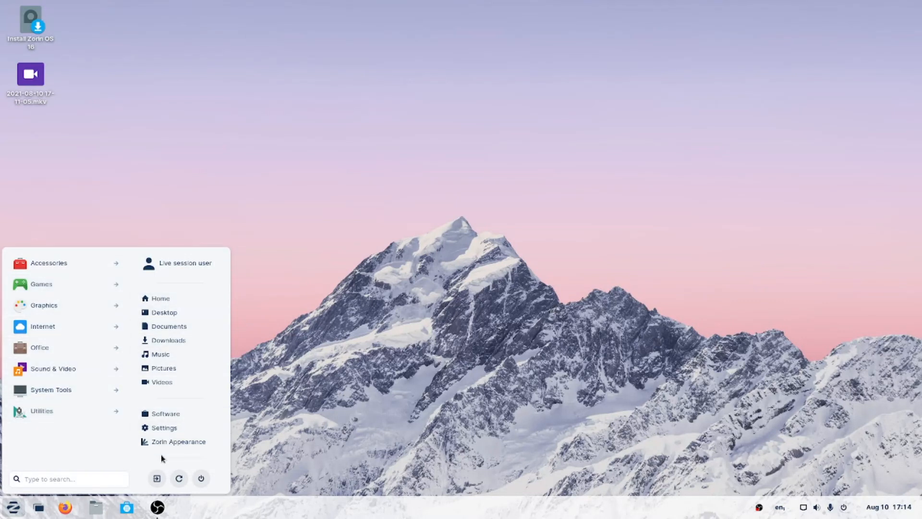
pyautogui.click(67, 478)
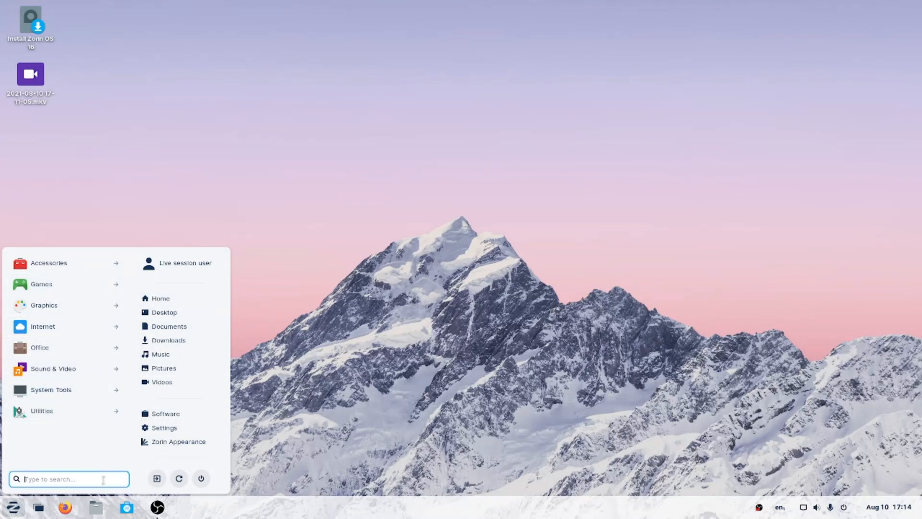
pyautogui.click(50, 262)
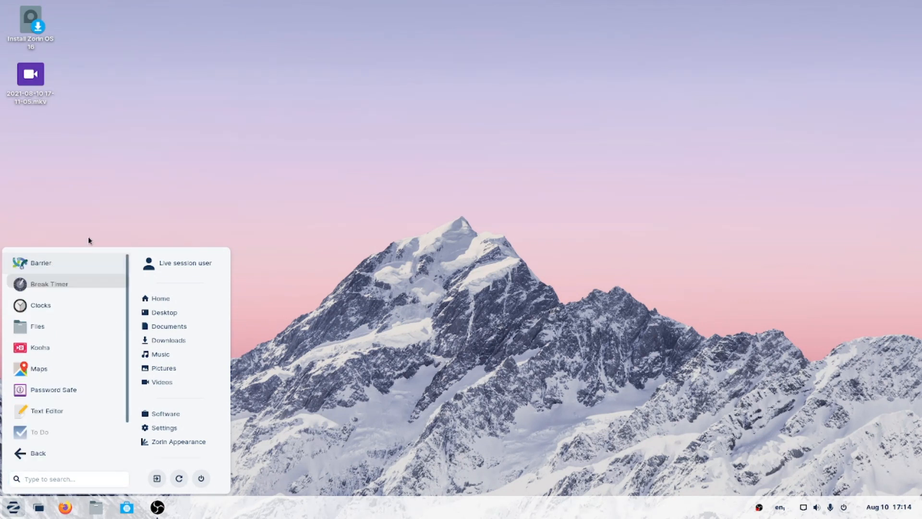
pyautogui.moveTo(77, 286)
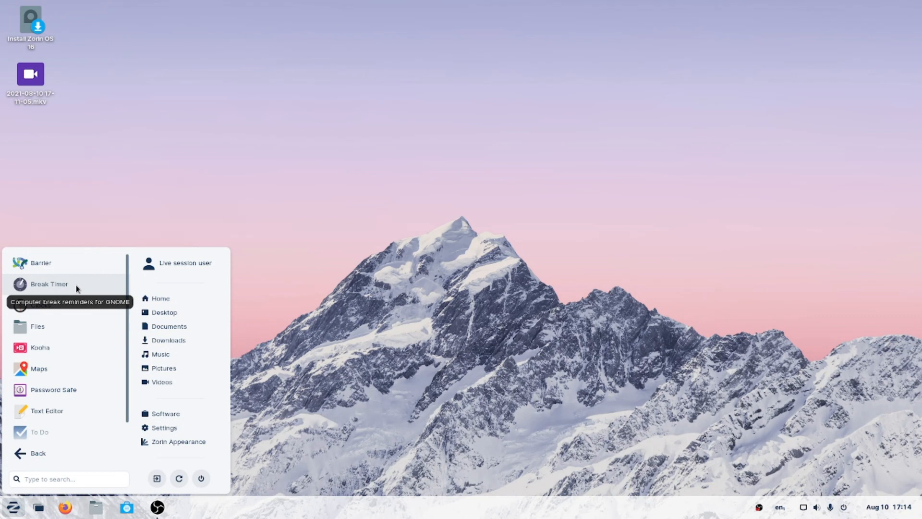
pyautogui.moveTo(54, 332)
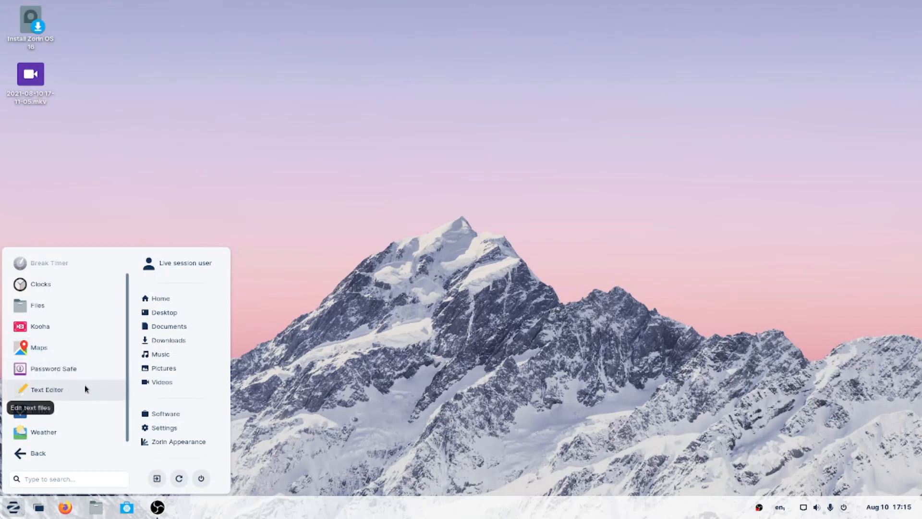
pyautogui.click(30, 453)
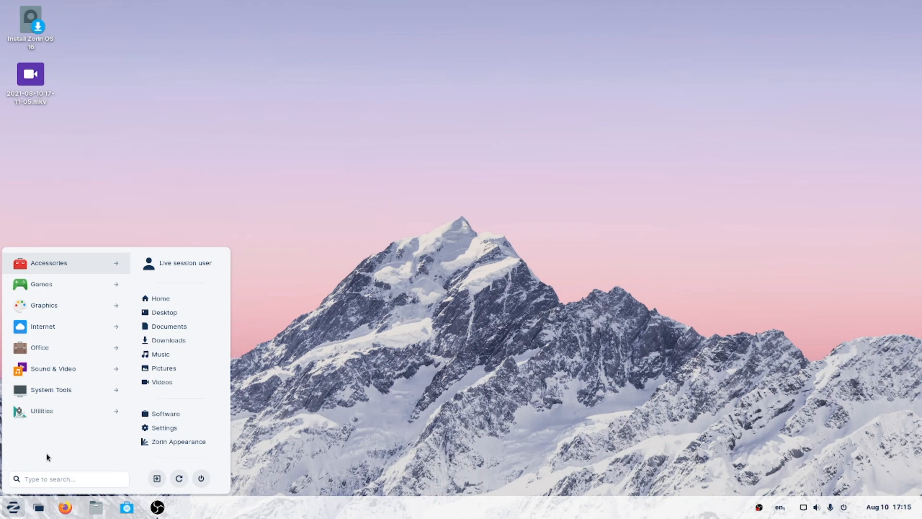
# Step: Show the Games category in the Z menu and scroll down its app list
pyautogui.click(42, 283)
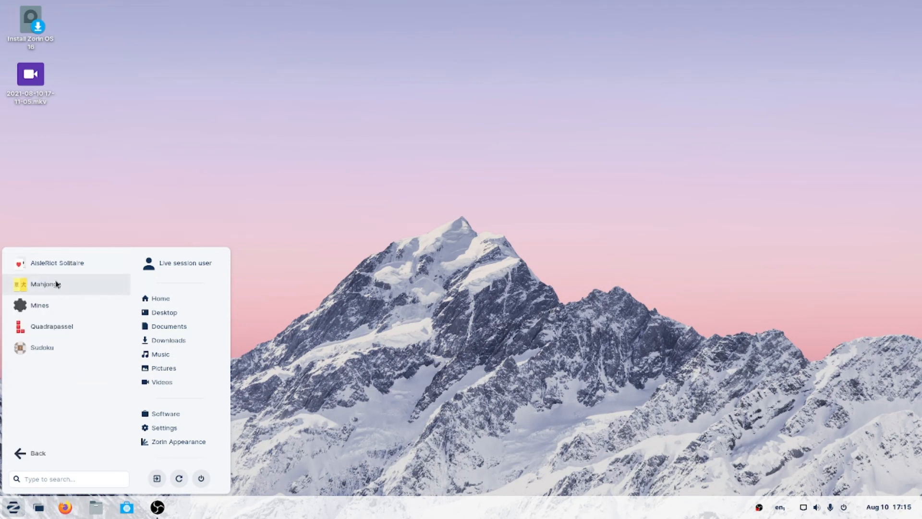
pyautogui.moveTo(48, 464)
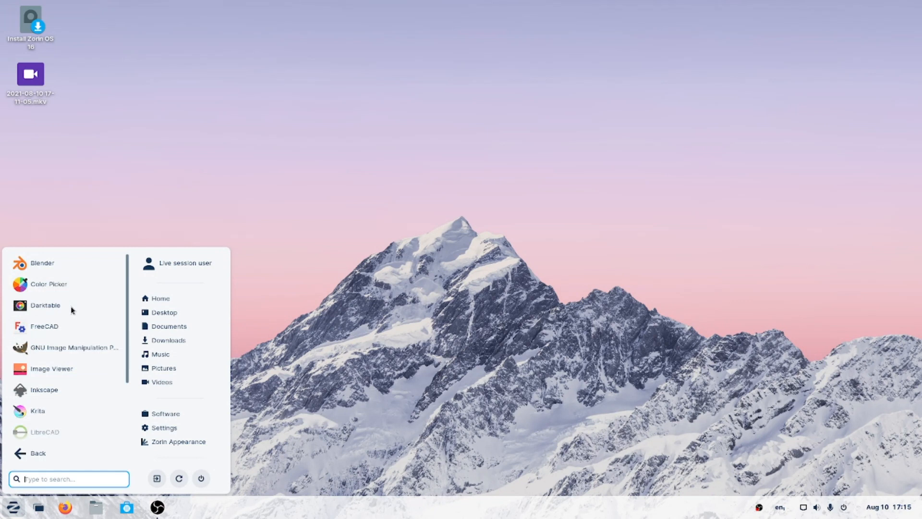
pyautogui.moveTo(81, 286)
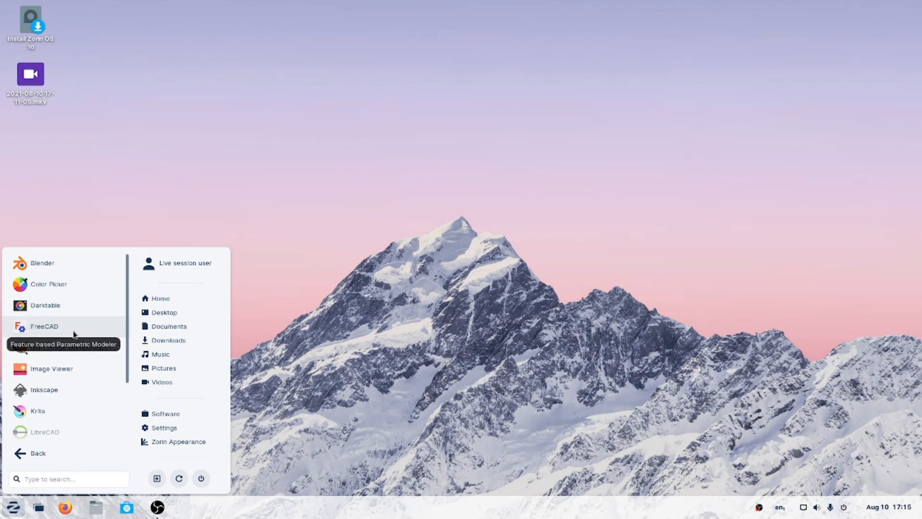
pyautogui.moveTo(82, 353)
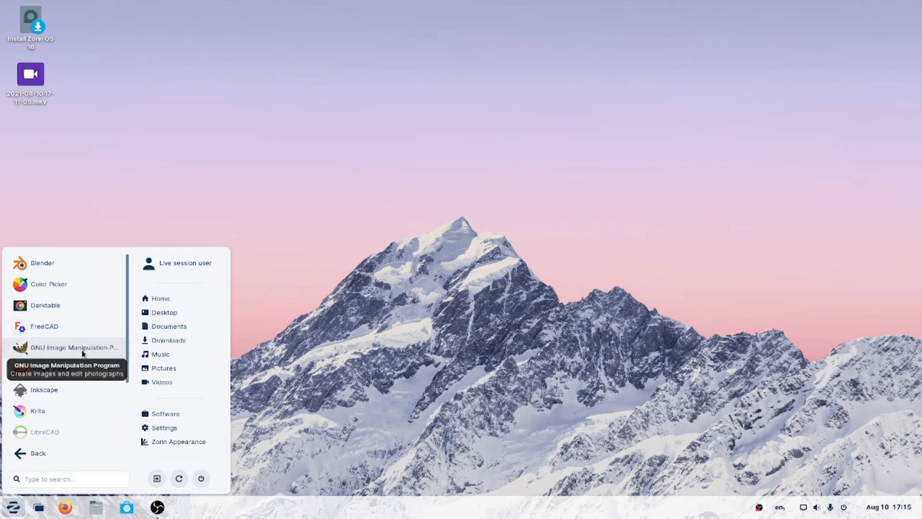
pyautogui.moveTo(80, 390)
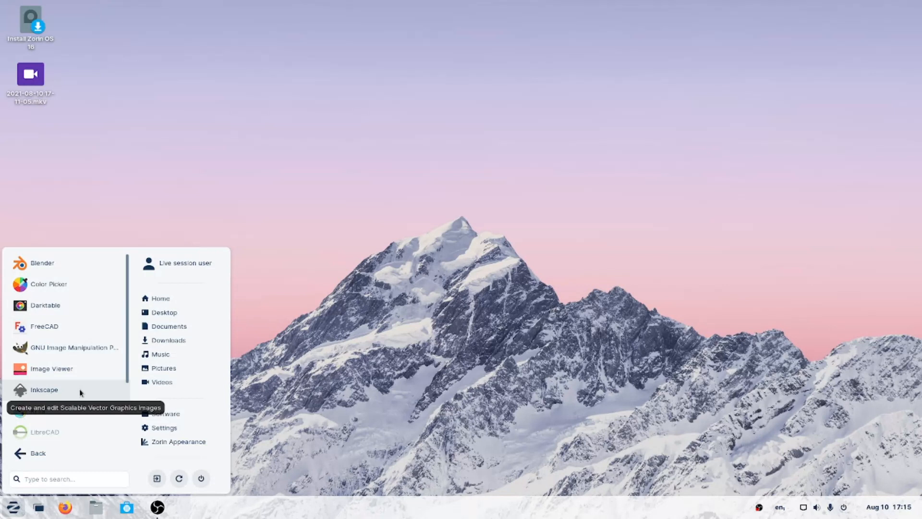
pyautogui.scroll(-3)
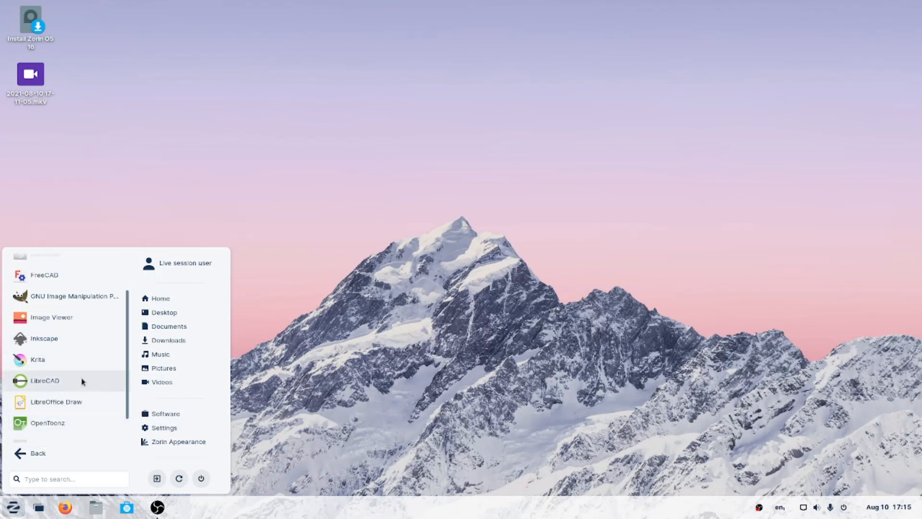
pyautogui.scroll(-3)
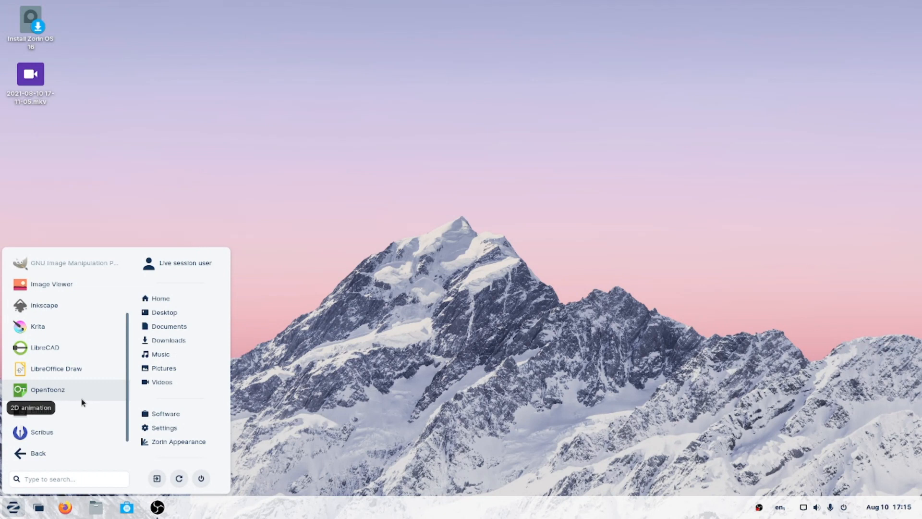
pyautogui.moveTo(70, 393)
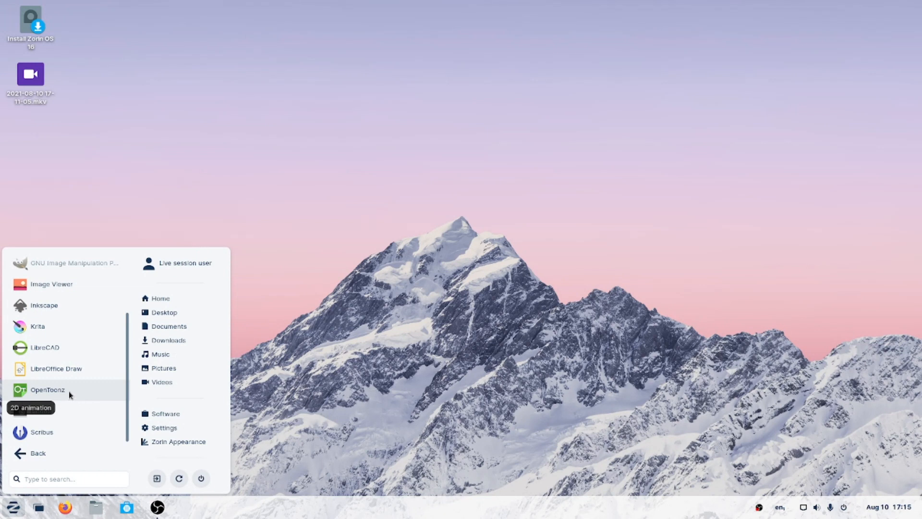
pyautogui.moveTo(77, 416)
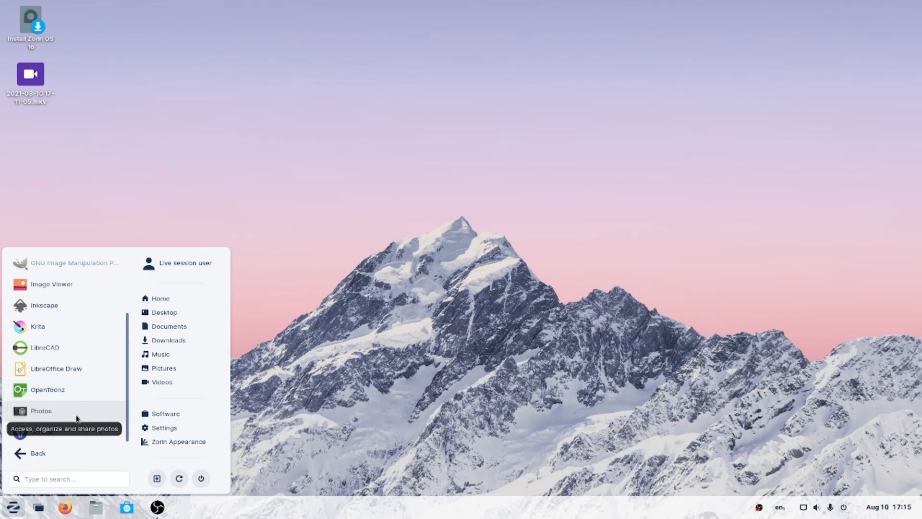
pyautogui.moveTo(60, 433)
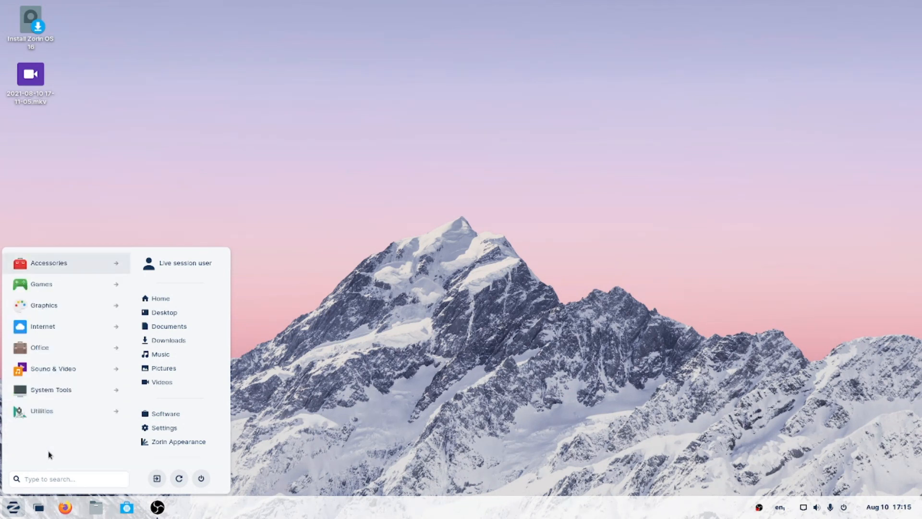
# Step: Launch Feeds from the Internet apps, close it, and return to the Internet list
pyautogui.click(42, 327)
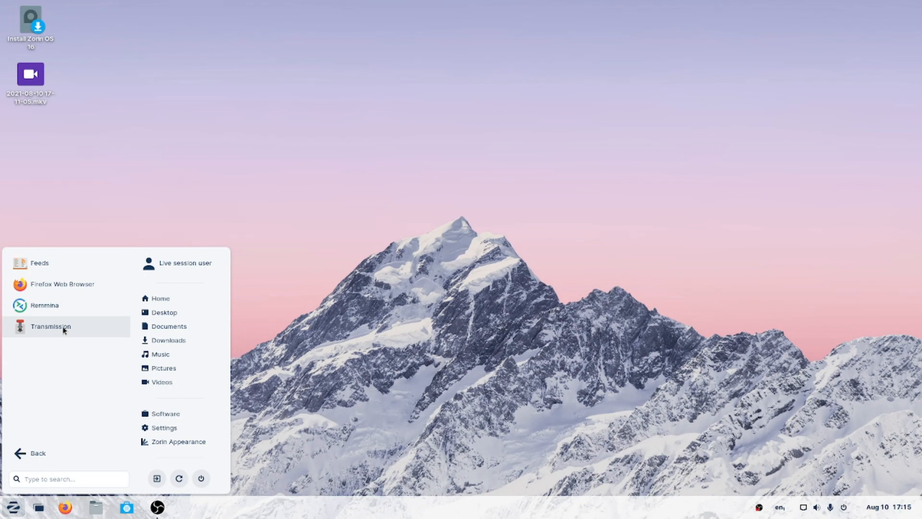
pyautogui.moveTo(54, 261)
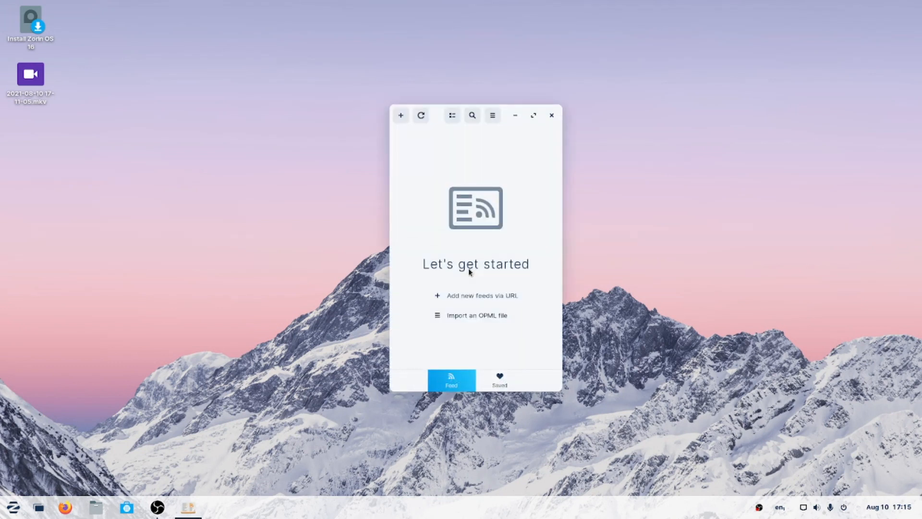
pyautogui.moveTo(583, 279)
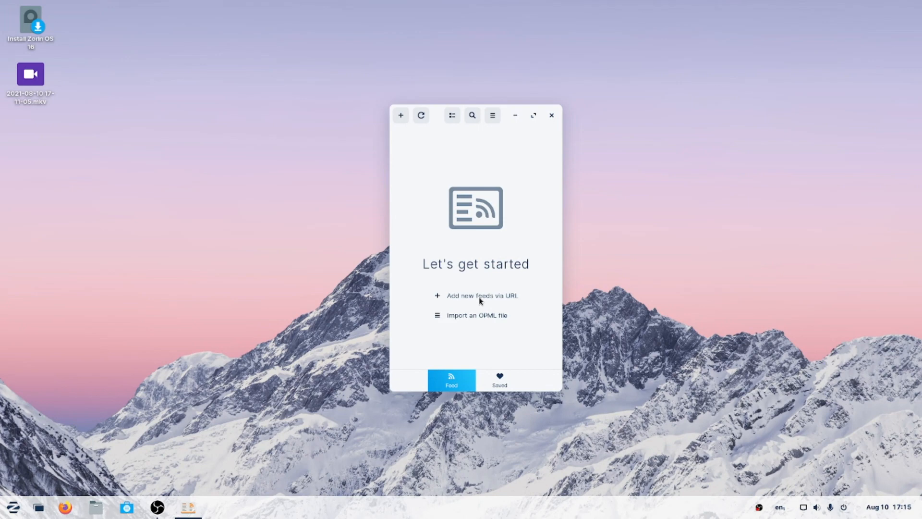
pyautogui.moveTo(438, 295)
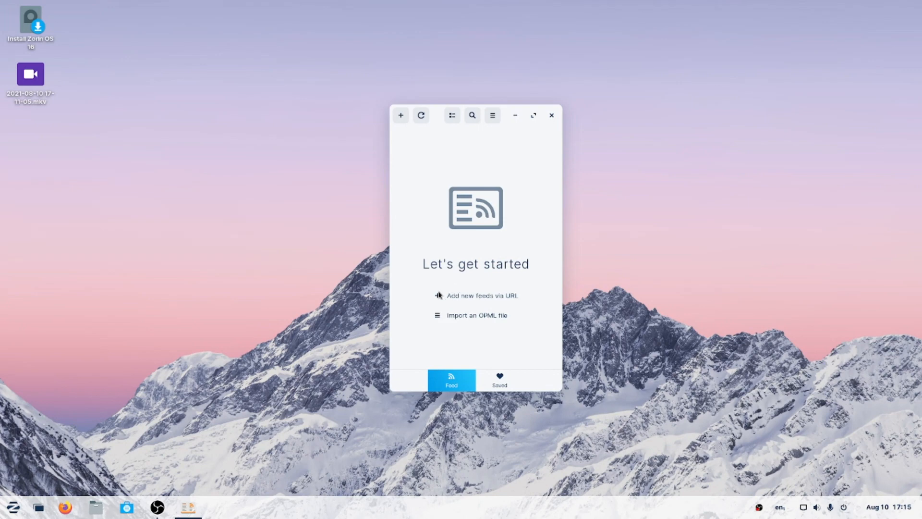
pyautogui.click(552, 115)
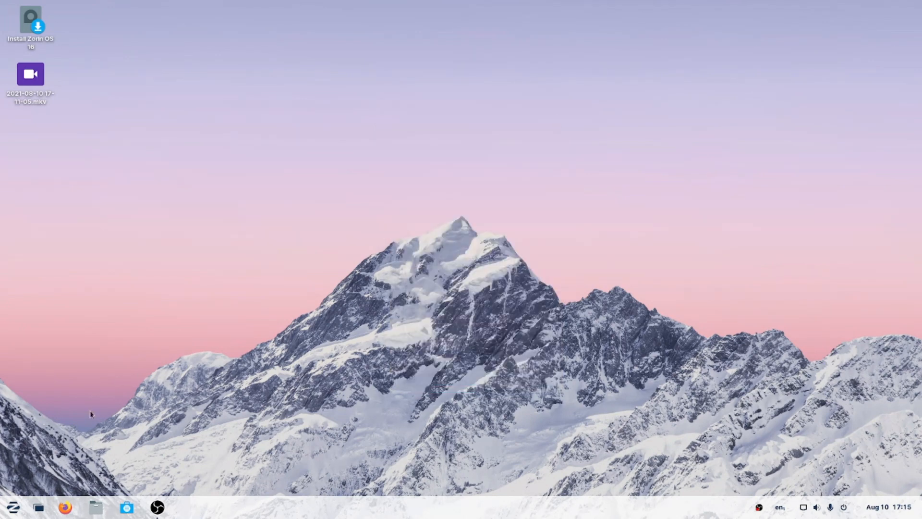
pyautogui.click(11, 506)
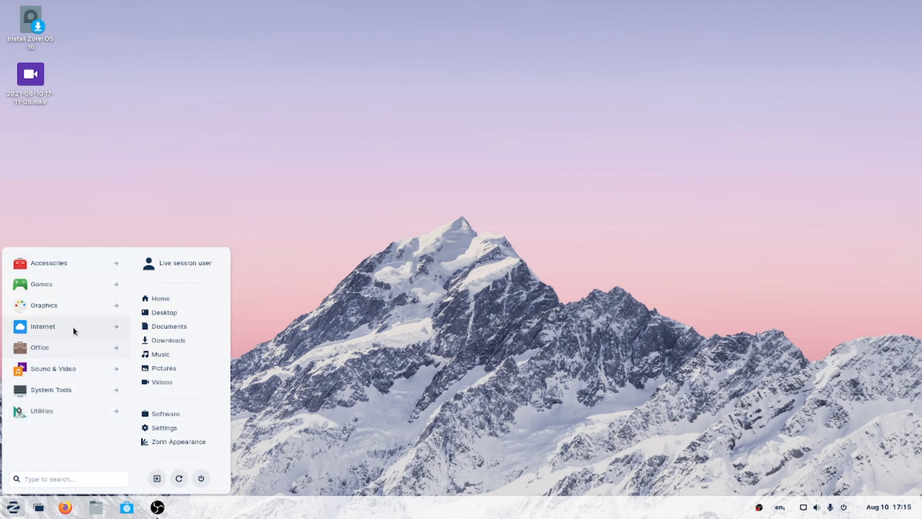
pyautogui.click(42, 326)
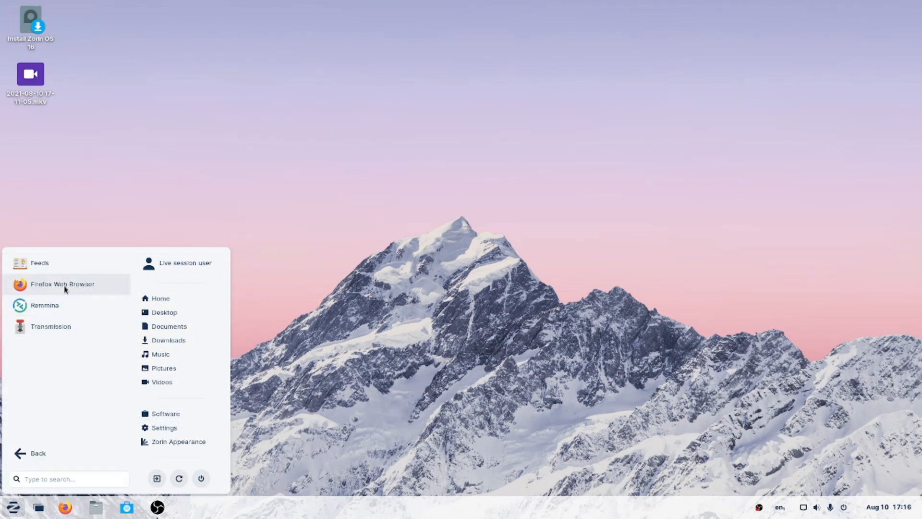
pyautogui.moveTo(53, 263)
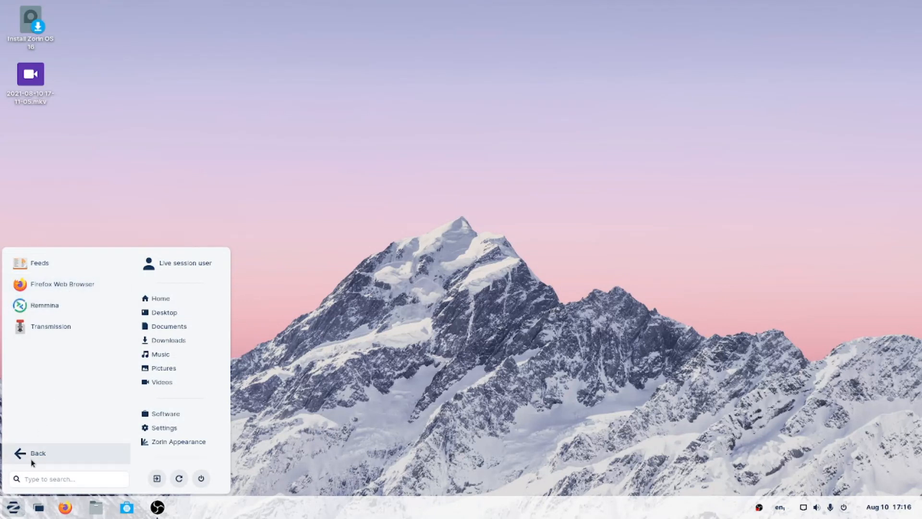
# Step: Launch Minder from the Office apps to its 'Main Idea' map, then close it
pyautogui.click(36, 454)
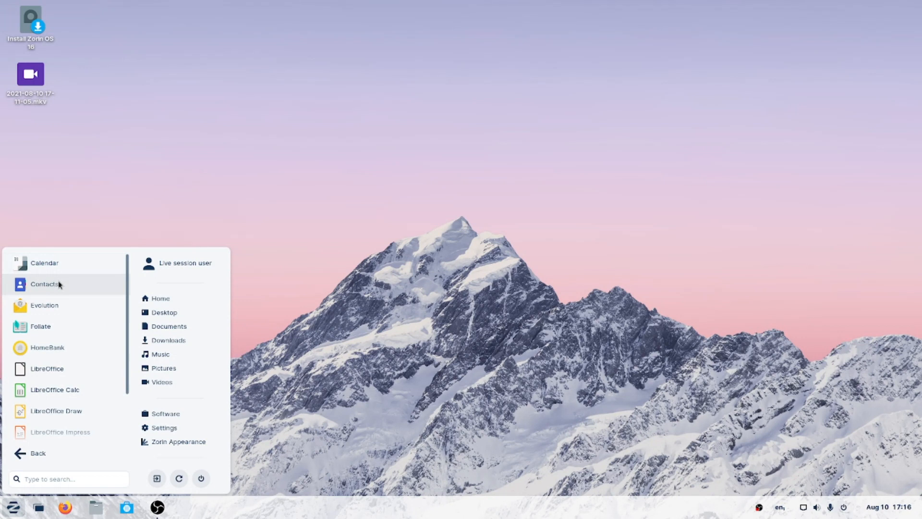
pyautogui.moveTo(76, 334)
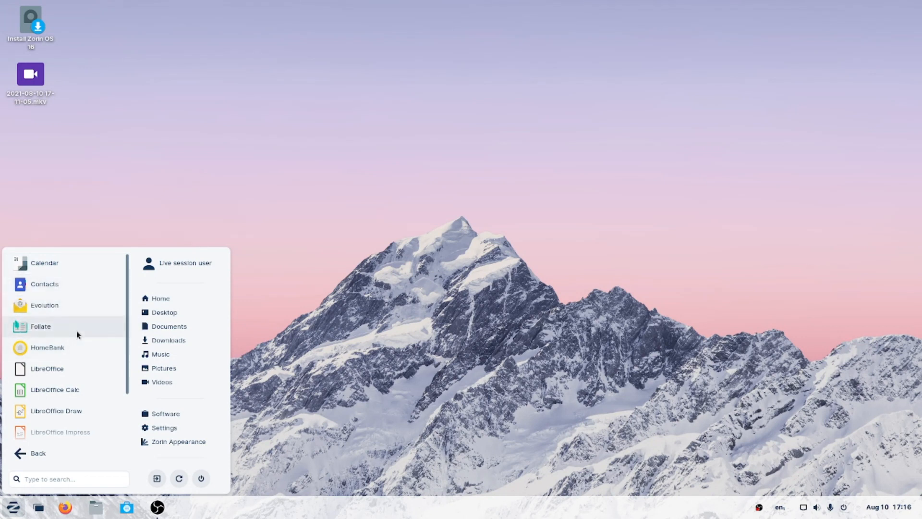
pyautogui.scroll(-3)
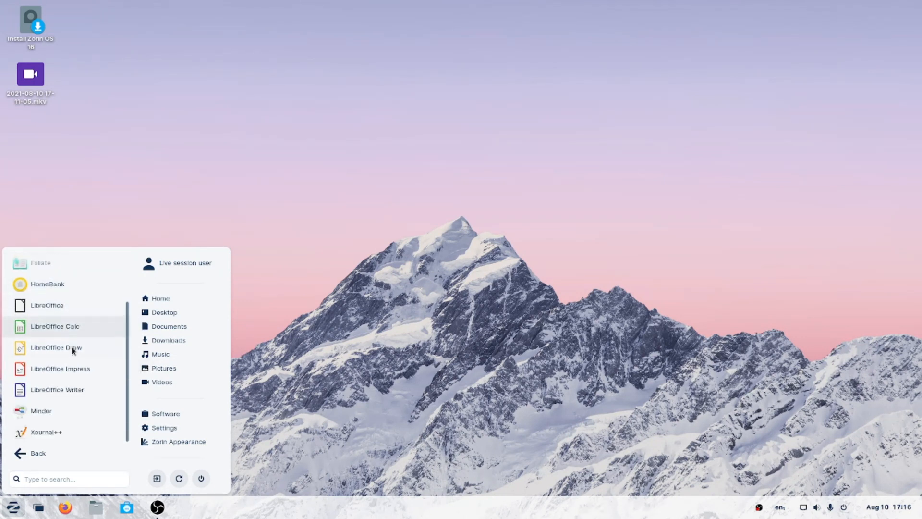
pyautogui.moveTo(56, 411)
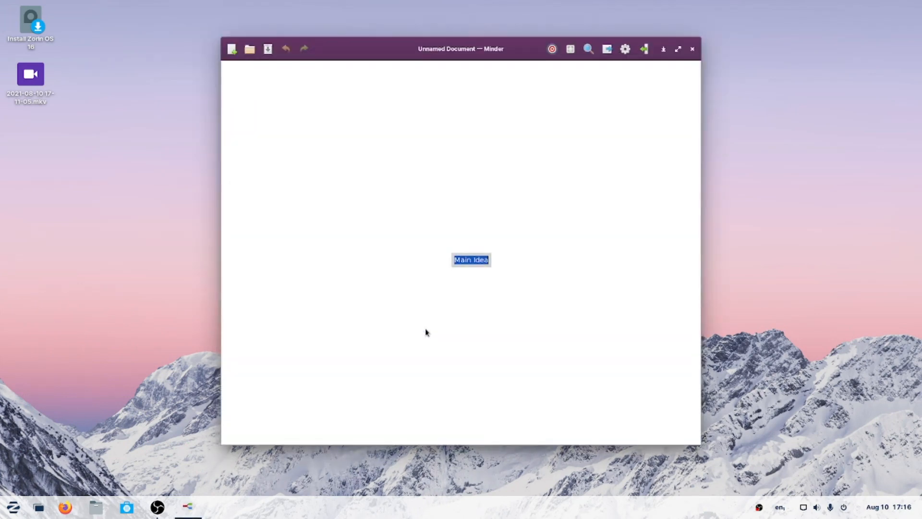
pyautogui.moveTo(483, 37)
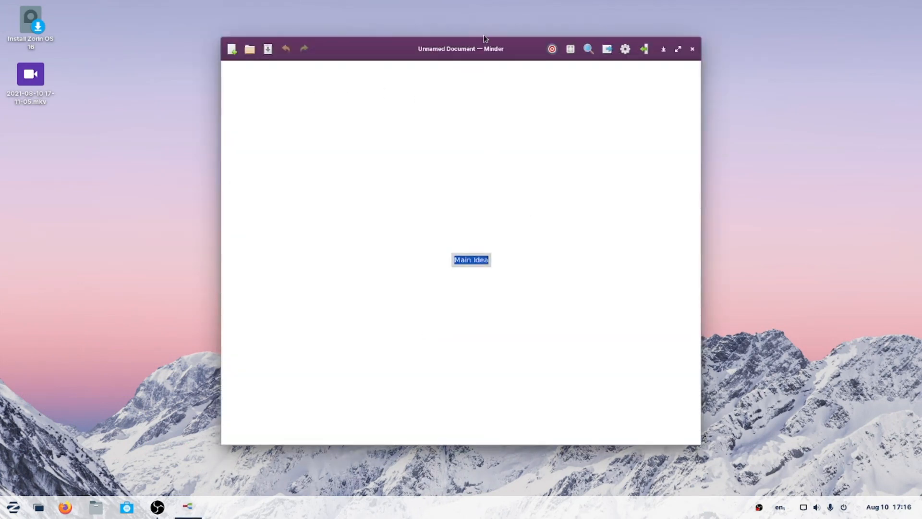
pyautogui.click(692, 50)
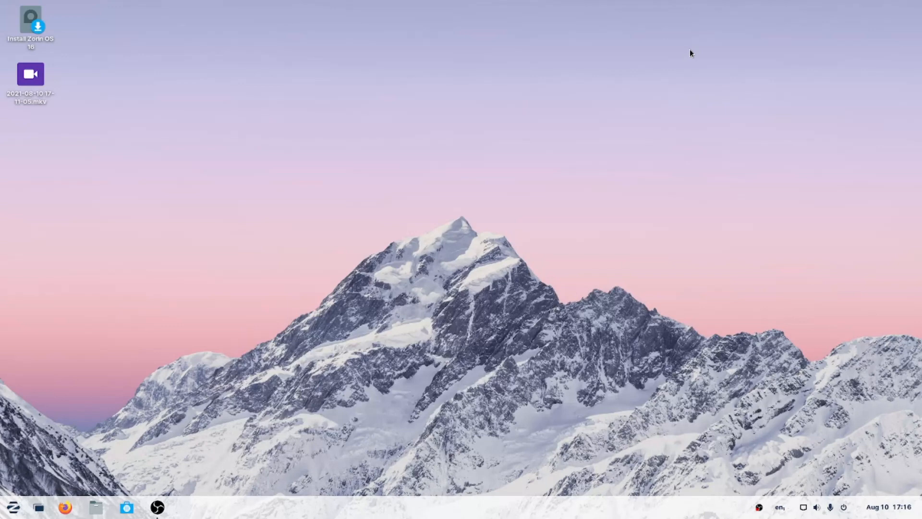
# Step: Show the Sound & Video apps in the Z menu, go back, and reopen the category
pyautogui.click(14, 507)
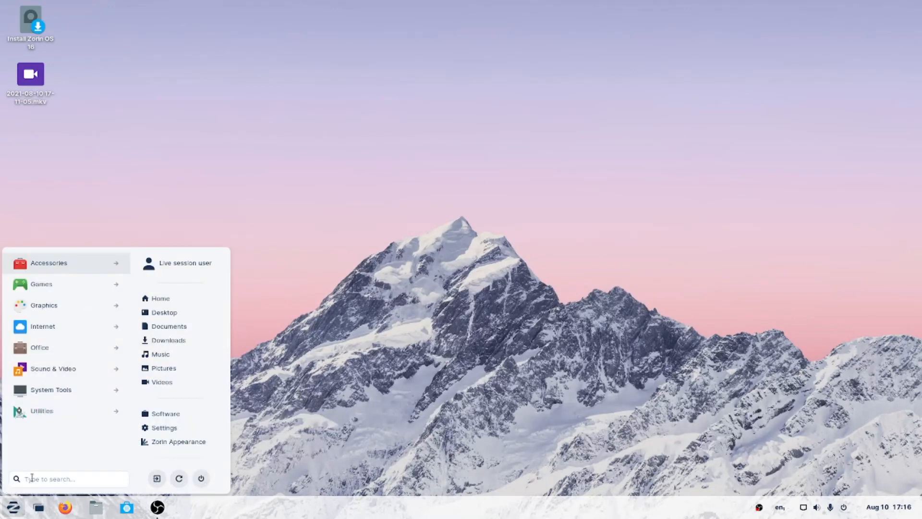
pyautogui.click(52, 369)
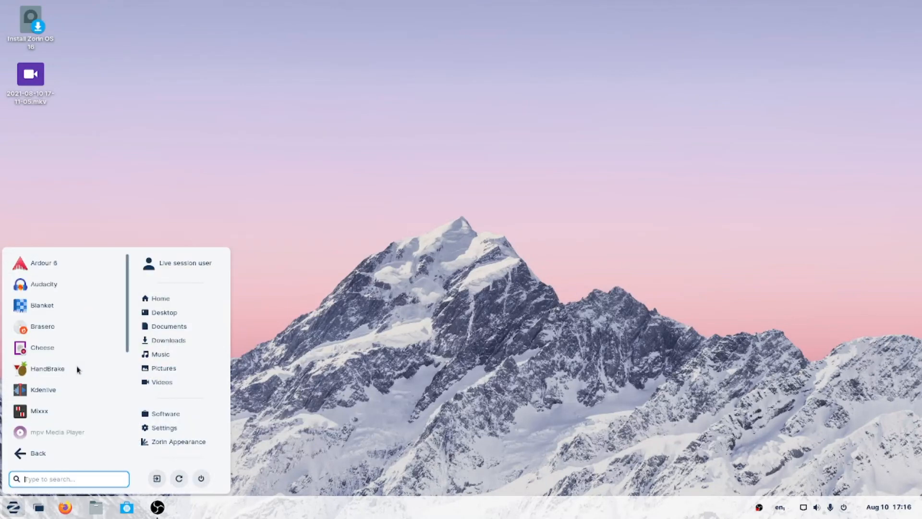
pyautogui.moveTo(94, 324)
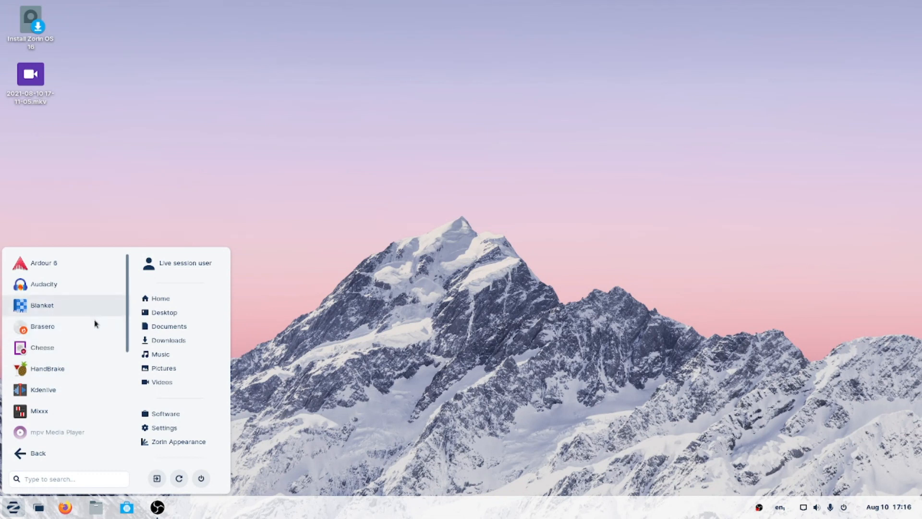
pyautogui.click(37, 453)
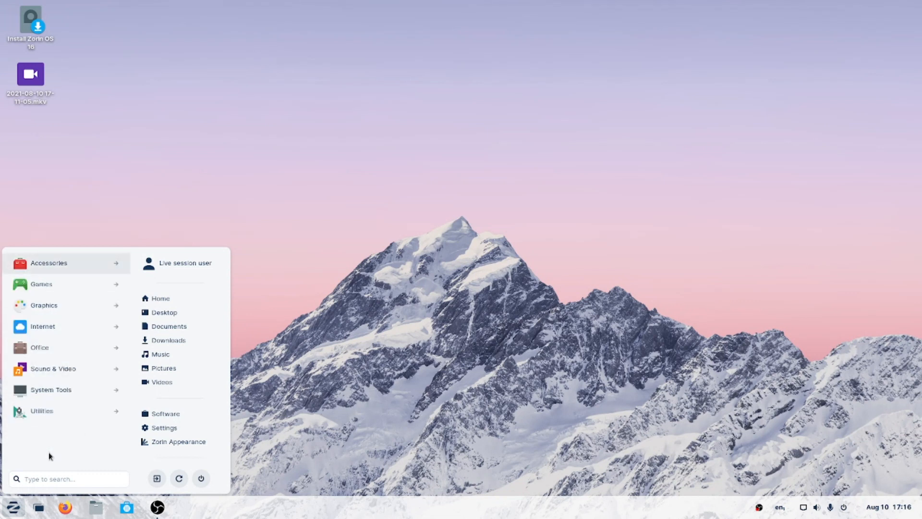
pyautogui.click(52, 369)
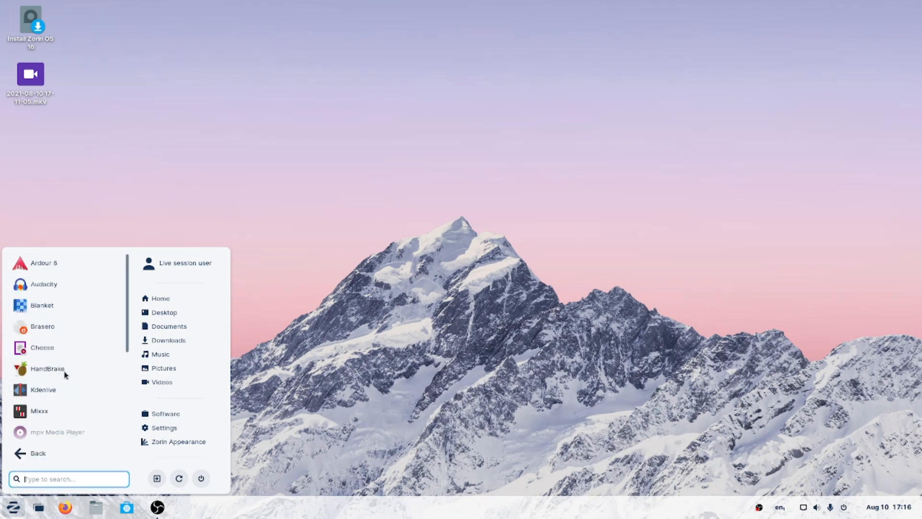
pyautogui.moveTo(67, 265)
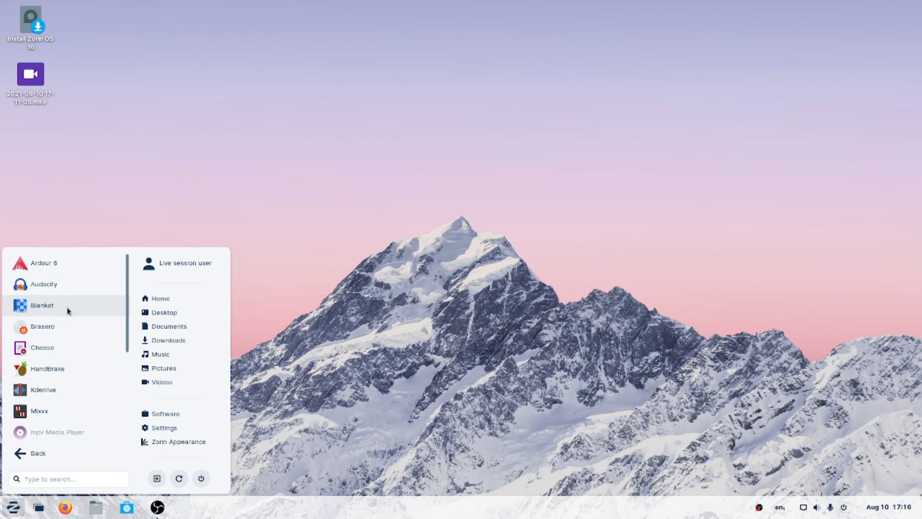
pyautogui.moveTo(67, 309)
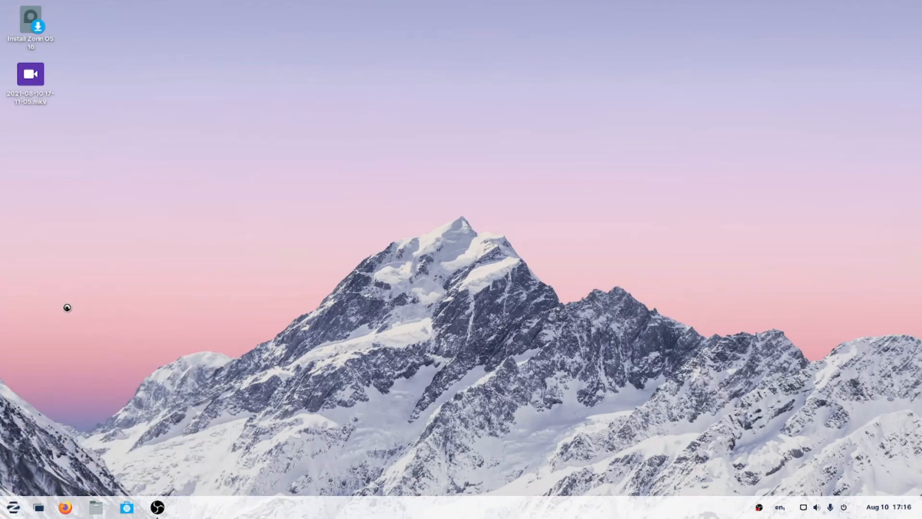
pyautogui.moveTo(457, 268)
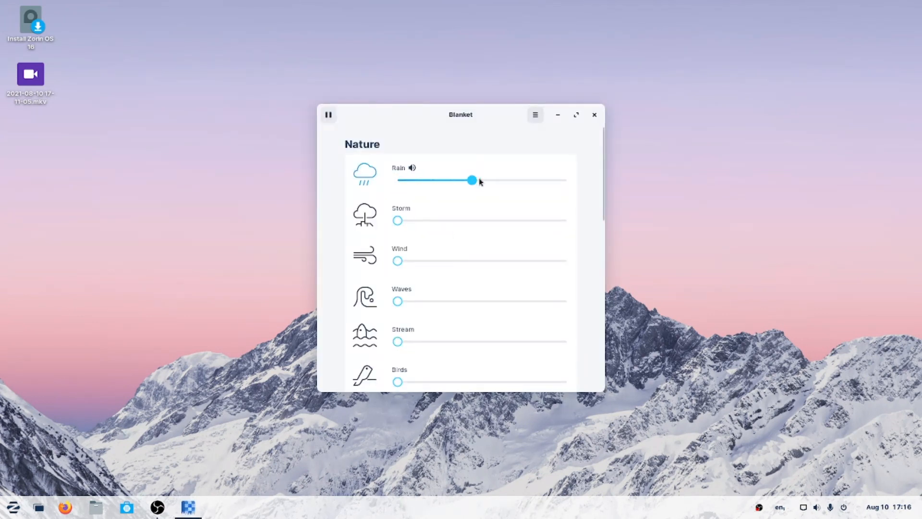
# Step: Sample the Rain, Storm, Waves and Birds sounds in Blanket, each to full then silent
pyautogui.moveTo(472, 181); pyautogui.dragTo(487, 180)
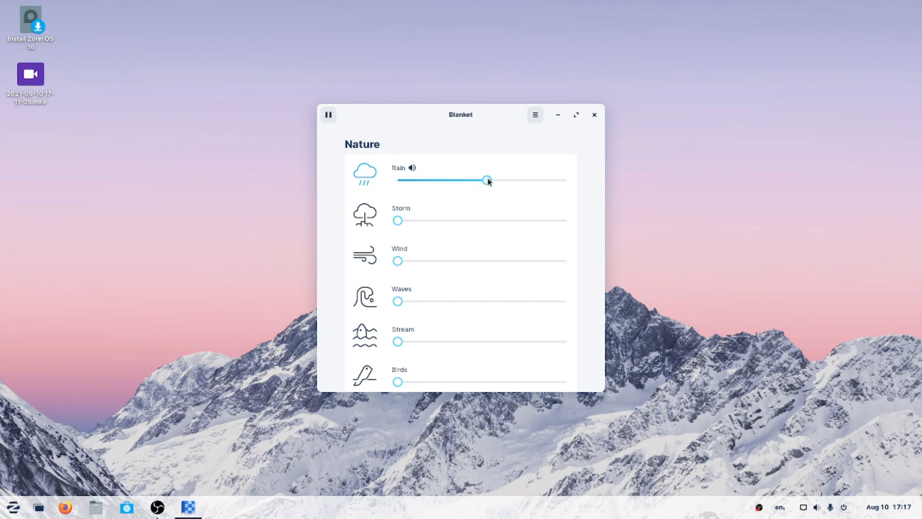
pyautogui.moveTo(486, 179); pyautogui.dragTo(397, 180)
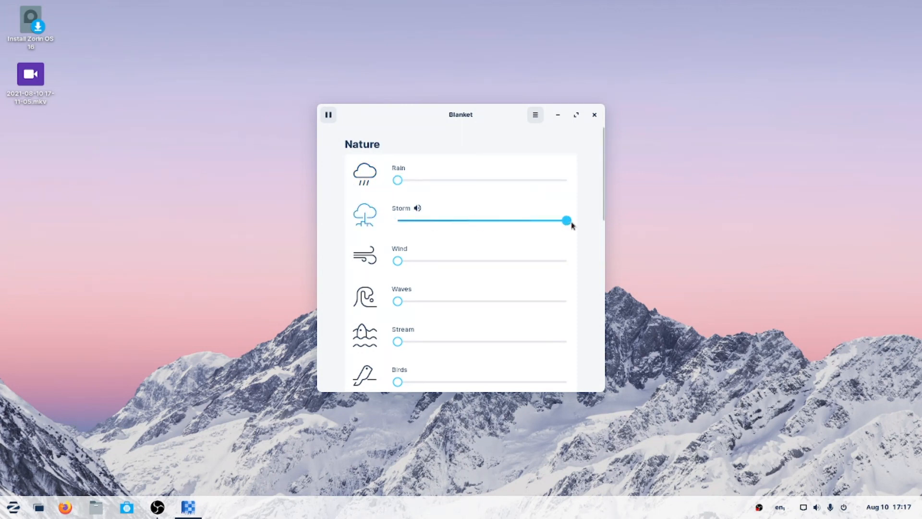
pyautogui.moveTo(565, 221); pyautogui.dragTo(398, 221)
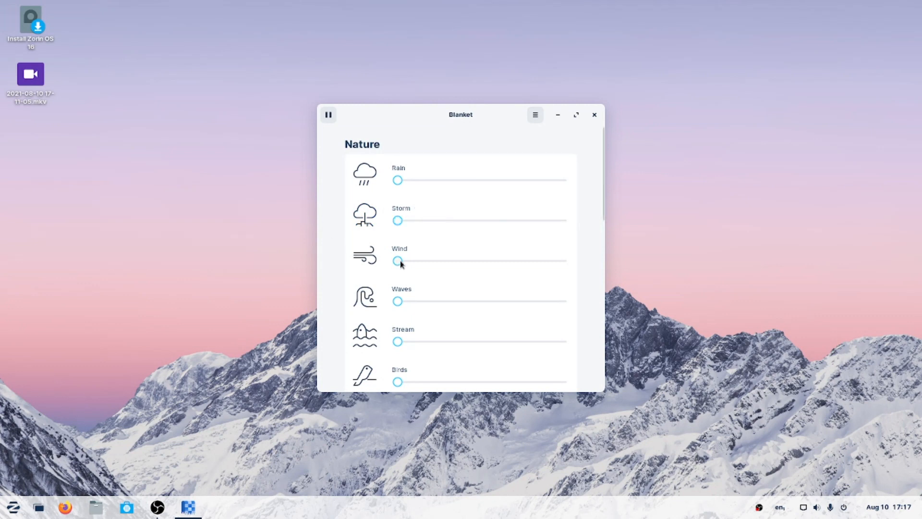
pyautogui.moveTo(397, 260); pyautogui.dragTo(567, 260)
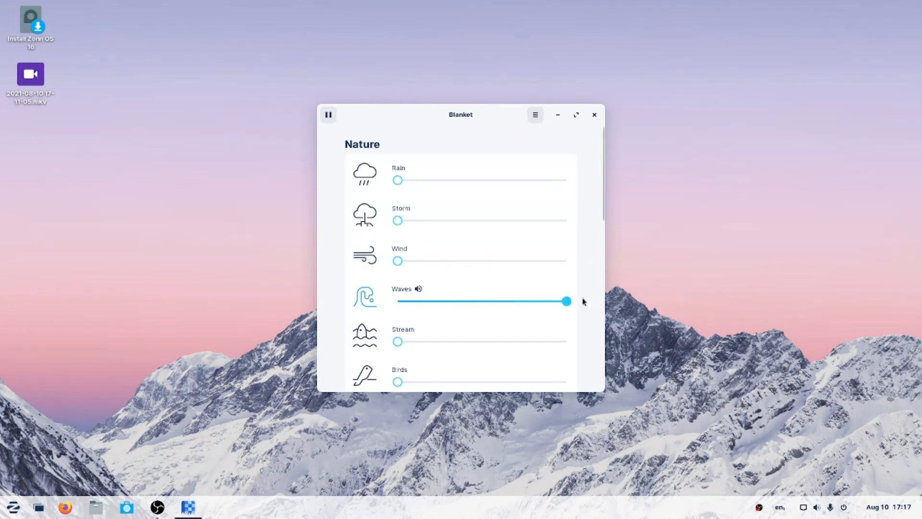
pyautogui.moveTo(566, 300); pyautogui.dragTo(397, 301)
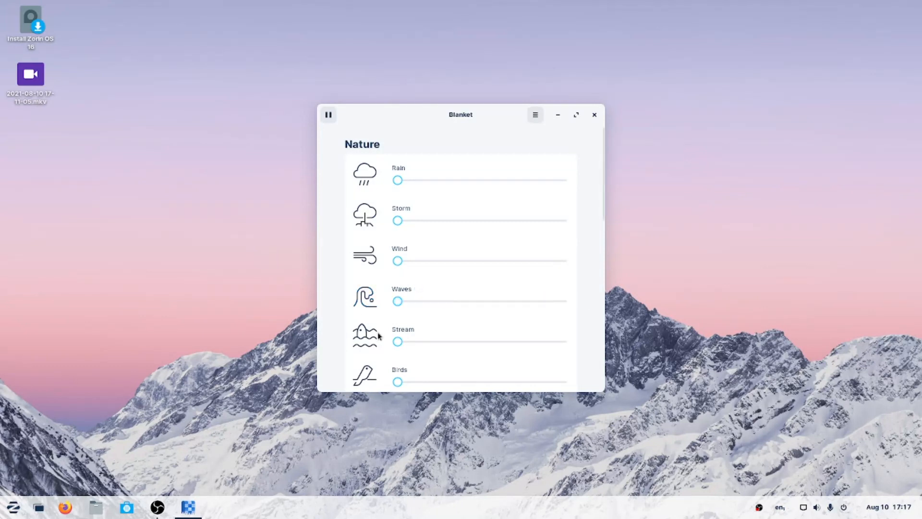
pyautogui.moveTo(397, 341); pyautogui.dragTo(567, 341)
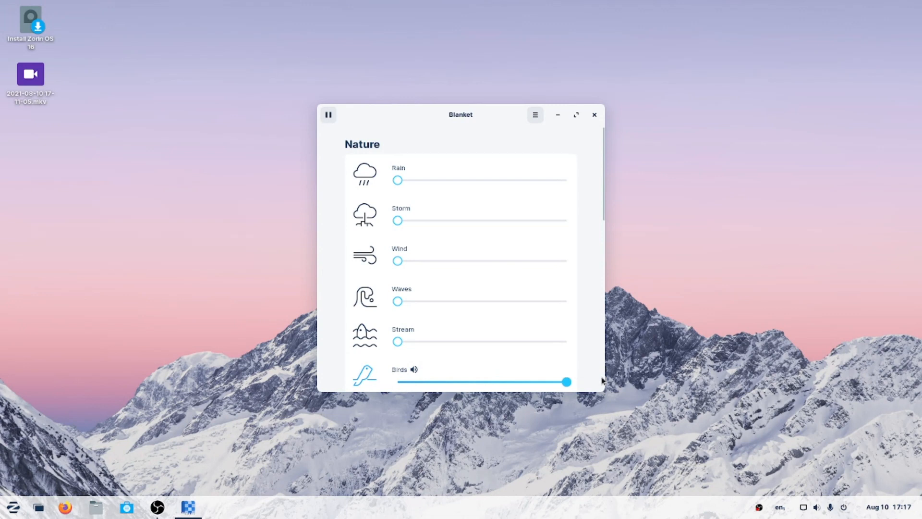
pyautogui.moveTo(567, 381); pyautogui.dragTo(398, 382)
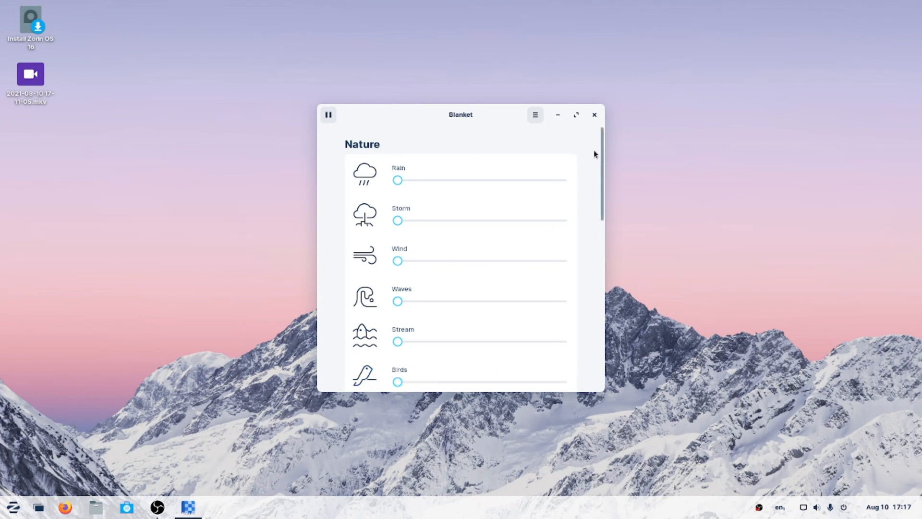
# Step: Sample the Summer Night, Train, Boat and City sounds, each to full then back off
pyautogui.scroll(-3)
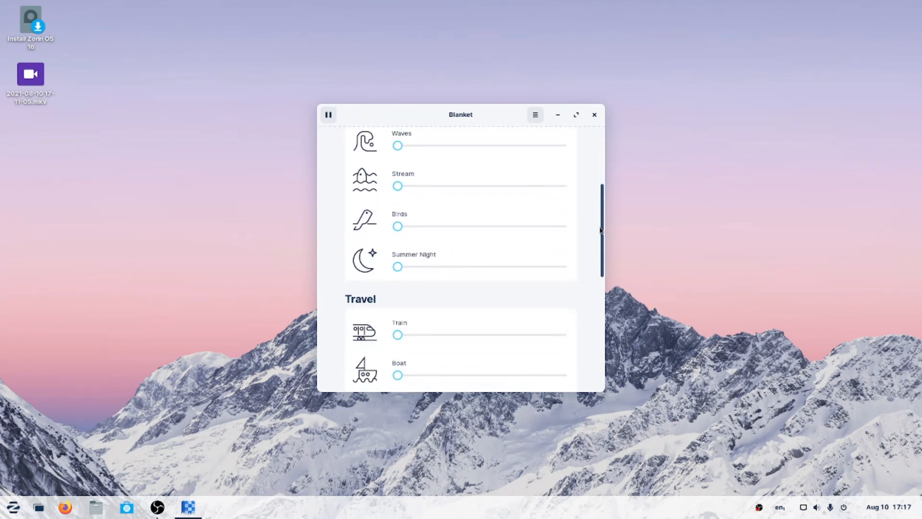
pyautogui.scroll(-3)
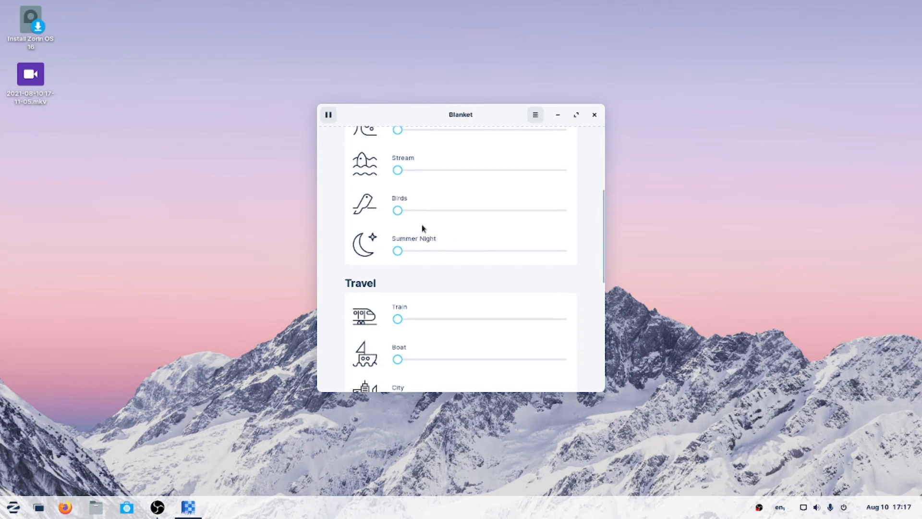
pyautogui.moveTo(397, 249); pyautogui.dragTo(530, 250)
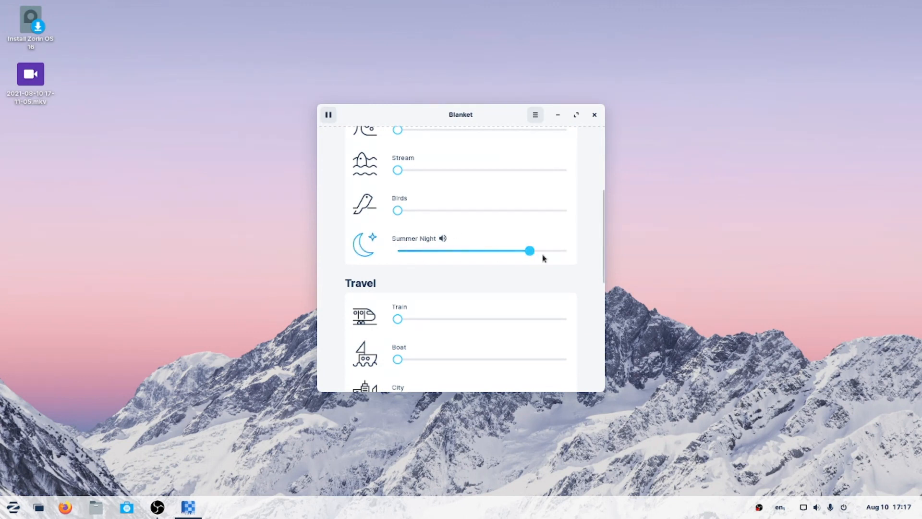
pyautogui.moveTo(529, 249); pyautogui.dragTo(565, 250)
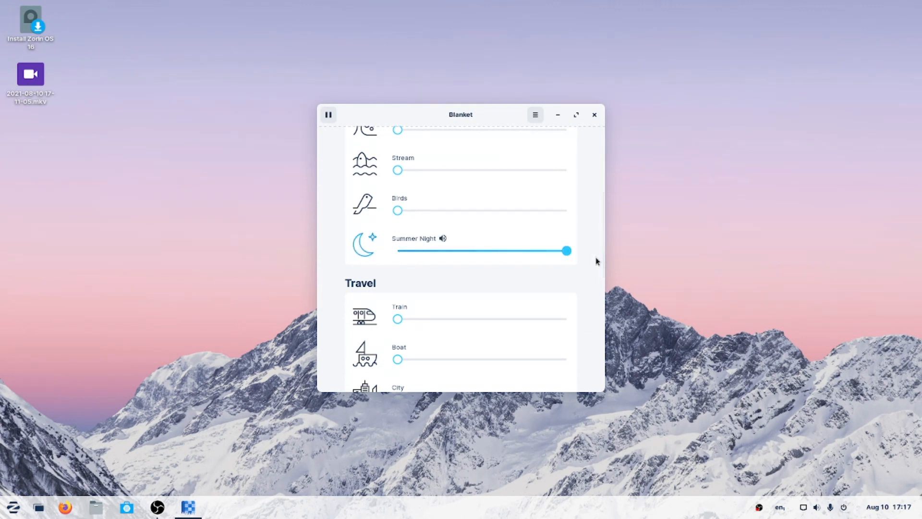
pyautogui.moveTo(566, 250); pyautogui.dragTo(397, 249)
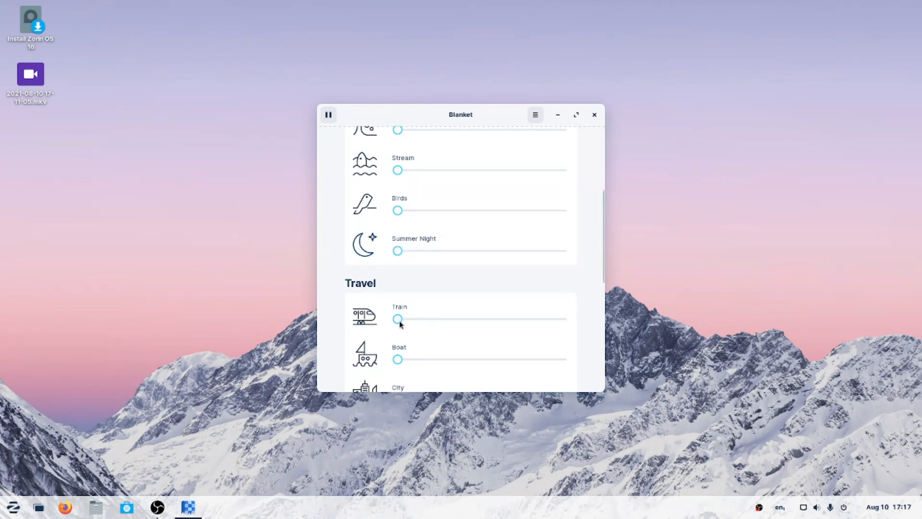
pyautogui.moveTo(398, 319); pyautogui.dragTo(565, 318)
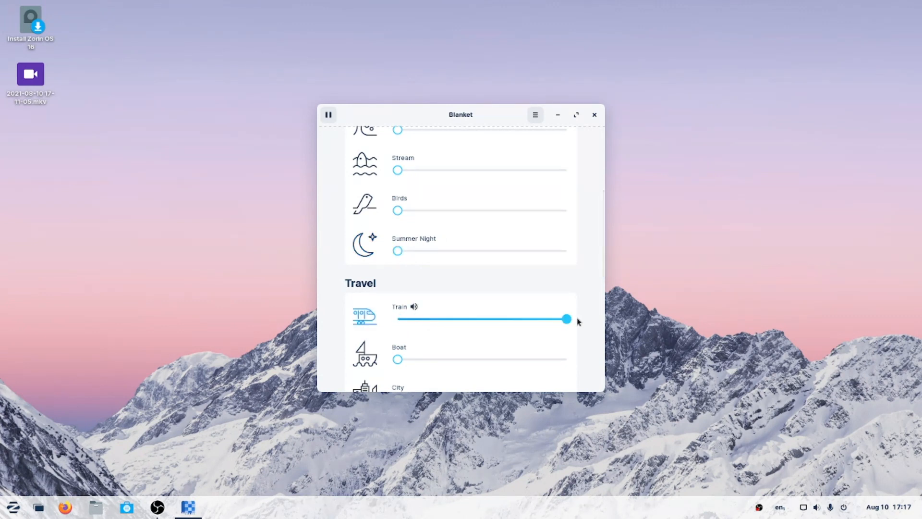
pyautogui.moveTo(564, 318); pyautogui.dragTo(398, 318)
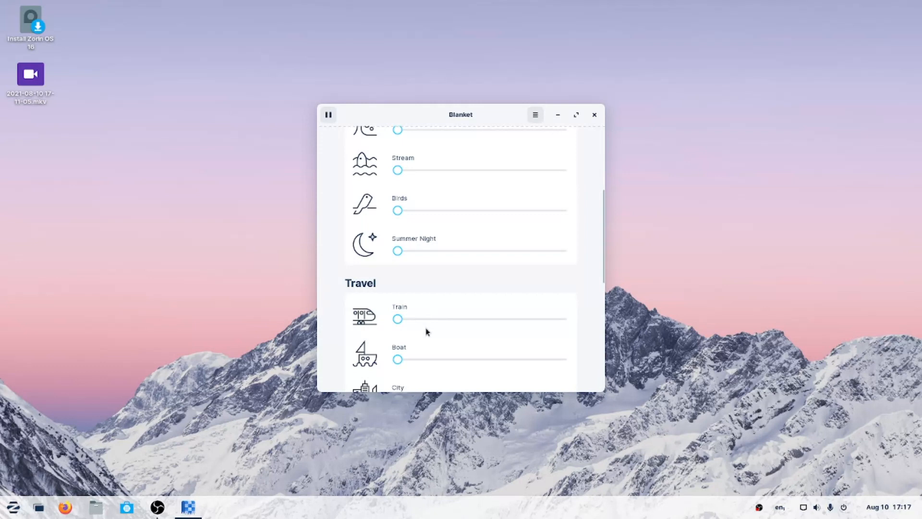
pyautogui.moveTo(397, 358); pyautogui.dragTo(566, 358)
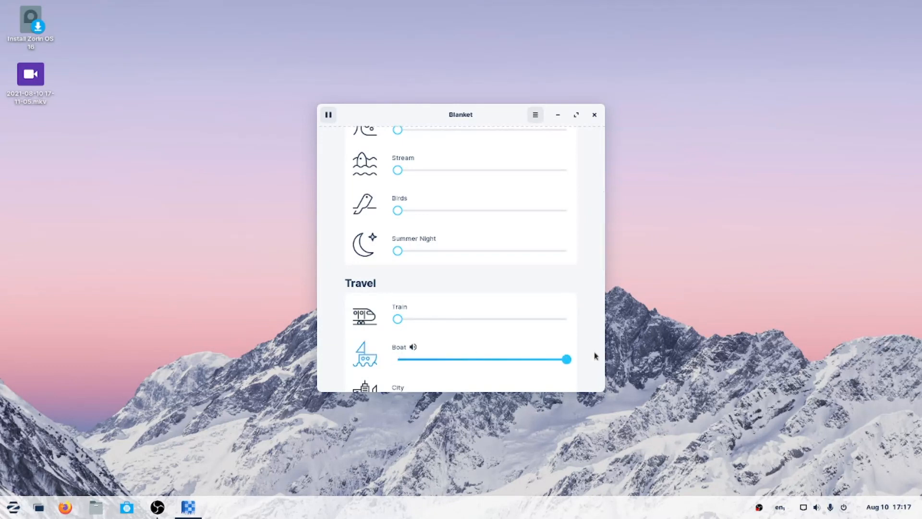
pyautogui.scroll(-3)
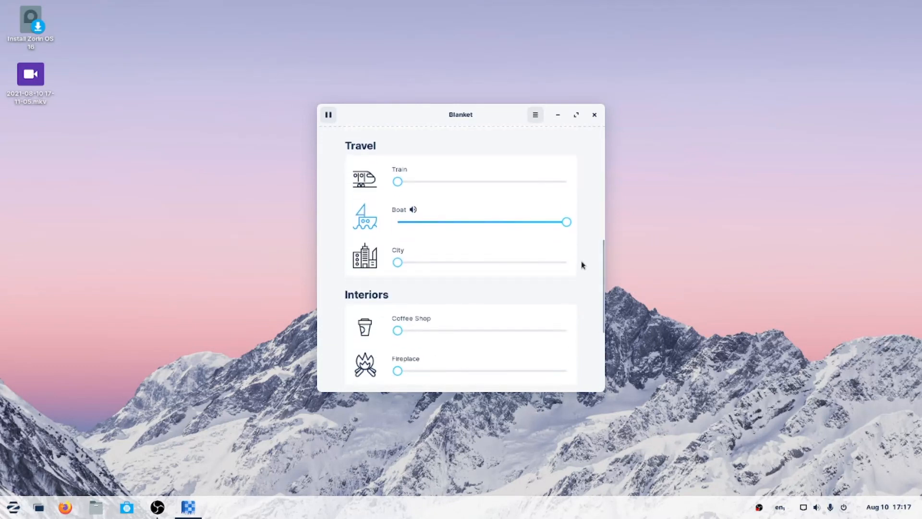
pyautogui.moveTo(566, 222); pyautogui.dragTo(397, 222)
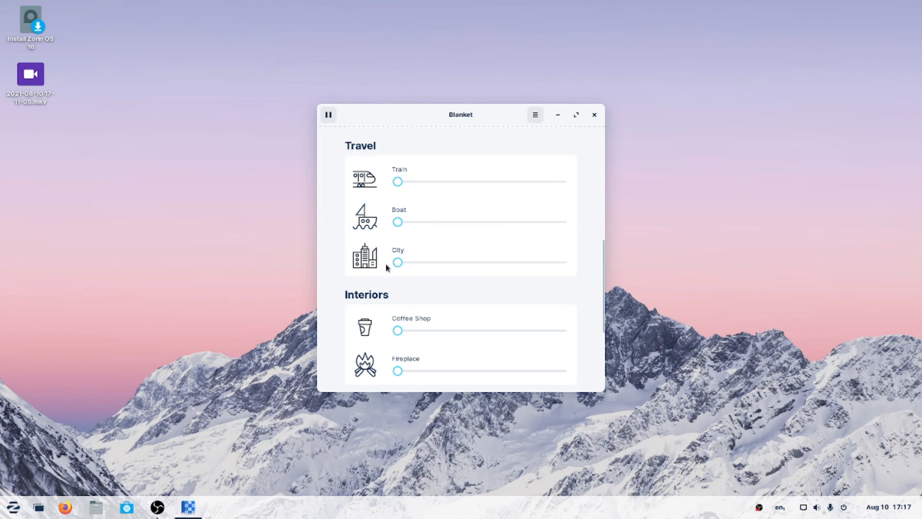
pyautogui.moveTo(398, 262); pyautogui.dragTo(567, 262)
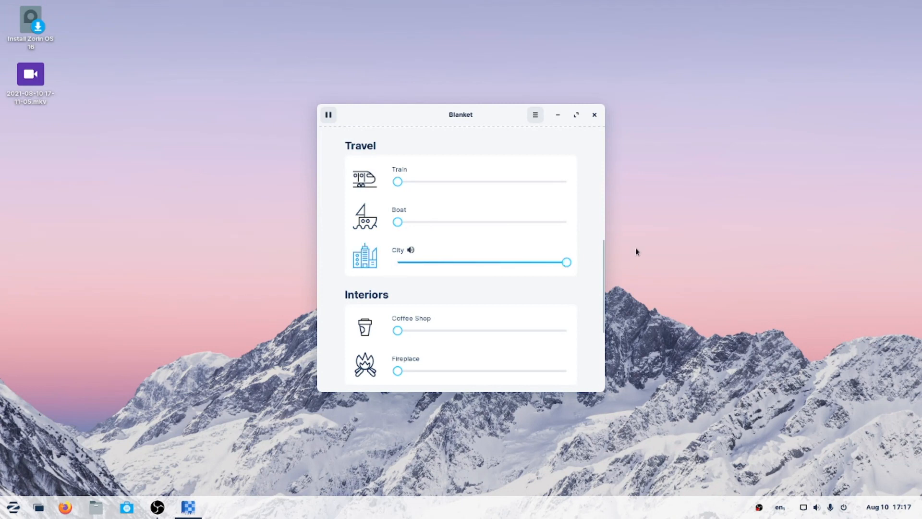
pyautogui.moveTo(566, 262); pyautogui.dragTo(398, 262)
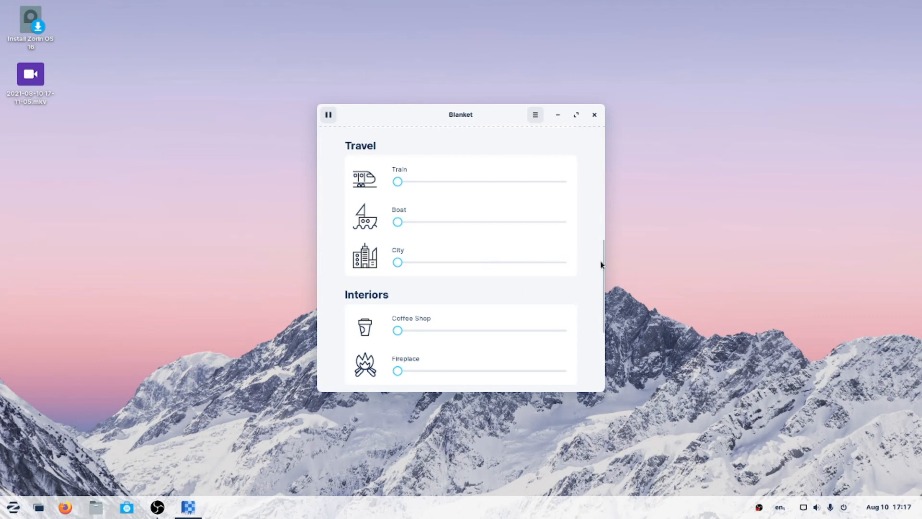
# Step: Sample Fireplace, then push Pink Noise and White Noise to full volume
pyautogui.scroll(-3)
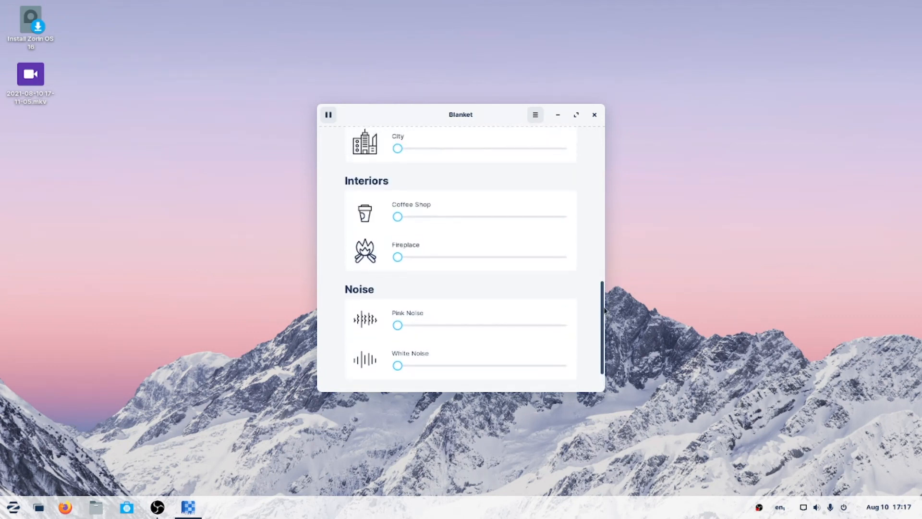
pyautogui.moveTo(398, 216); pyautogui.dragTo(566, 216)
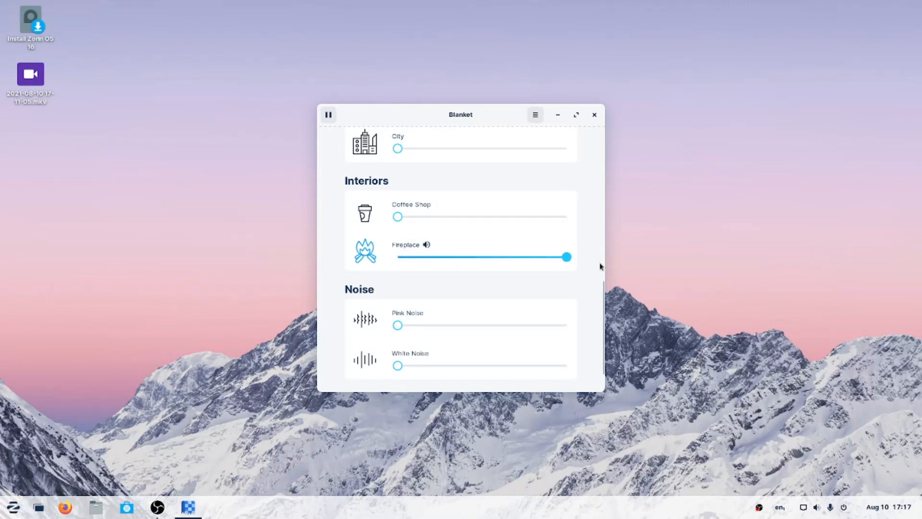
pyautogui.moveTo(565, 257); pyautogui.dragTo(398, 258)
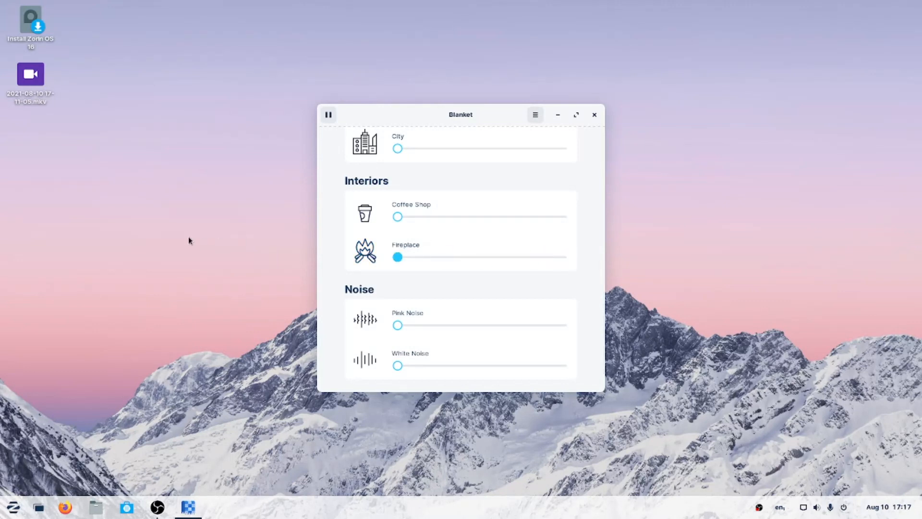
pyautogui.moveTo(397, 324); pyautogui.dragTo(567, 325)
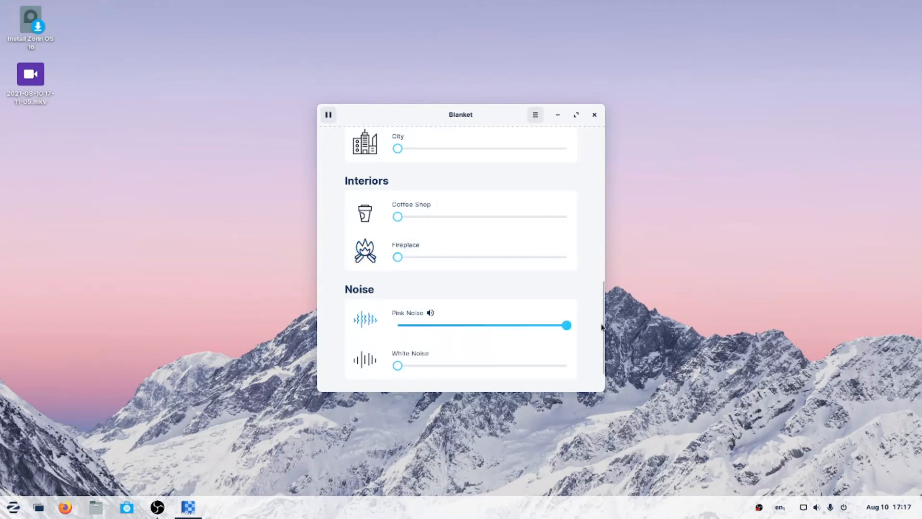
pyautogui.moveTo(397, 365); pyautogui.dragTo(538, 365)
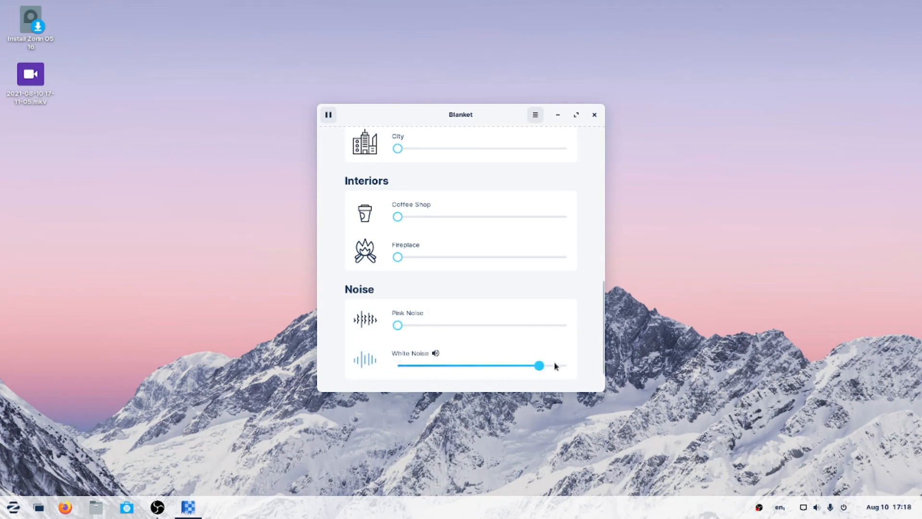
pyautogui.moveTo(537, 365); pyautogui.dragTo(567, 365)
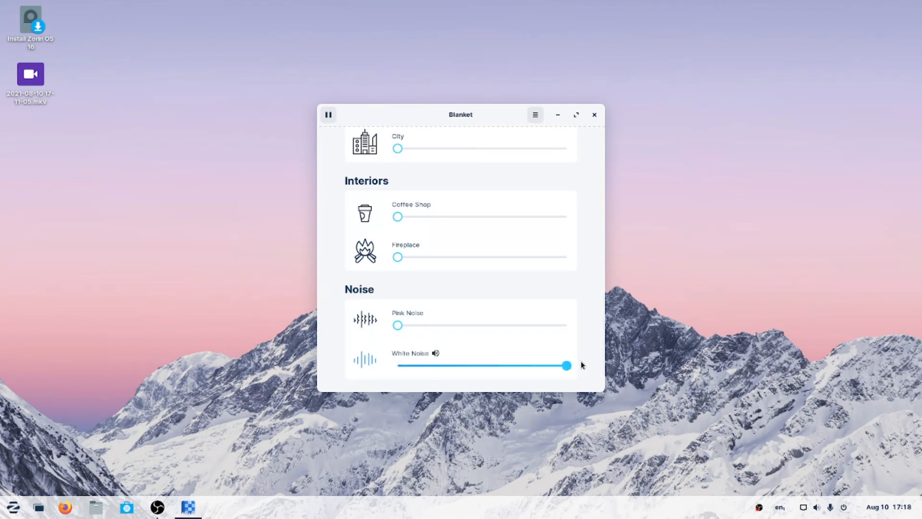
# Step: Check Blanket's options and master volume menu, then close the app
pyautogui.scroll(-3)
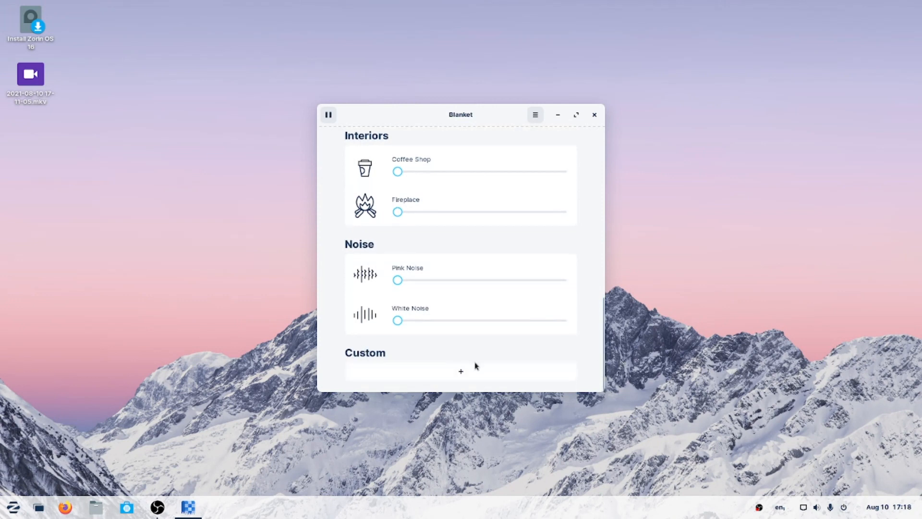
pyautogui.click(535, 115)
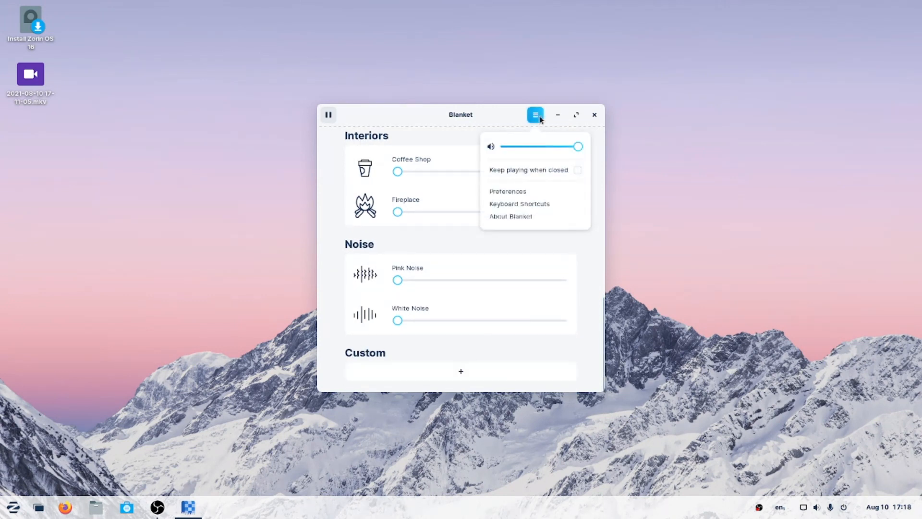
pyautogui.click(593, 115)
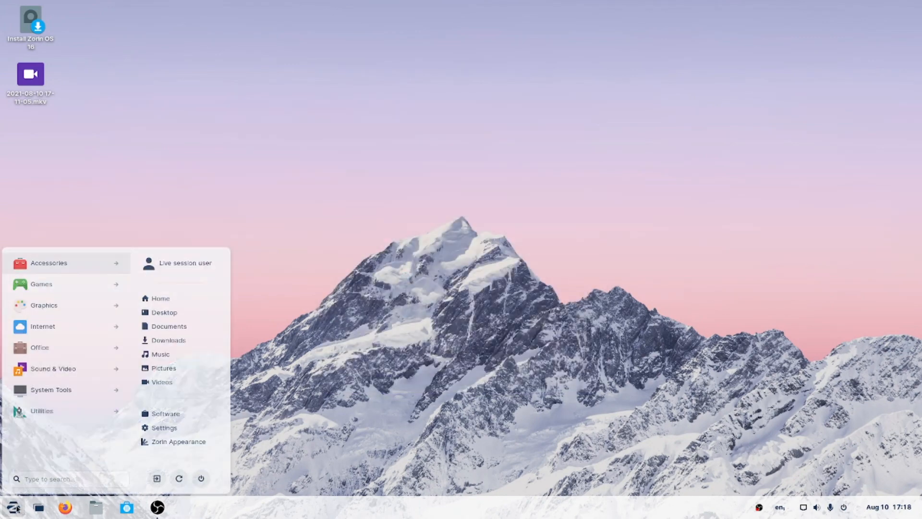
# Step: Browse down the Sound & Video apps such as Audacity, HandBrake and Kdenlive
pyautogui.click(55, 369)
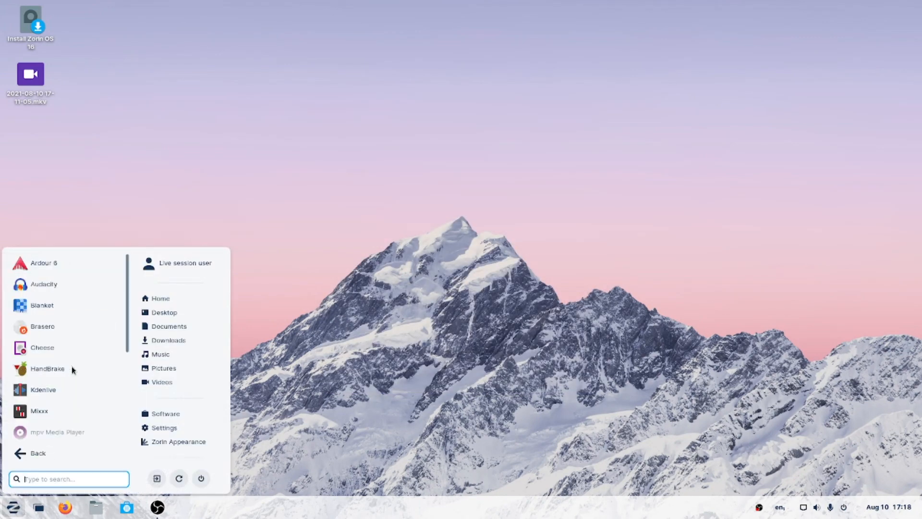
pyautogui.moveTo(56, 326)
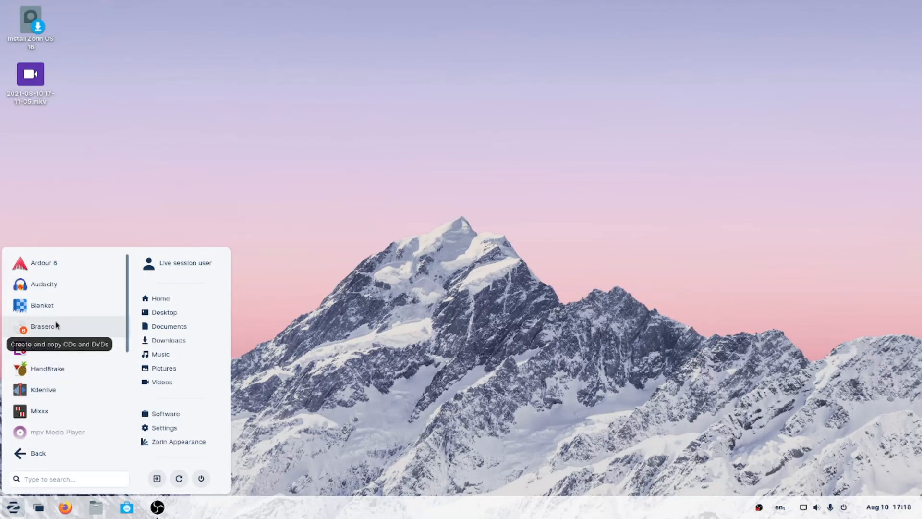
pyautogui.moveTo(56, 347)
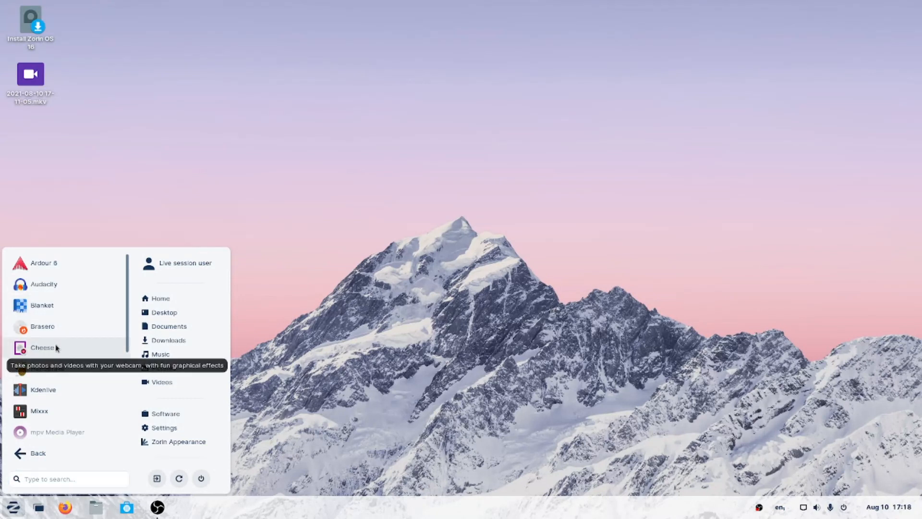
pyautogui.moveTo(50, 390)
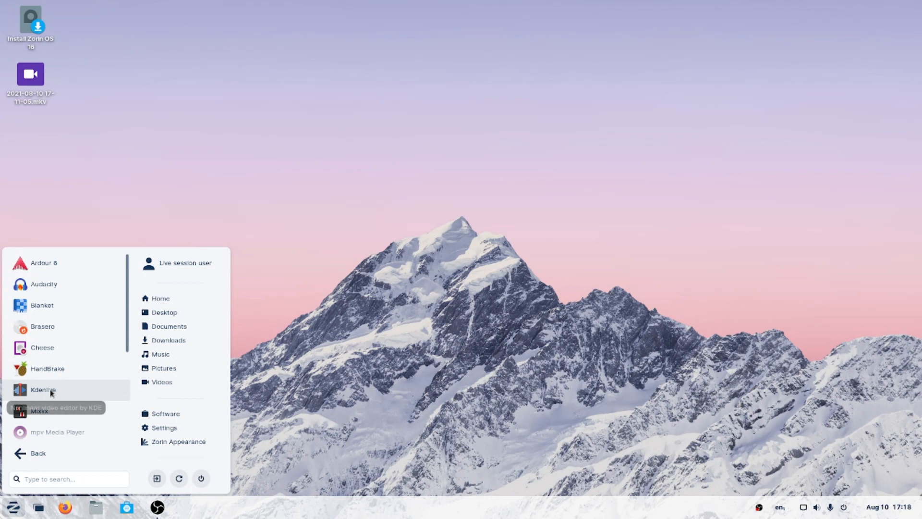
pyautogui.scroll(-3)
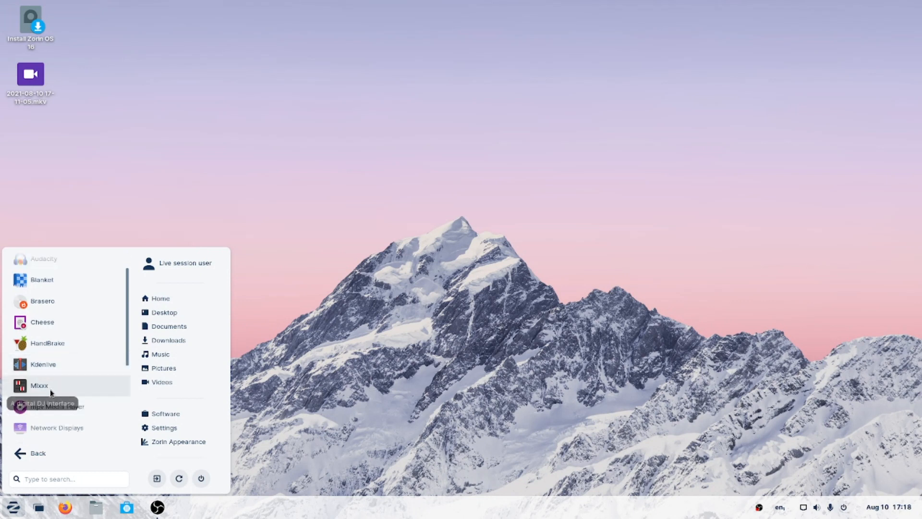
pyautogui.moveTo(50, 392)
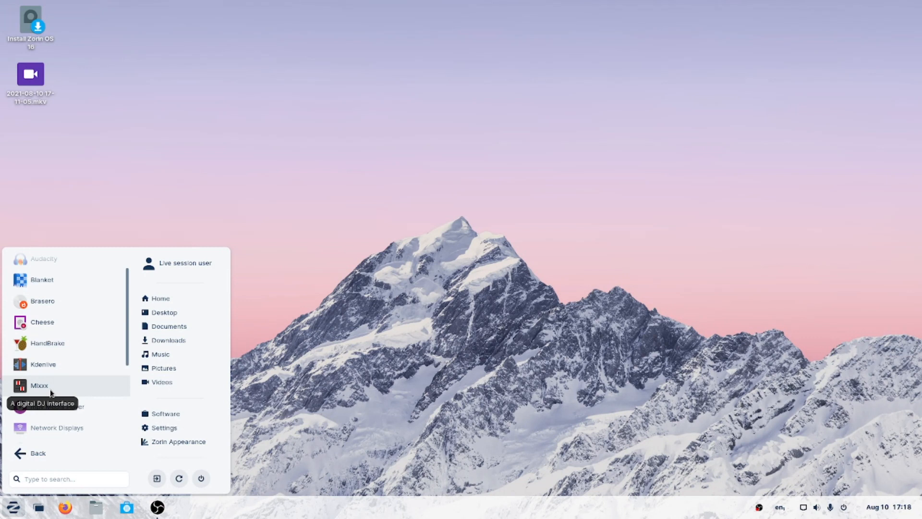
pyautogui.scroll(-3)
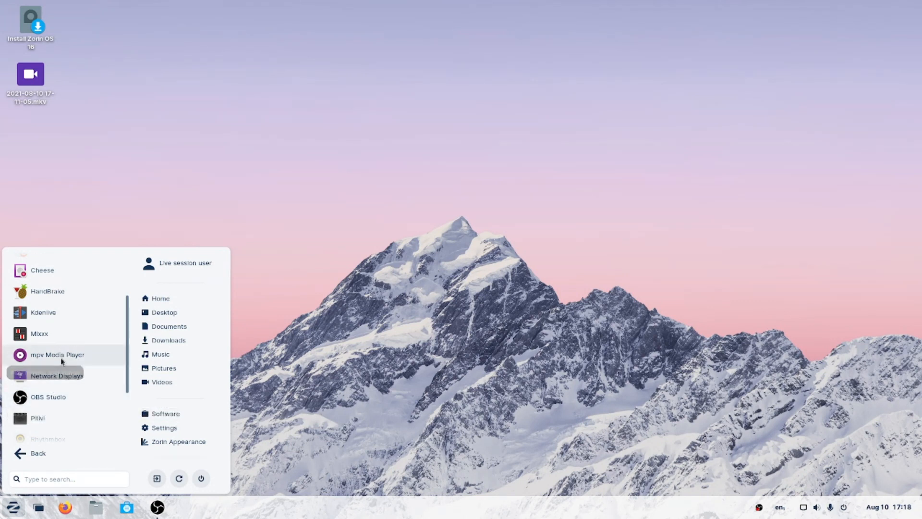
pyautogui.moveTo(58, 388)
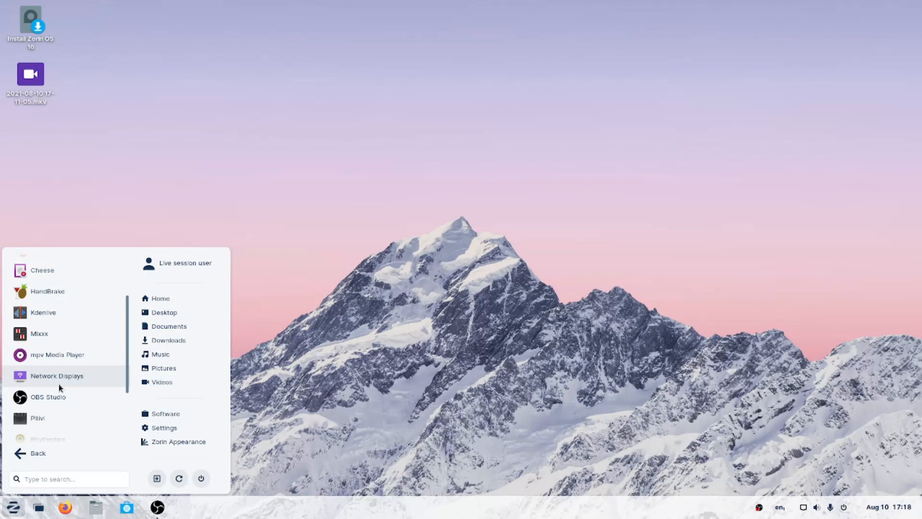
pyautogui.moveTo(66, 384)
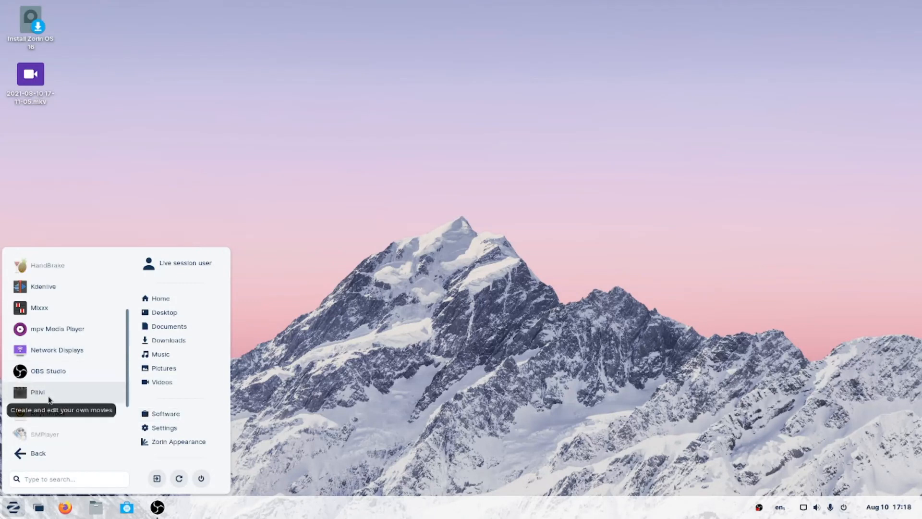
pyautogui.scroll(-3)
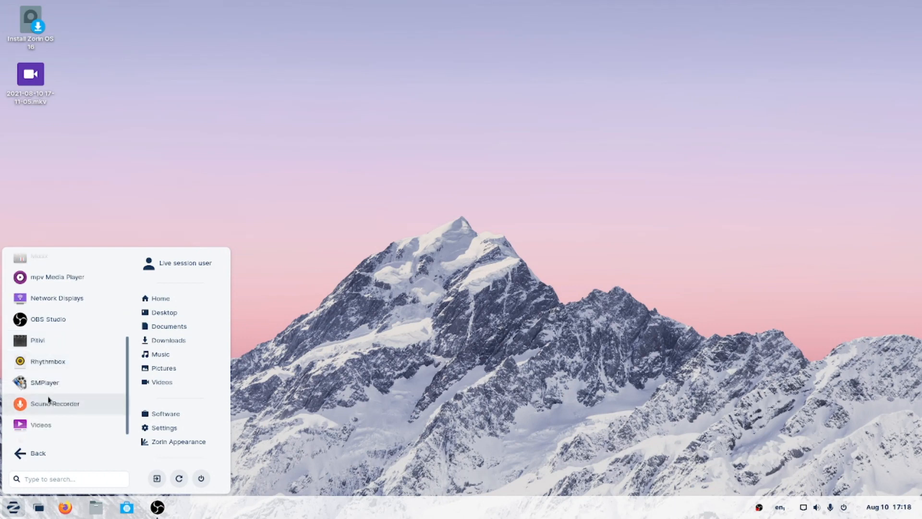
pyautogui.moveTo(56, 361)
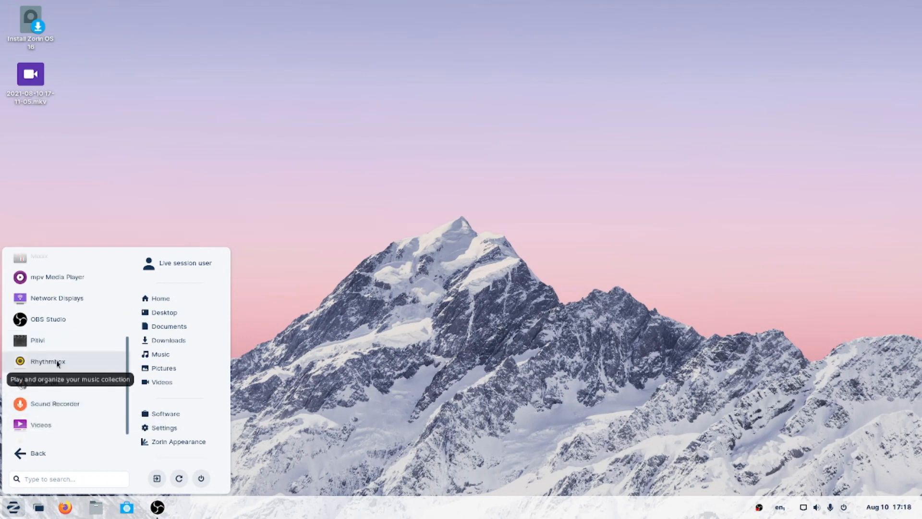
# Step: Launch Rhythmbox to its import prompt, close it, and return to the app categories
pyautogui.click(48, 361)
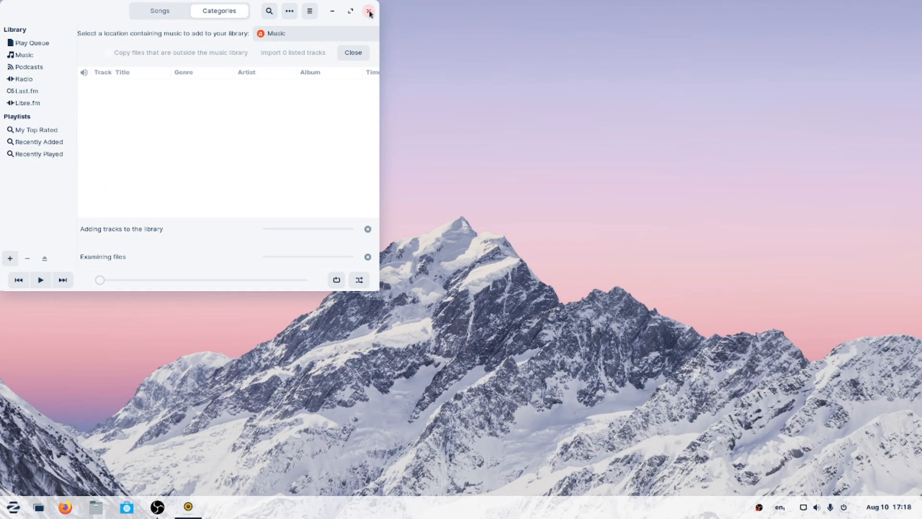
pyautogui.click(369, 11)
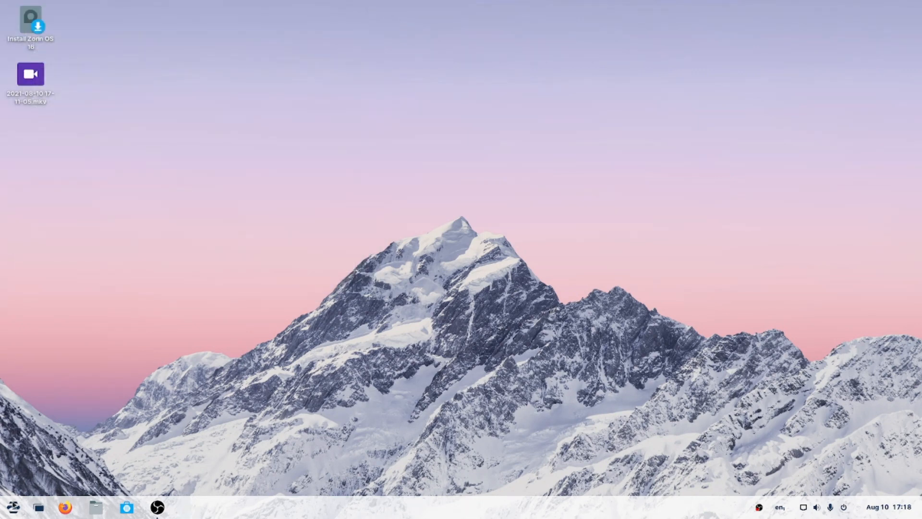
pyautogui.click(15, 503)
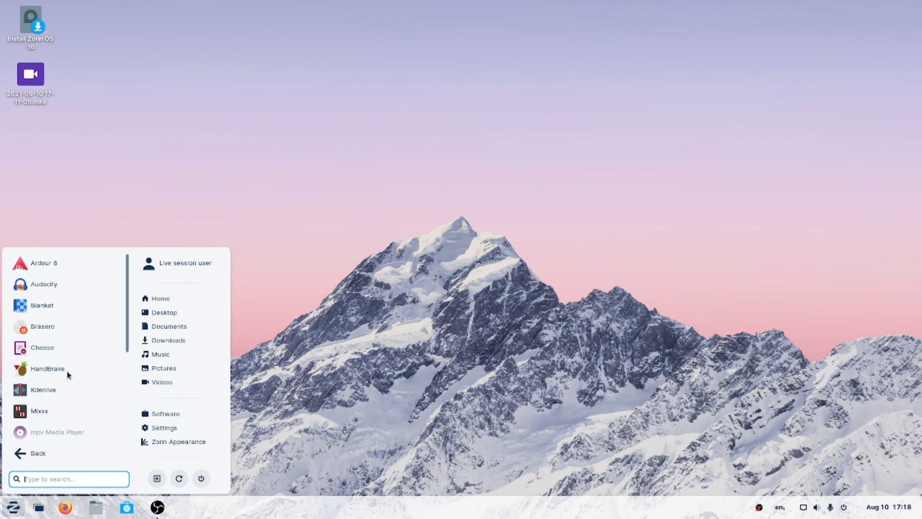
pyautogui.scroll(-3)
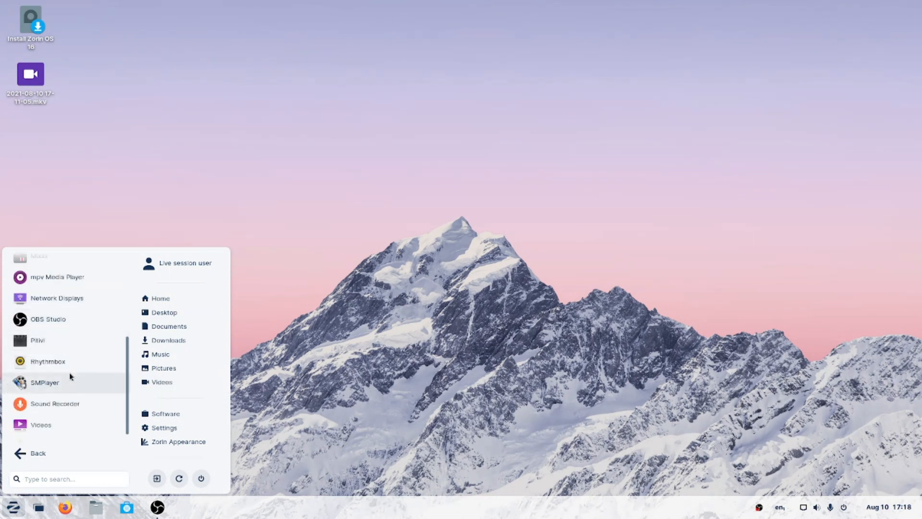
pyautogui.moveTo(80, 404)
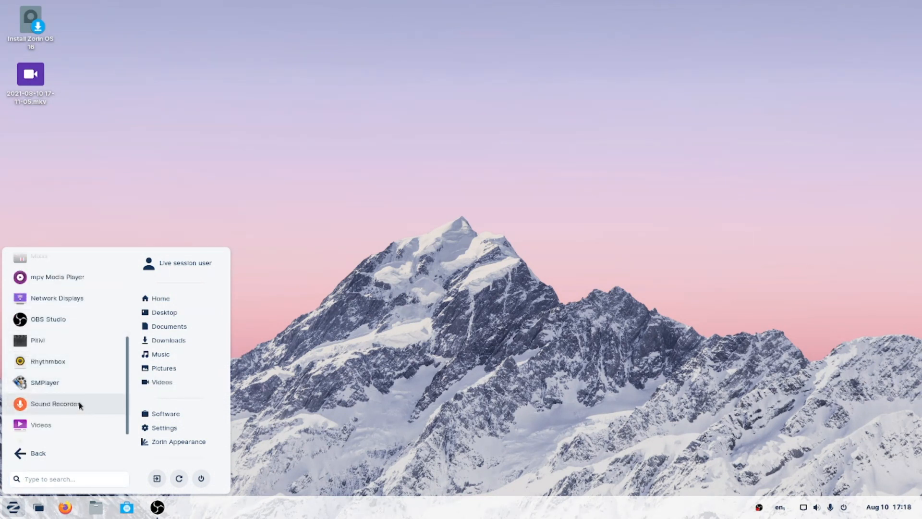
pyautogui.click(37, 453)
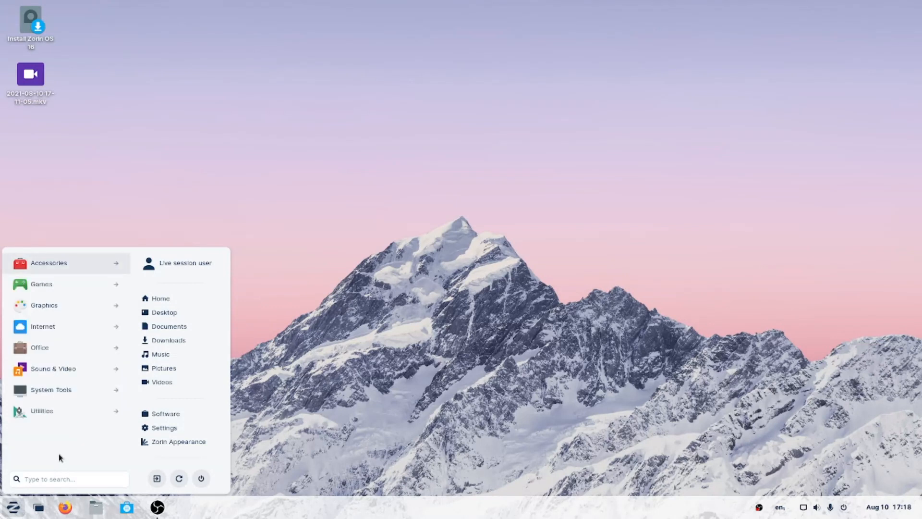
# Step: Browse through the System Tools apps and return to the category list
pyautogui.click(50, 390)
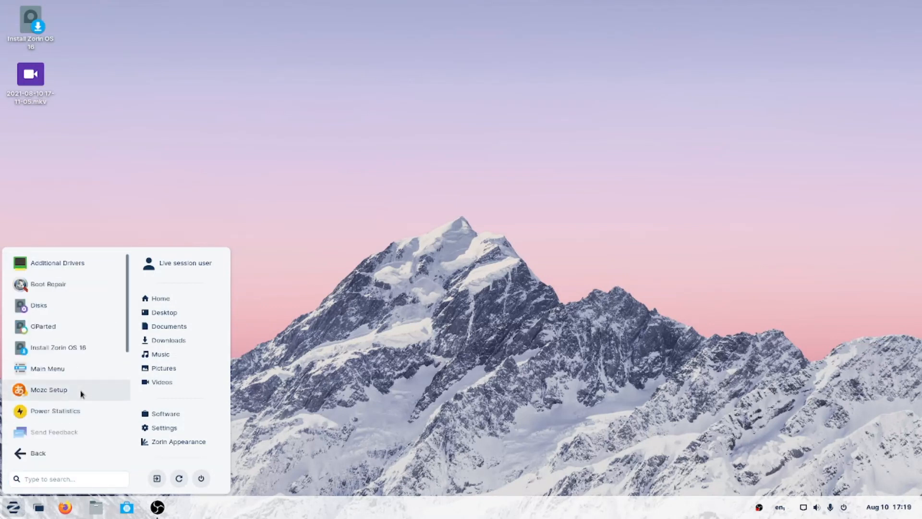
pyautogui.moveTo(59, 285)
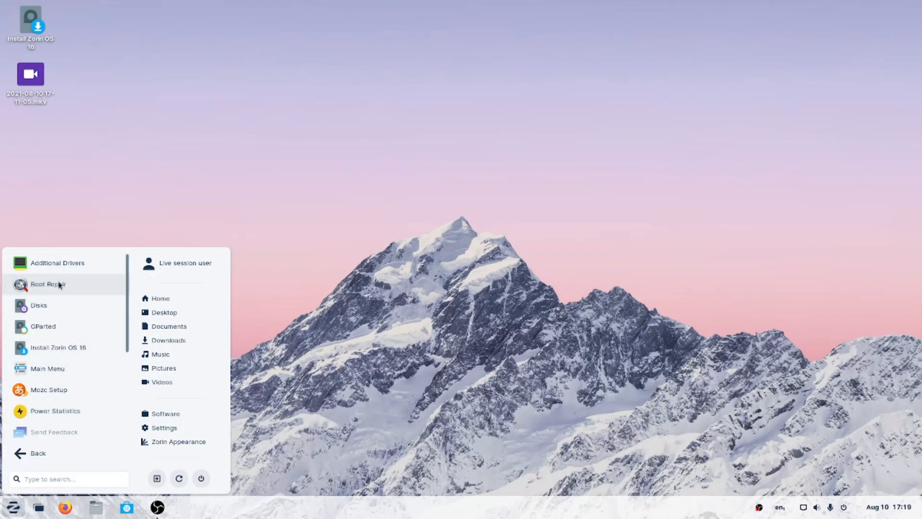
pyautogui.moveTo(59, 327)
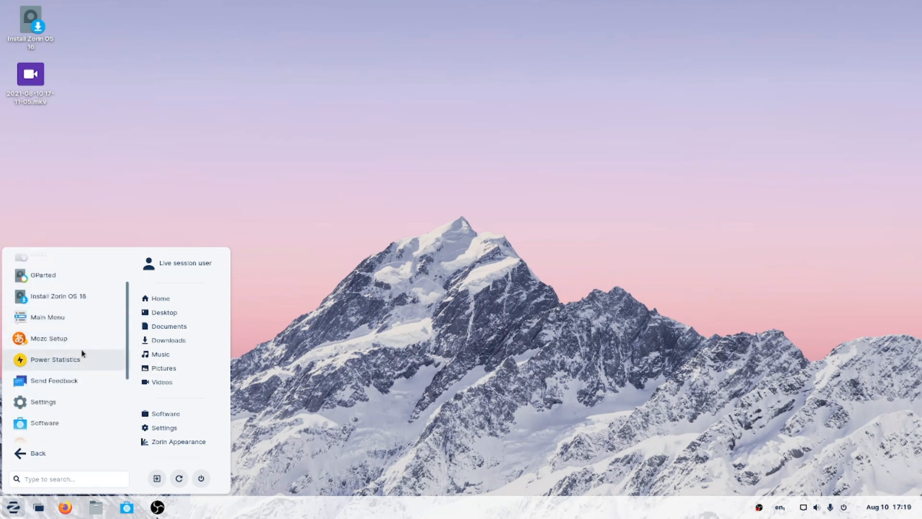
pyautogui.moveTo(73, 342)
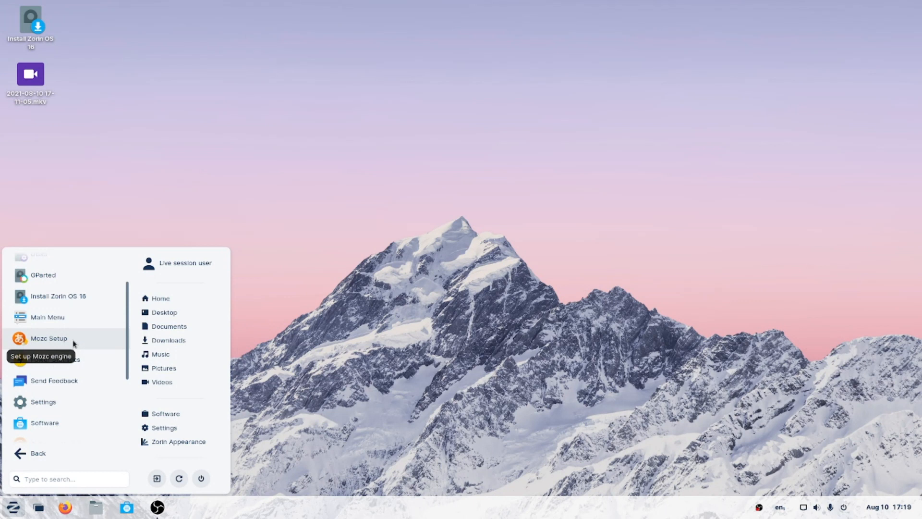
pyautogui.moveTo(94, 409)
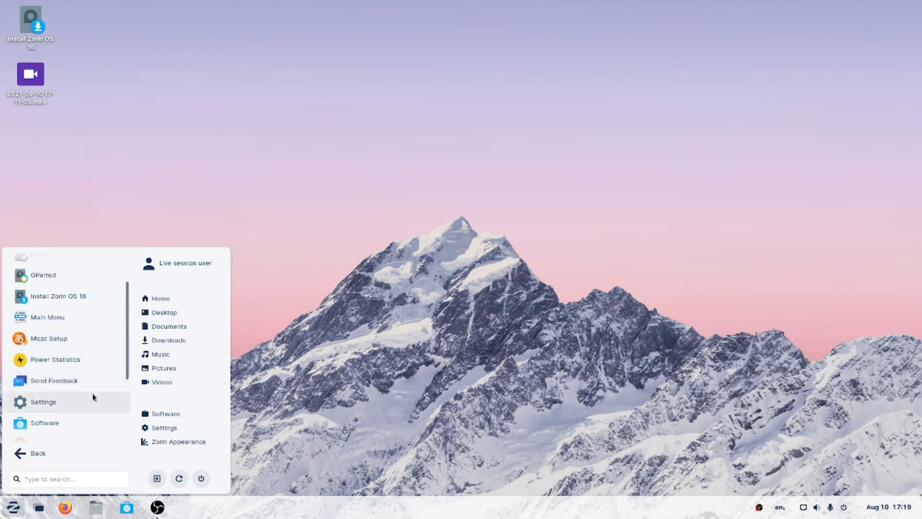
pyautogui.moveTo(50, 458)
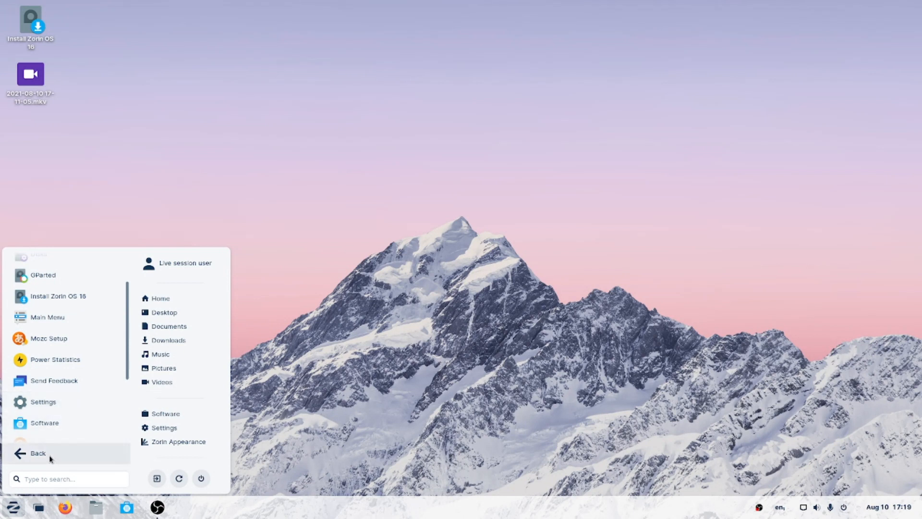
pyautogui.click(36, 466)
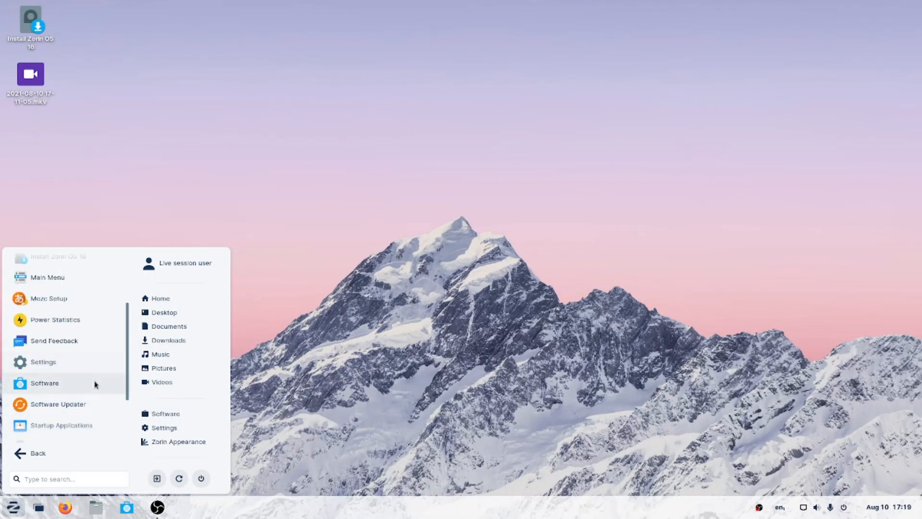
pyautogui.scroll(-3)
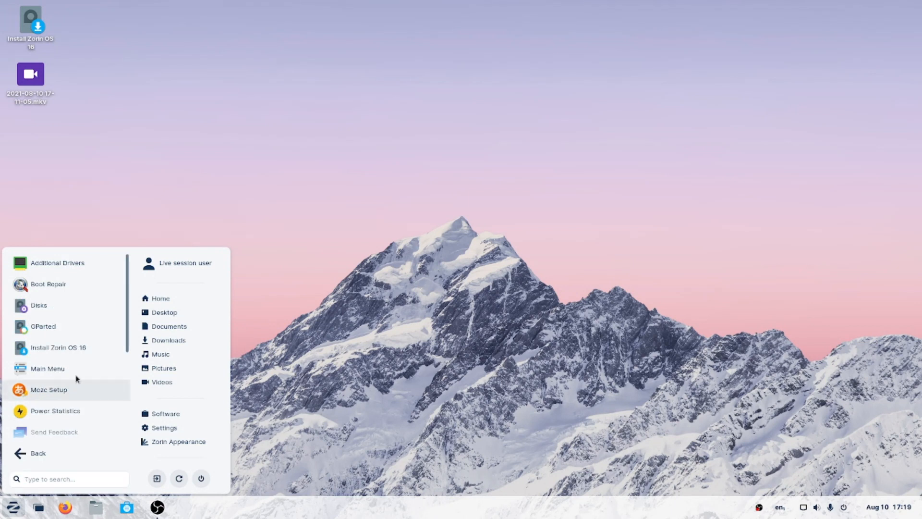
pyautogui.scroll(-3)
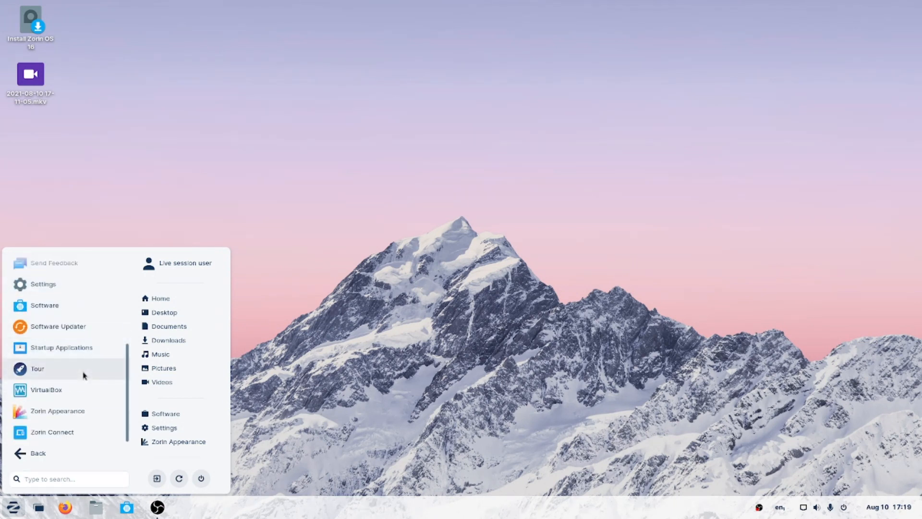
pyautogui.click(31, 454)
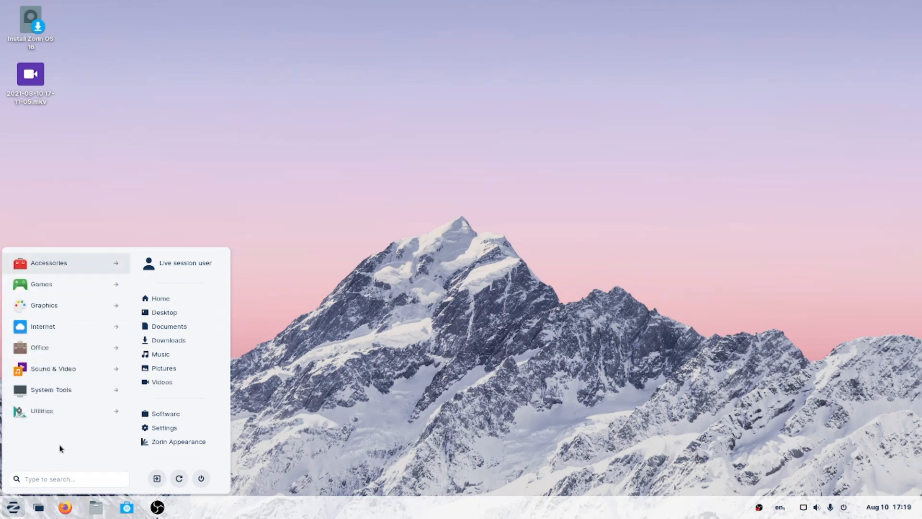
# Step: Browse the Accessories apps, go back, and launch Zorin Appearance
pyautogui.click(48, 262)
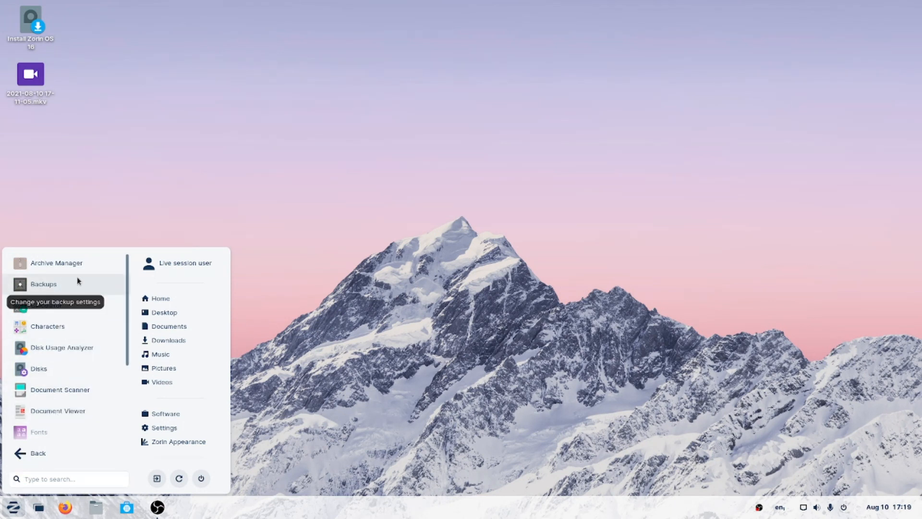
pyautogui.moveTo(80, 342)
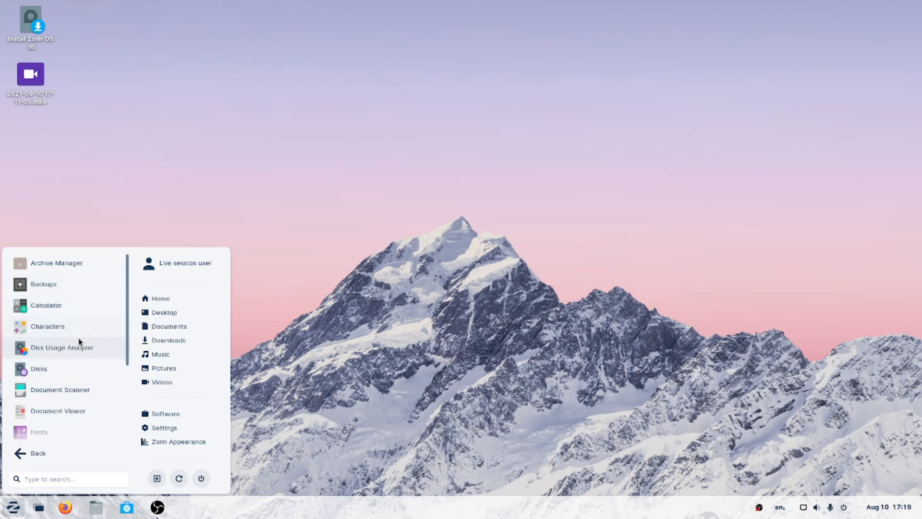
pyautogui.scroll(-3)
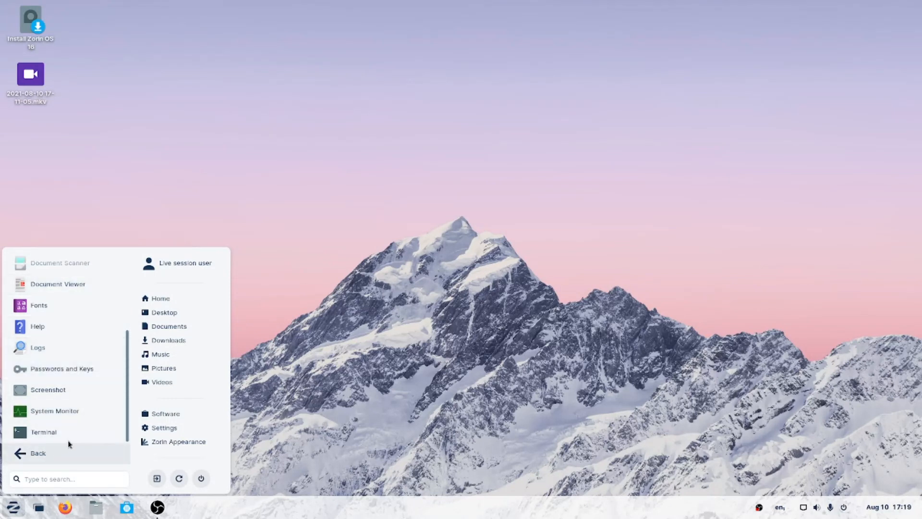
pyautogui.click(39, 453)
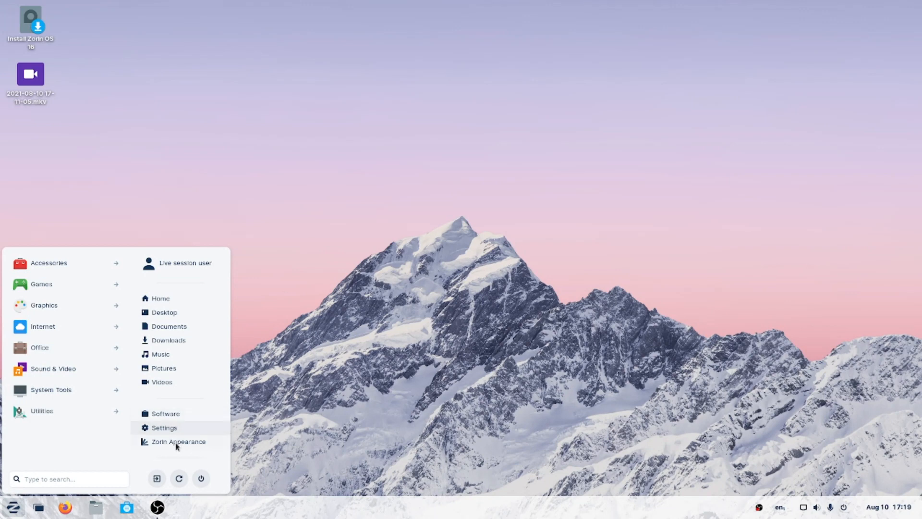
pyautogui.click(176, 440)
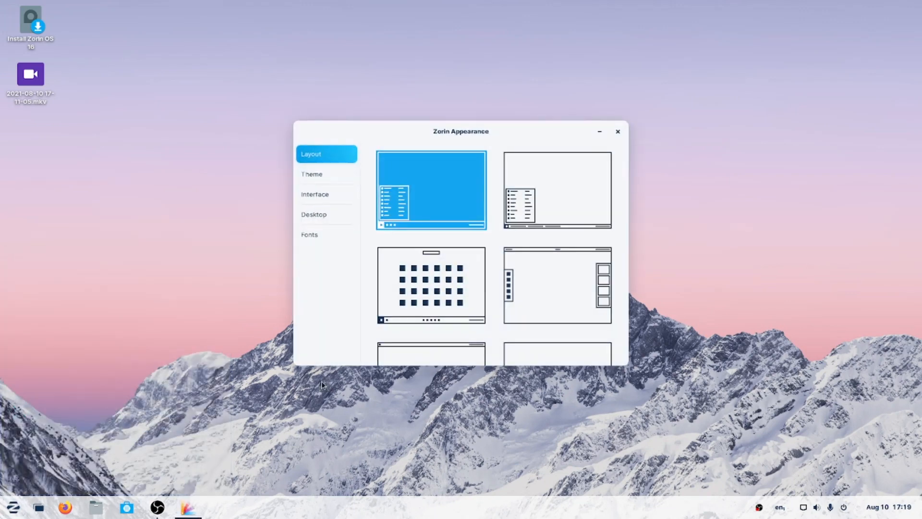
# Step: Browse the Theme, Interface, Desktop (tick Trash) and Fonts sections, then return to Layout
pyautogui.scroll(-3)
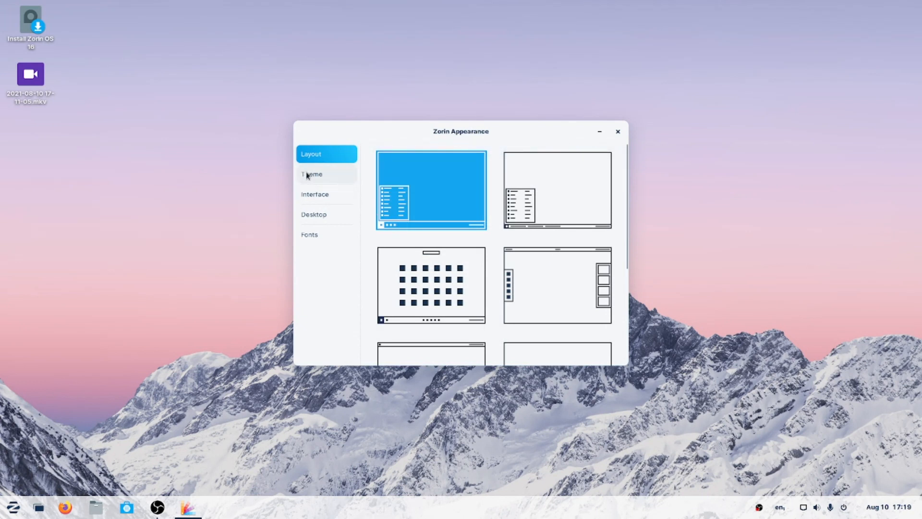
pyautogui.click(312, 174)
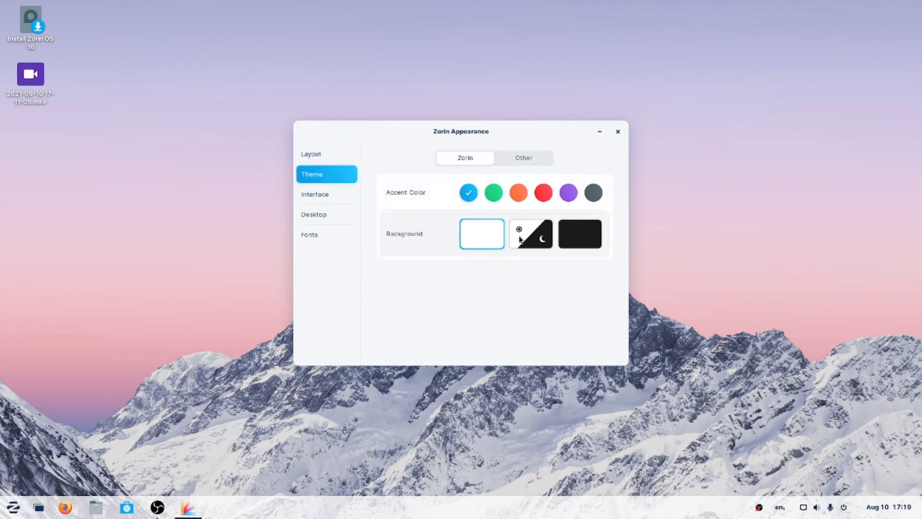
pyautogui.click(326, 194)
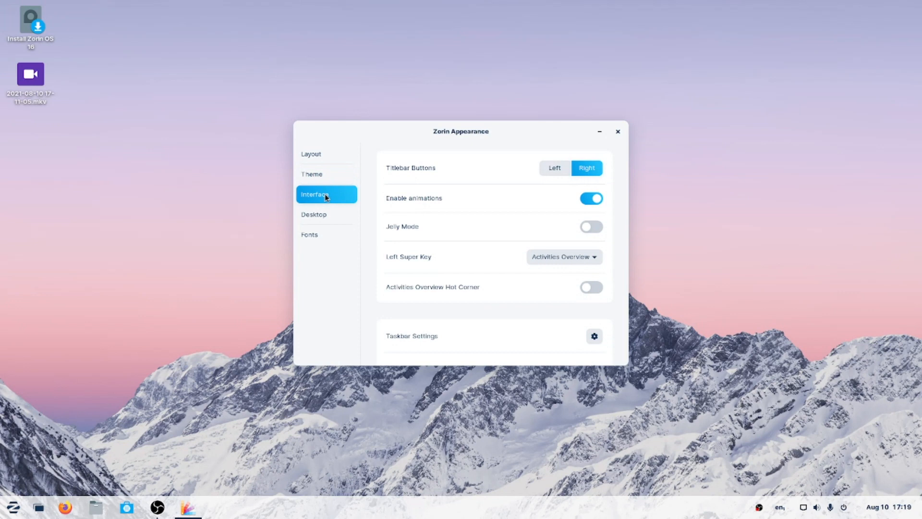
pyautogui.click(321, 214)
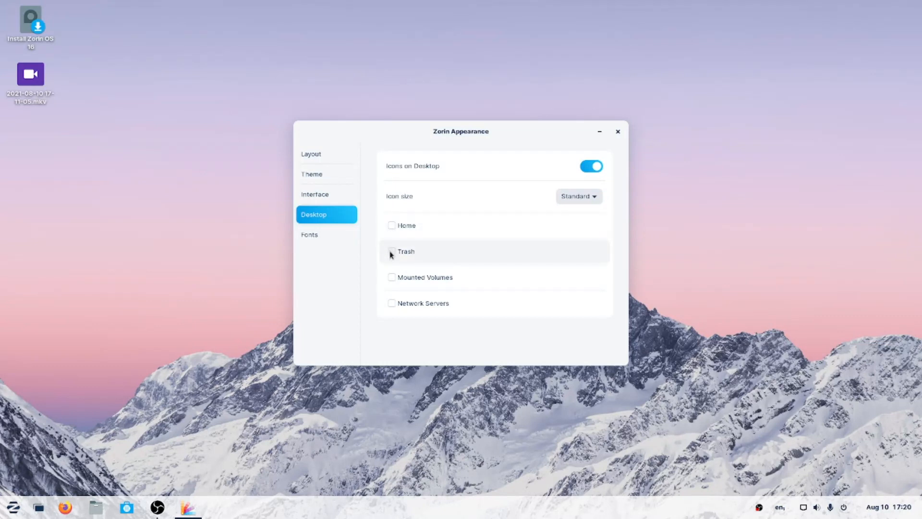
pyautogui.click(320, 234)
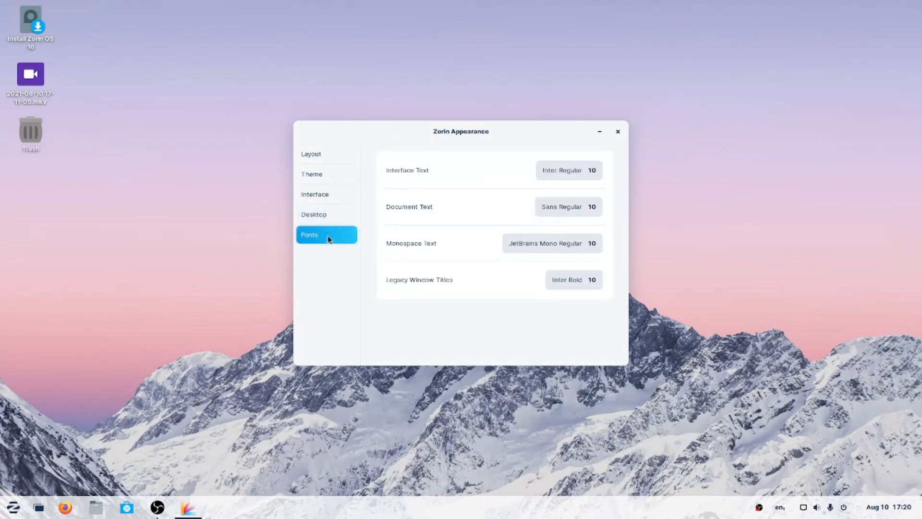
pyautogui.click(324, 153)
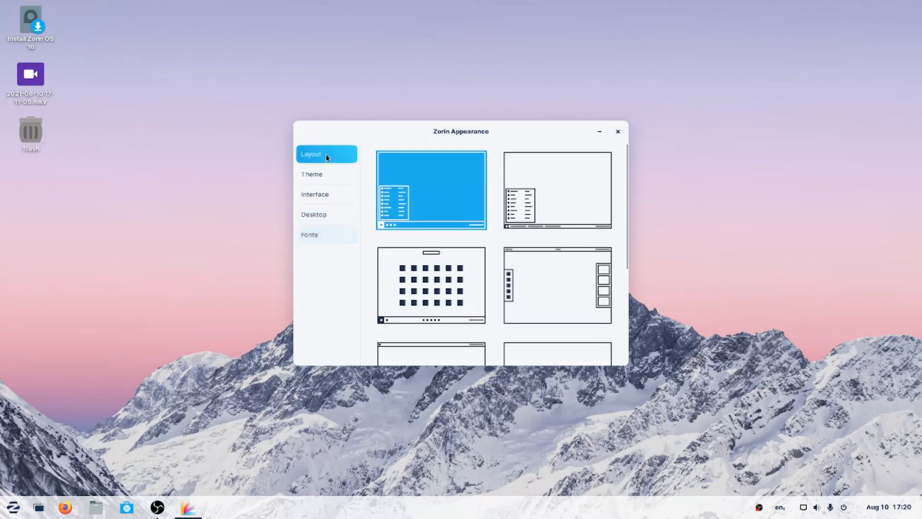
pyautogui.moveTo(435, 200)
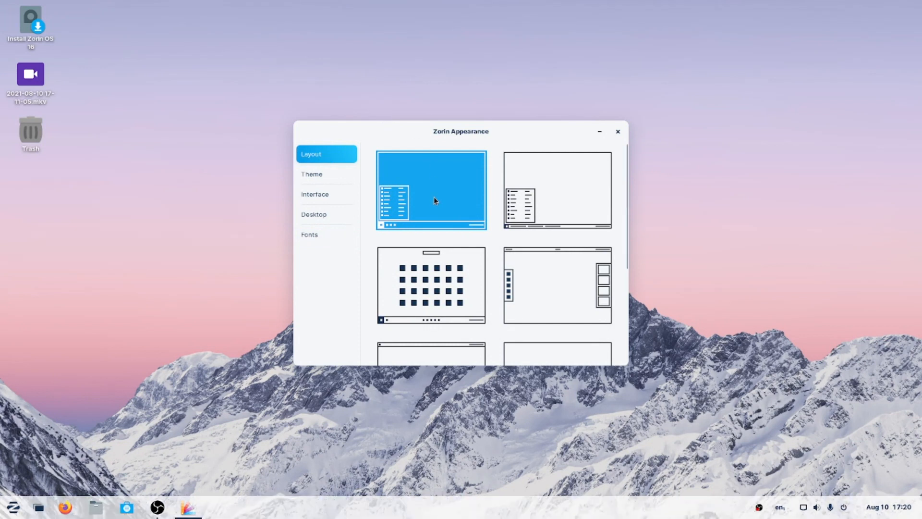
pyautogui.moveTo(439, 198)
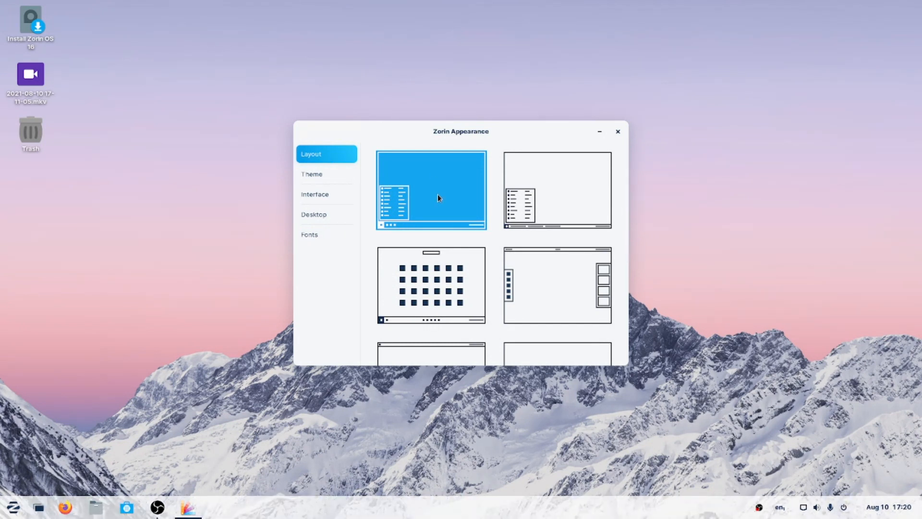
# Step: Try the taskbar-with-titles, default and centred-dock layouts, checking the Z menu between switches
pyautogui.click(556, 189)
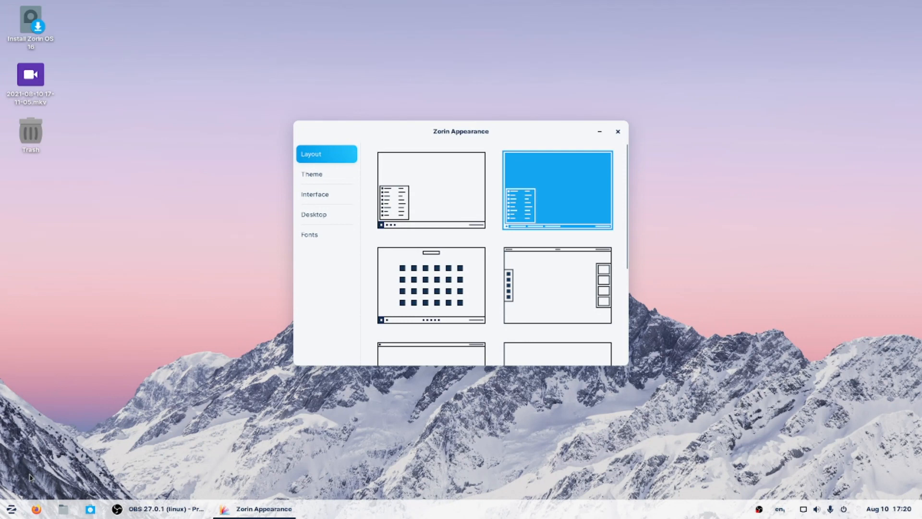
pyautogui.moveTo(414, 200)
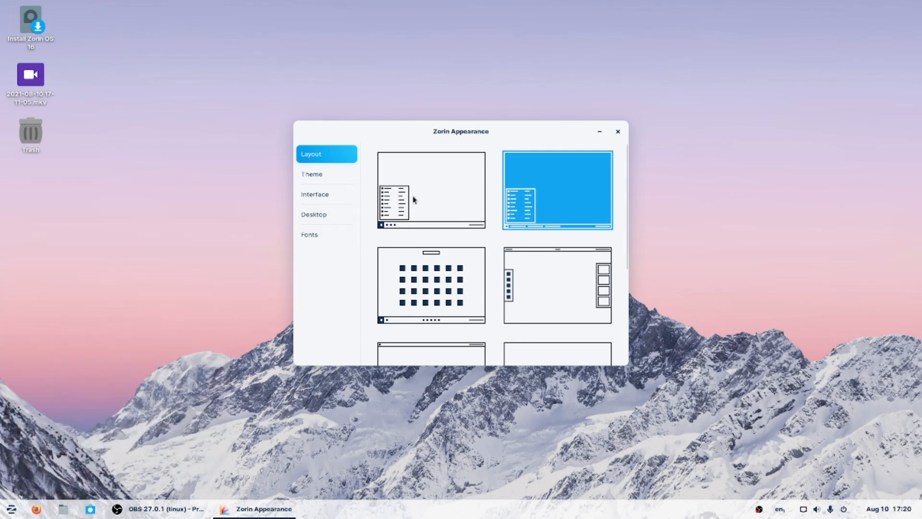
pyautogui.click(431, 190)
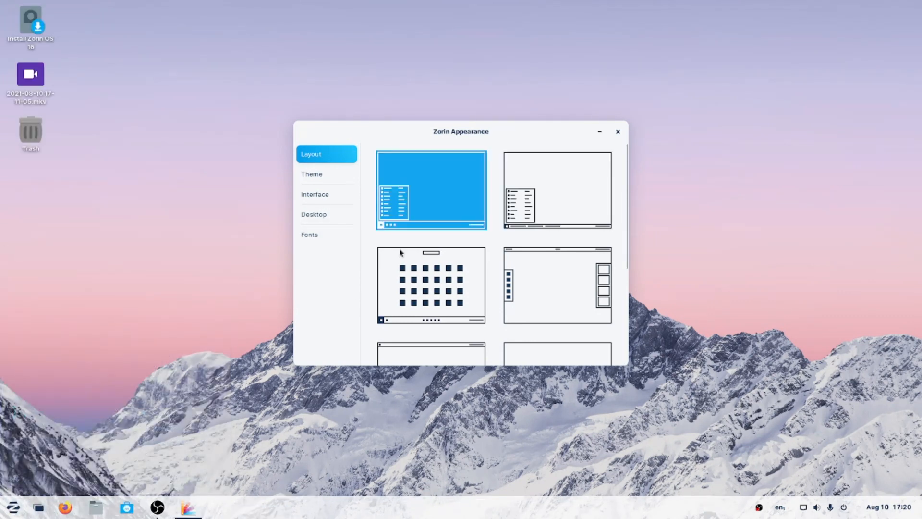
pyautogui.click(431, 286)
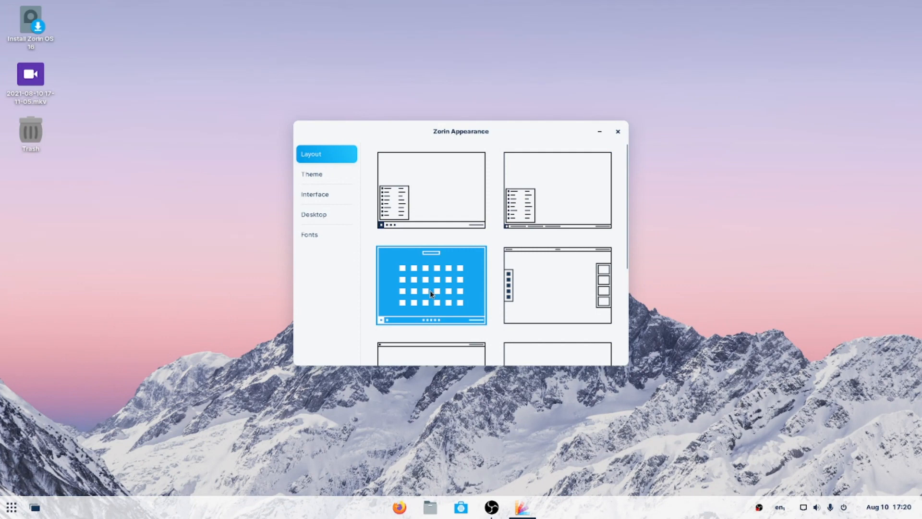
pyautogui.click(11, 505)
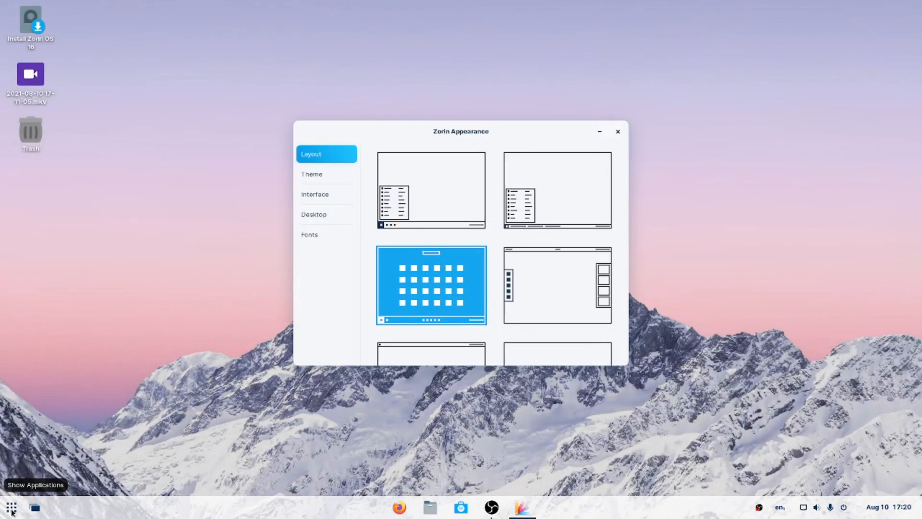
pyautogui.click(10, 507)
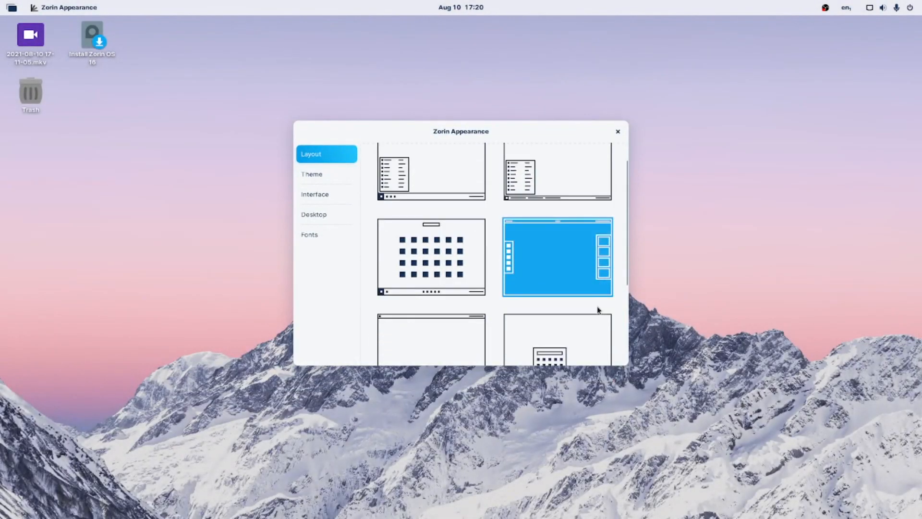
# Step: Apply the bottom-dock layout, then the centred bottom taskbar layout
pyautogui.click(430, 323)
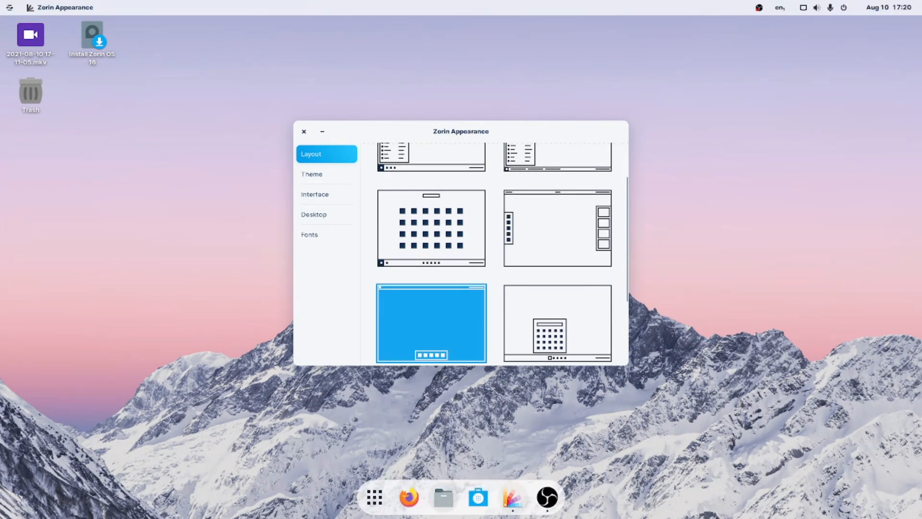
pyautogui.moveTo(16, 14)
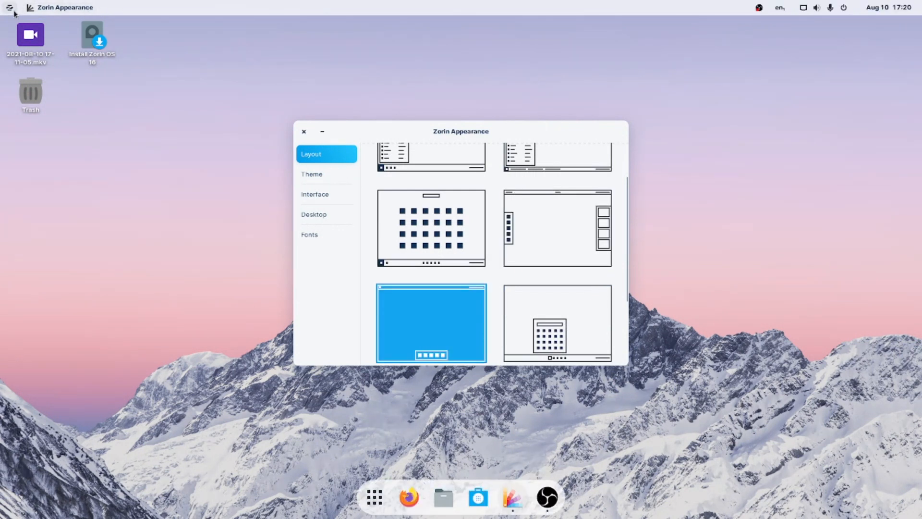
pyautogui.click(8, 8)
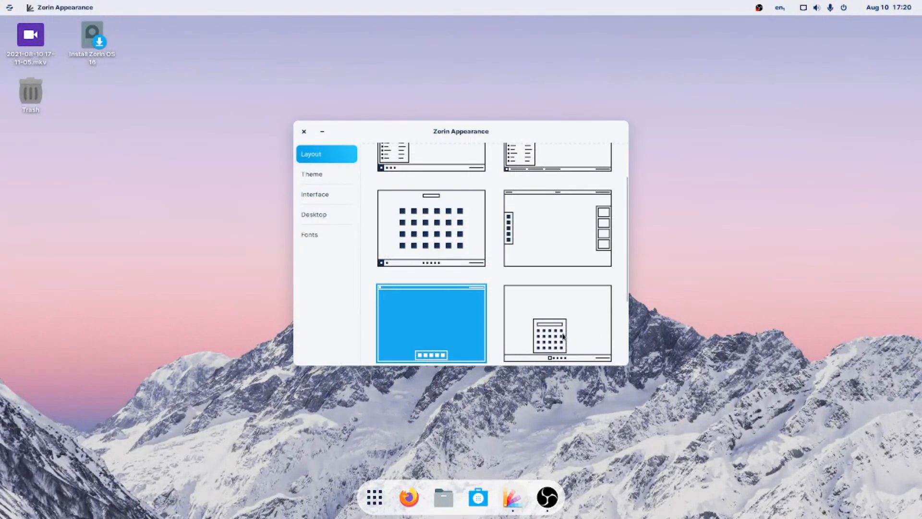
pyautogui.click(557, 332)
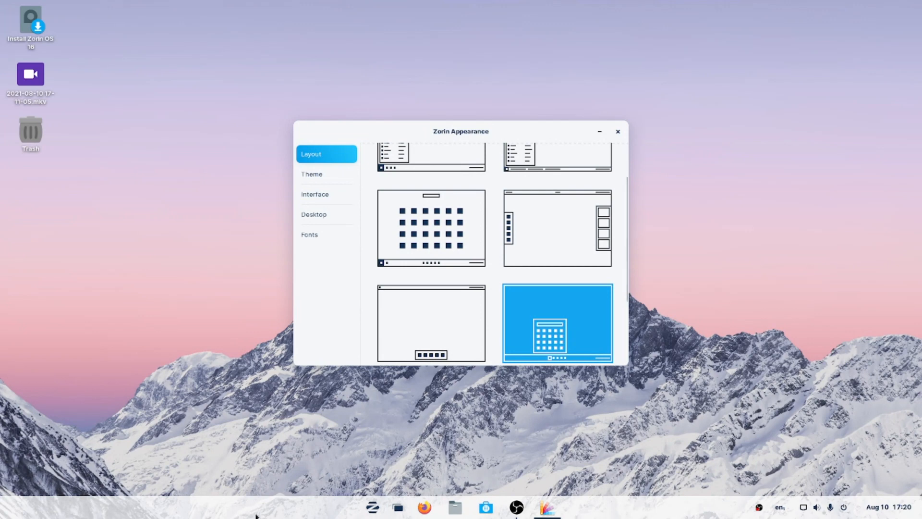
# Step: Open and dismiss the full application launcher, then apply the classic taskbar layout
pyautogui.click(372, 507)
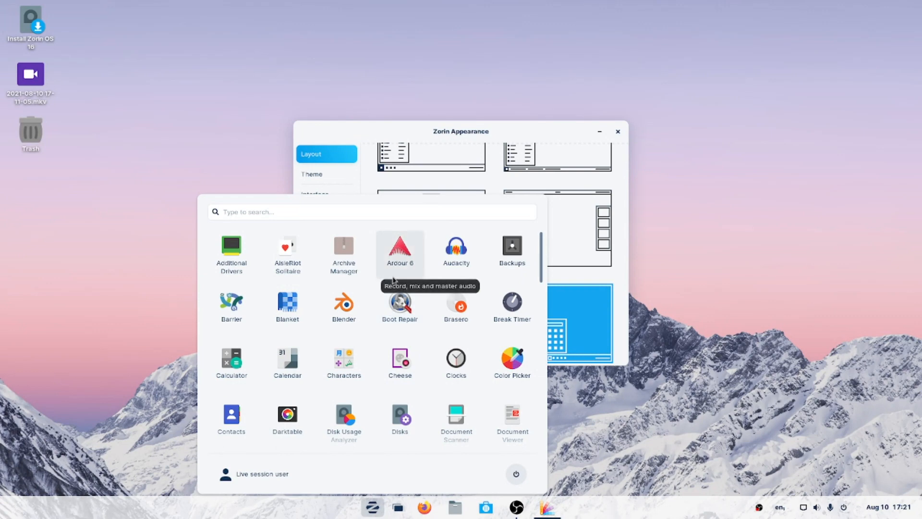
pyautogui.moveTo(389, 200)
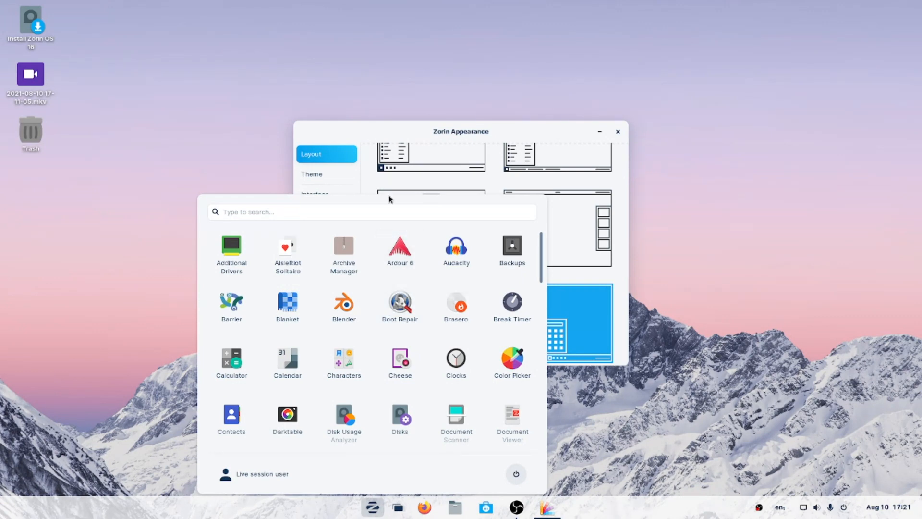
pyautogui.click(371, 506)
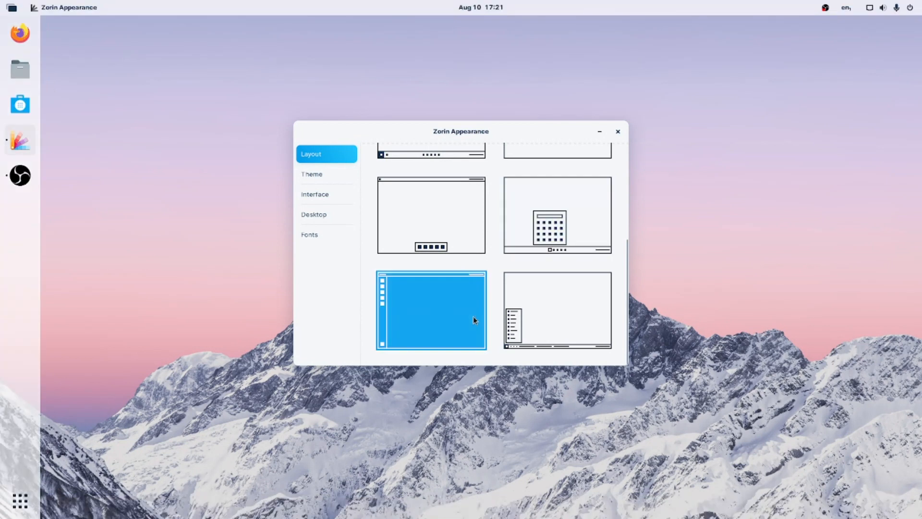
pyautogui.moveTo(17, 34)
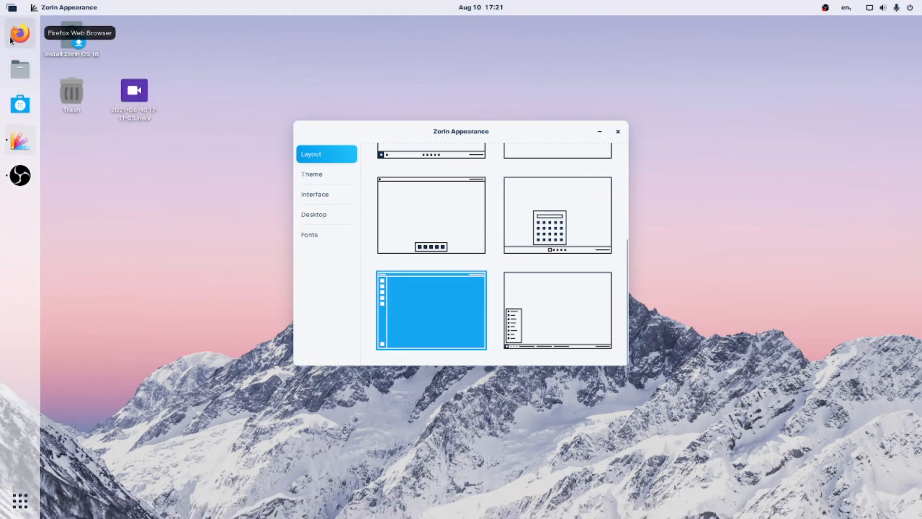
pyautogui.moveTo(21, 458)
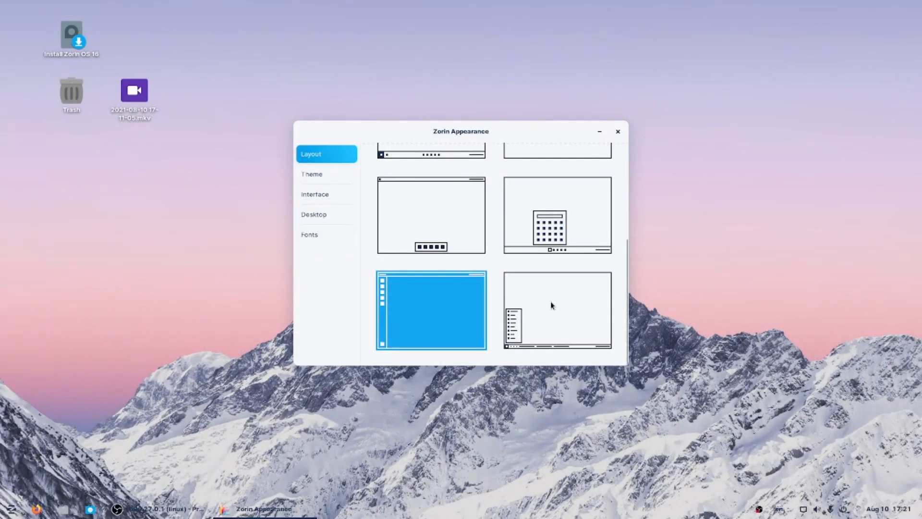
pyautogui.click(553, 305)
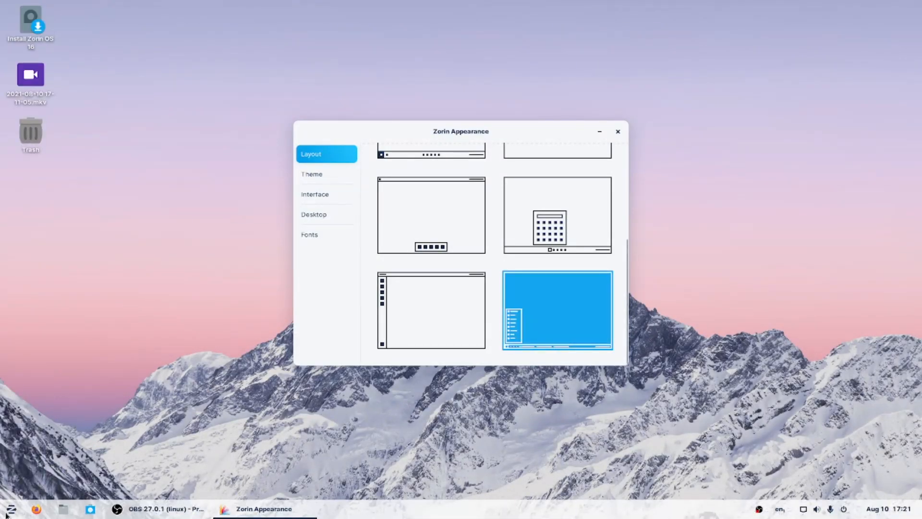
# Step: Open the classic Z menu and browse its app categories
pyautogui.click(9, 509)
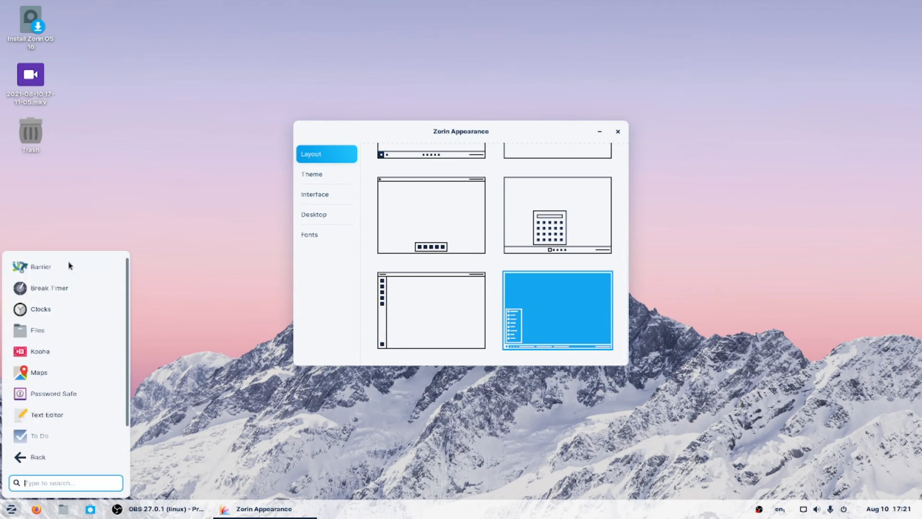
pyautogui.click(37, 457)
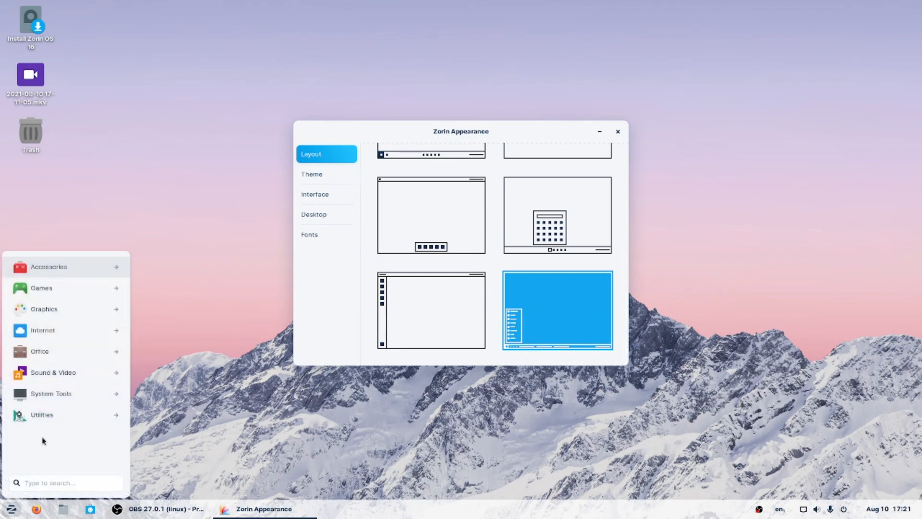
pyautogui.click(42, 331)
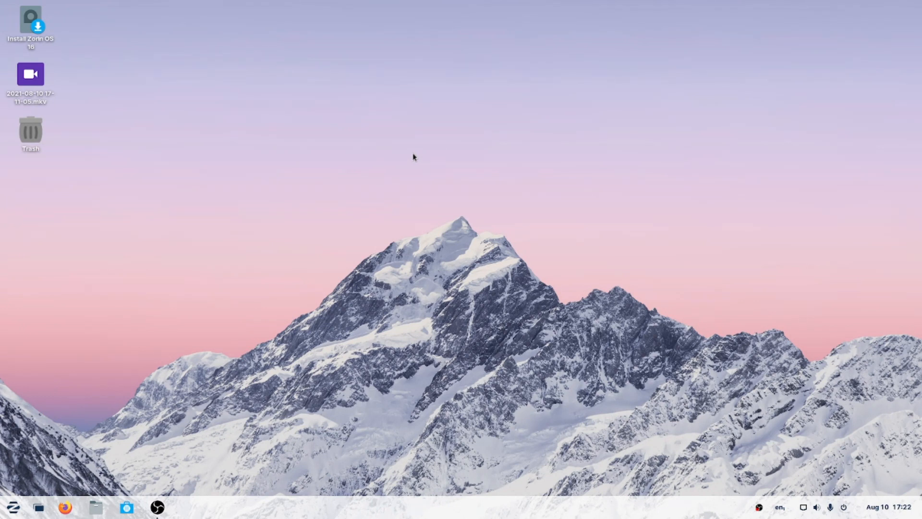
pyautogui.moveTo(613, 138)
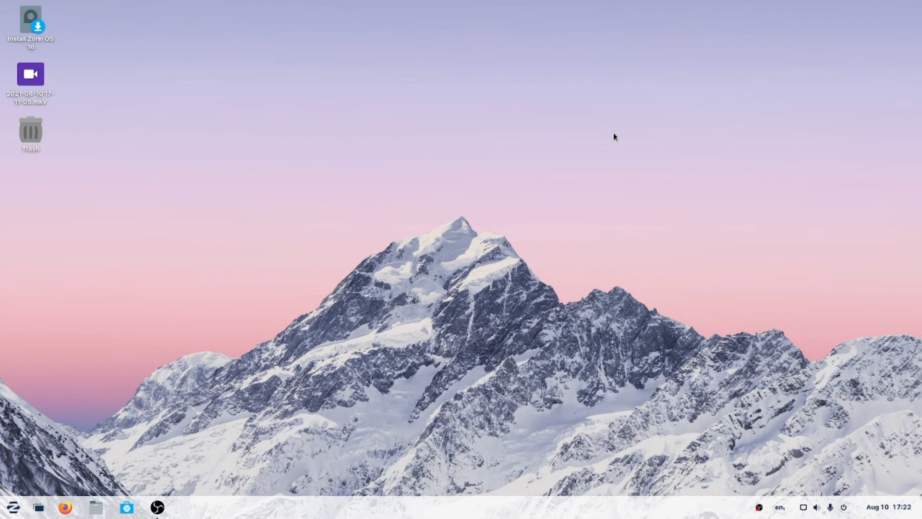
pyautogui.moveTo(534, 219)
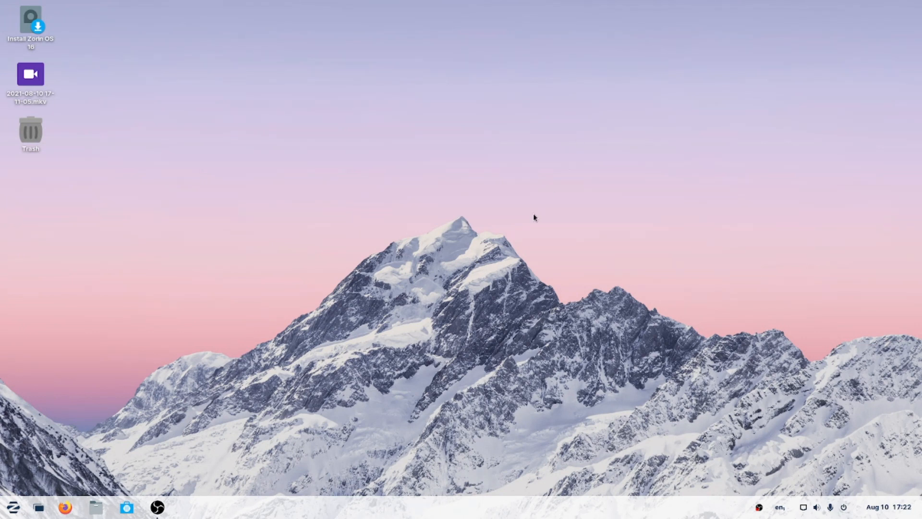
pyautogui.moveTo(19, 510)
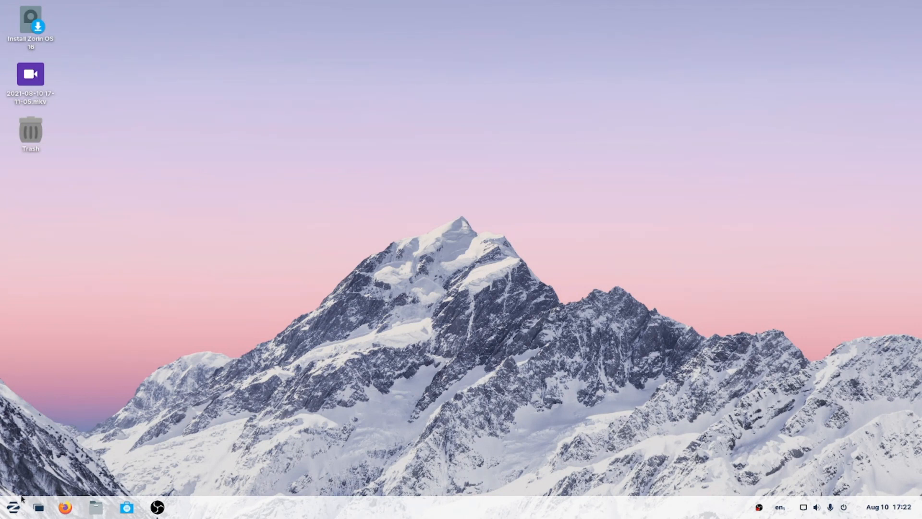
pyautogui.moveTo(311, 293)
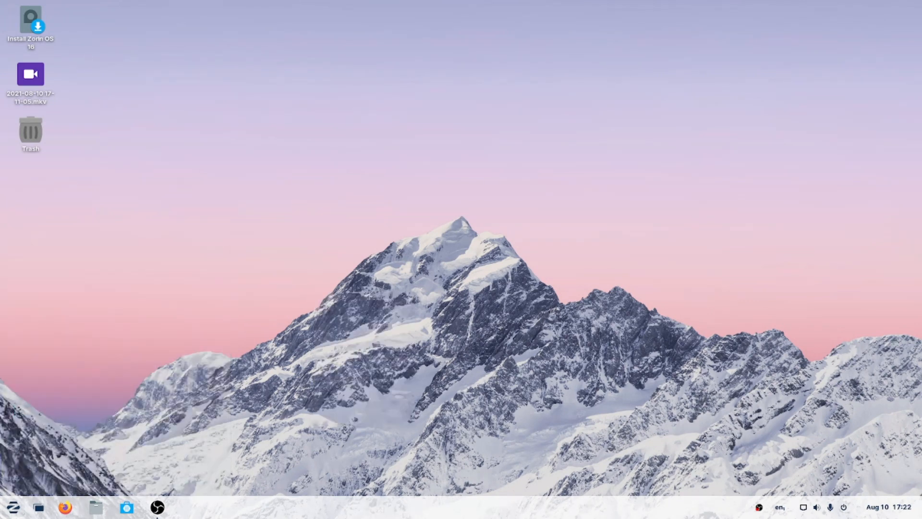
# Step: Open and close the Z menu repeatedly, browsing the Accessories category
pyautogui.click(11, 507)
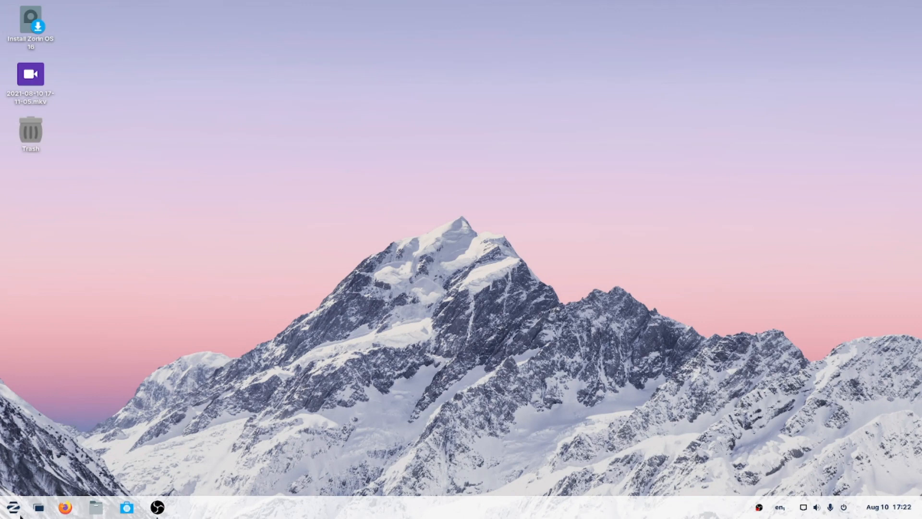
pyautogui.click(17, 505)
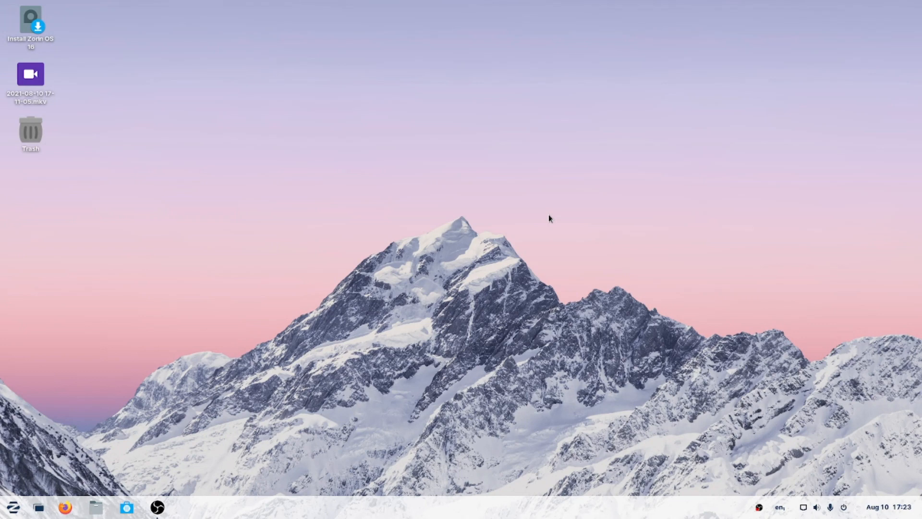
pyautogui.moveTo(83, 499)
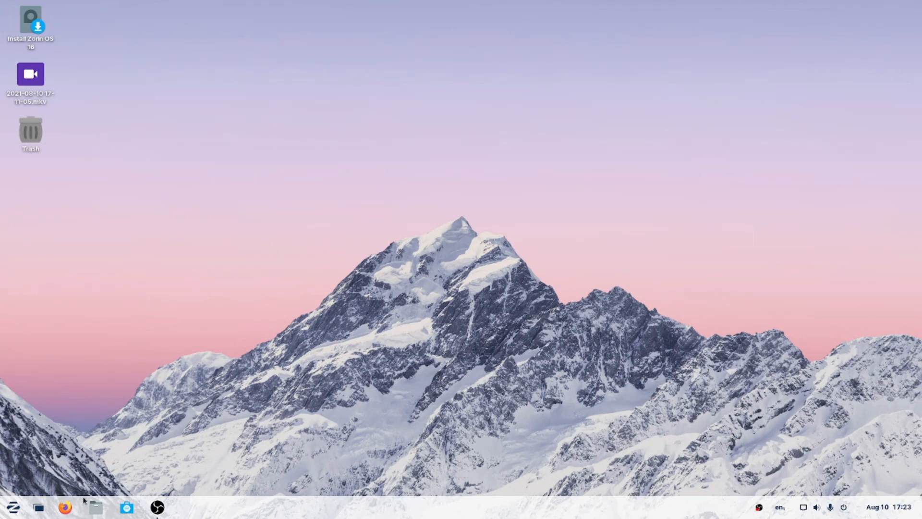
pyautogui.click(15, 505)
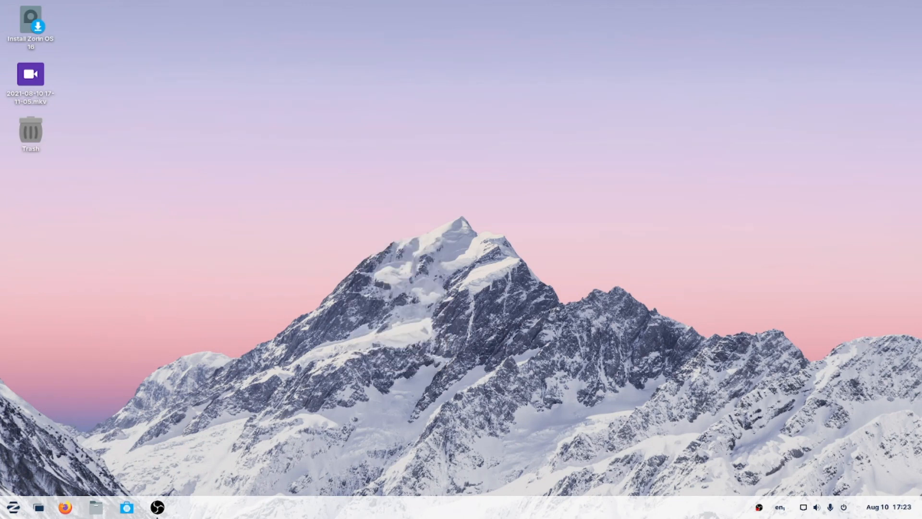
pyautogui.click(12, 507)
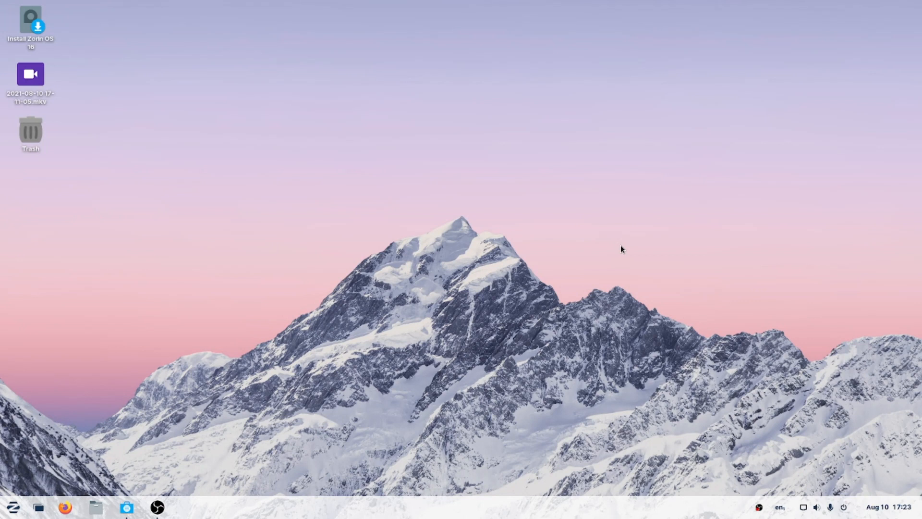
pyautogui.moveTo(775, 284)
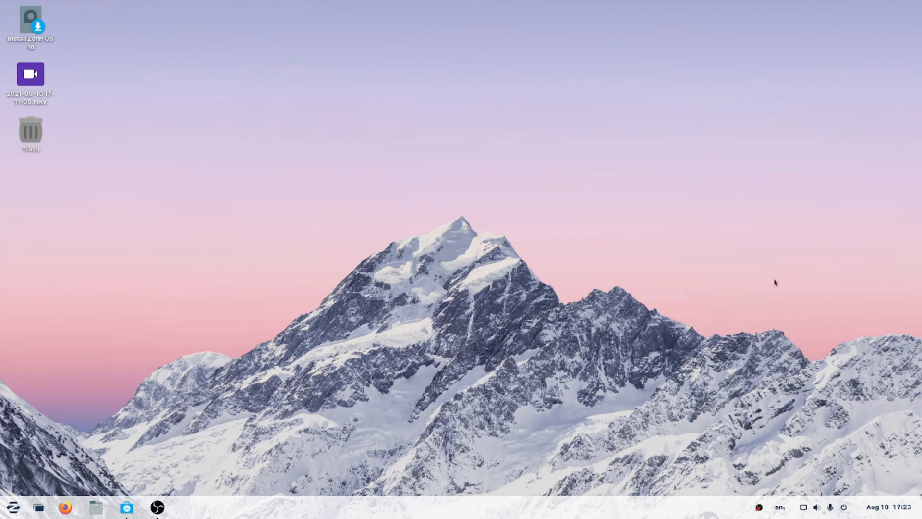
pyautogui.moveTo(136, 354)
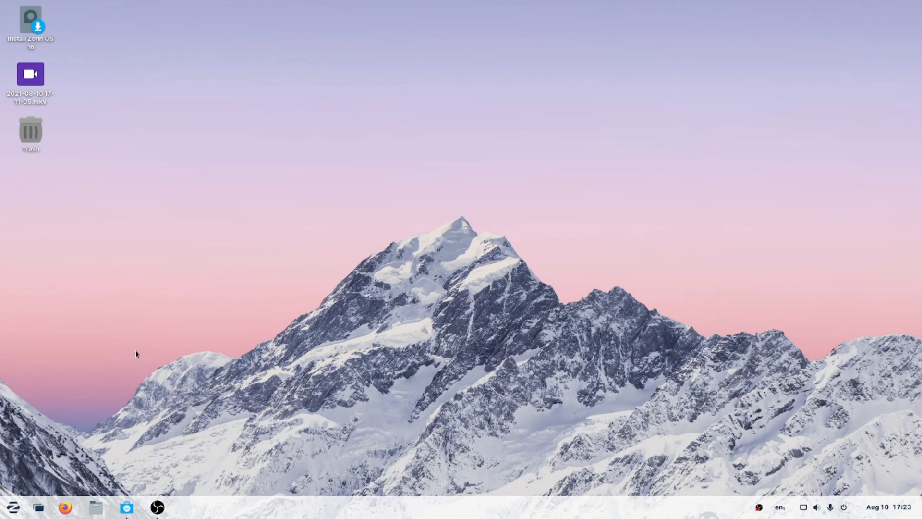
pyautogui.click(15, 508)
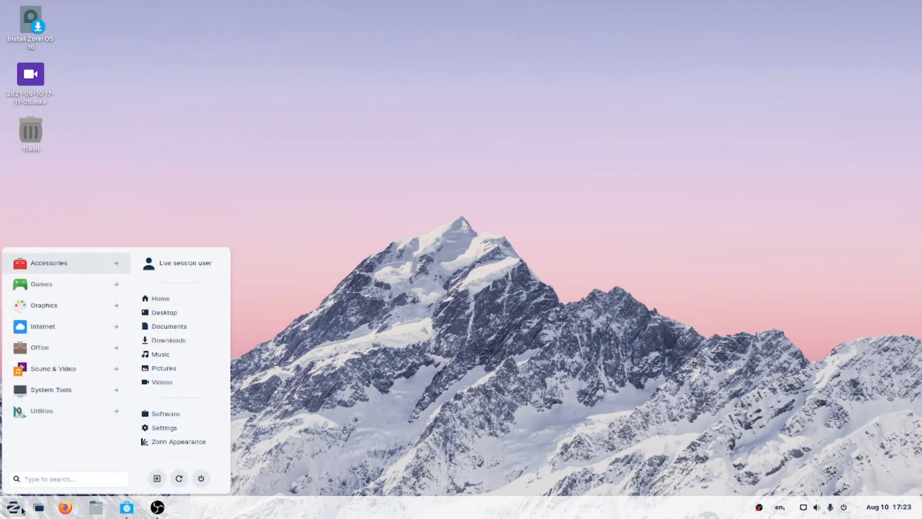
pyautogui.moveTo(187, 448)
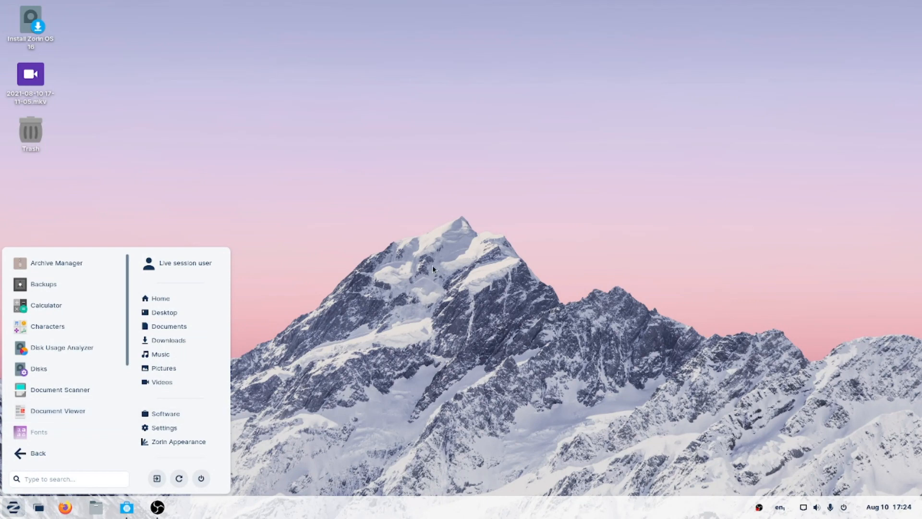
# Step: Bring the OBS Studio recording window to the front from the taskbar
pyautogui.click(159, 507)
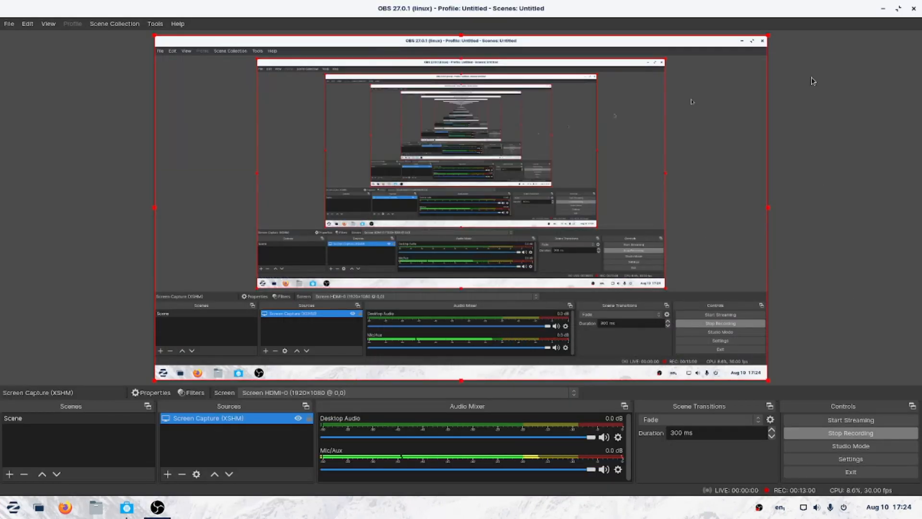